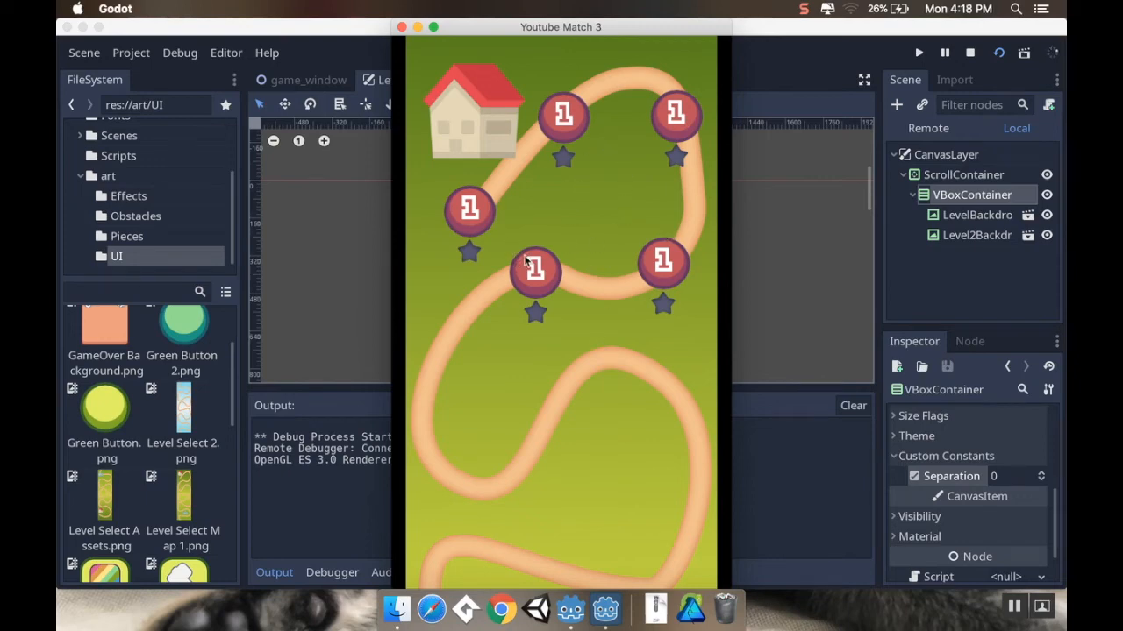
mouse_move(577, 246)
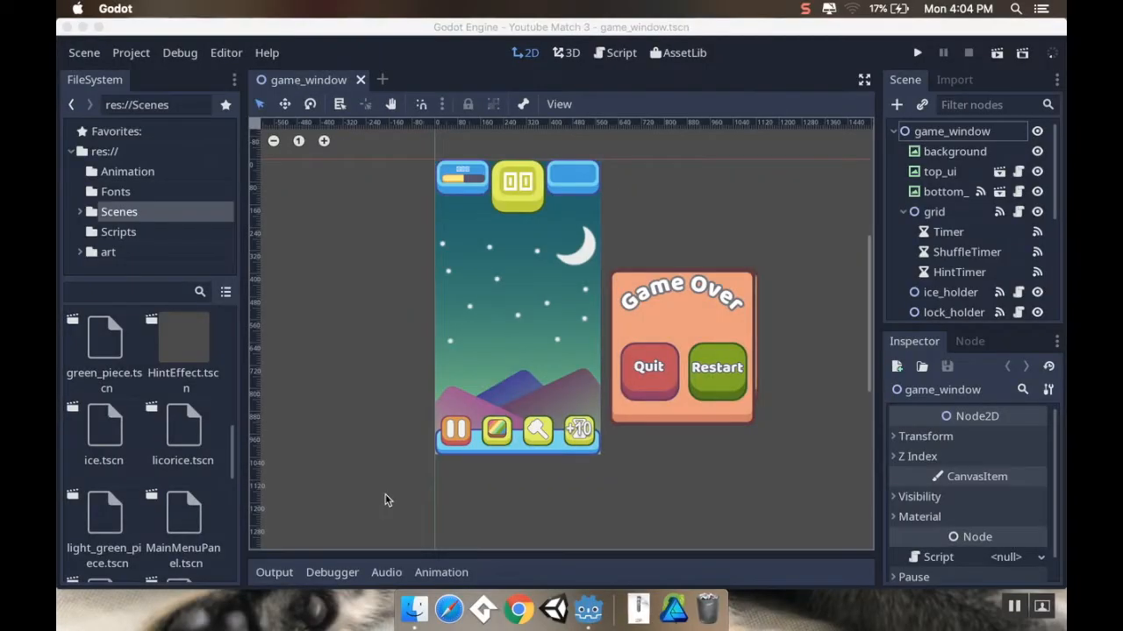
mouse_move(390, 494)
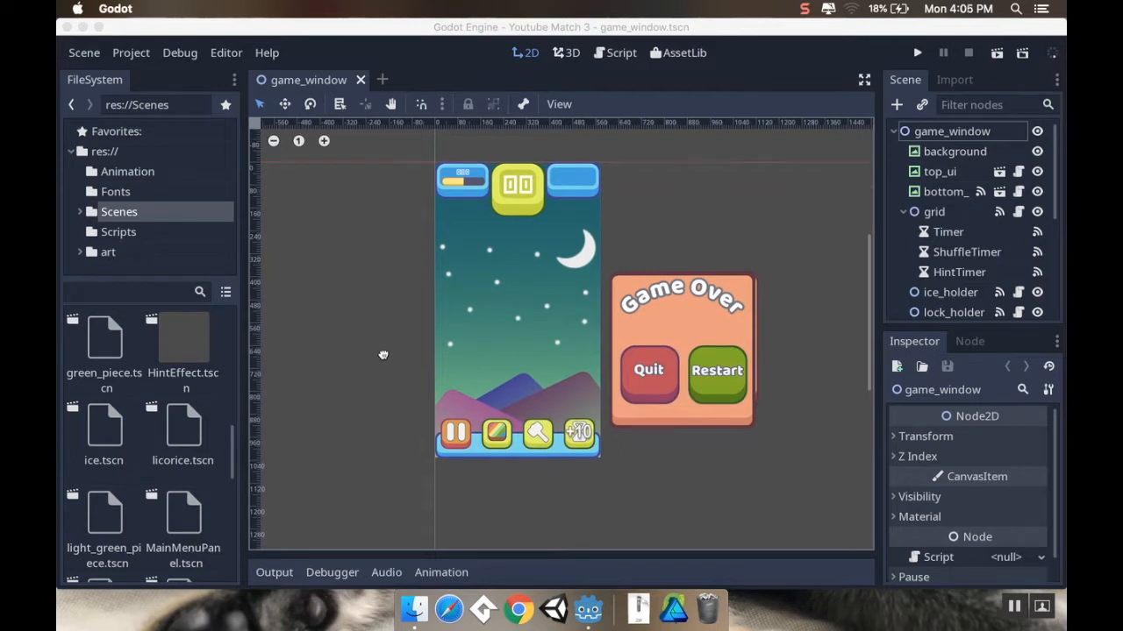
mouse_move(401, 255)
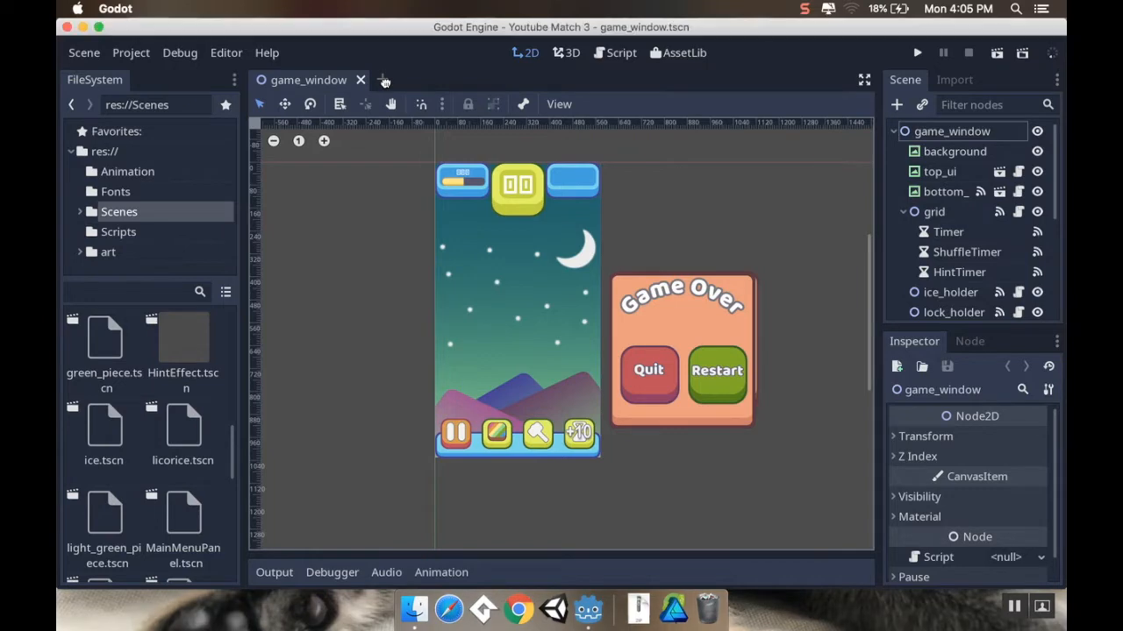
mouse_move(383, 80)
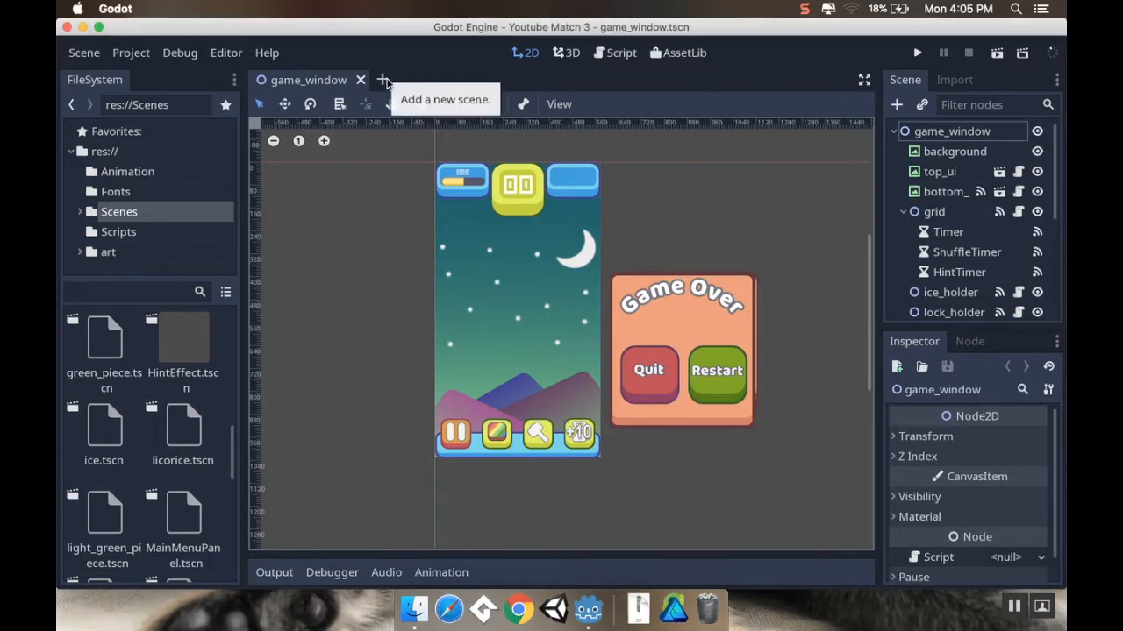
mouse_move(464, 79)
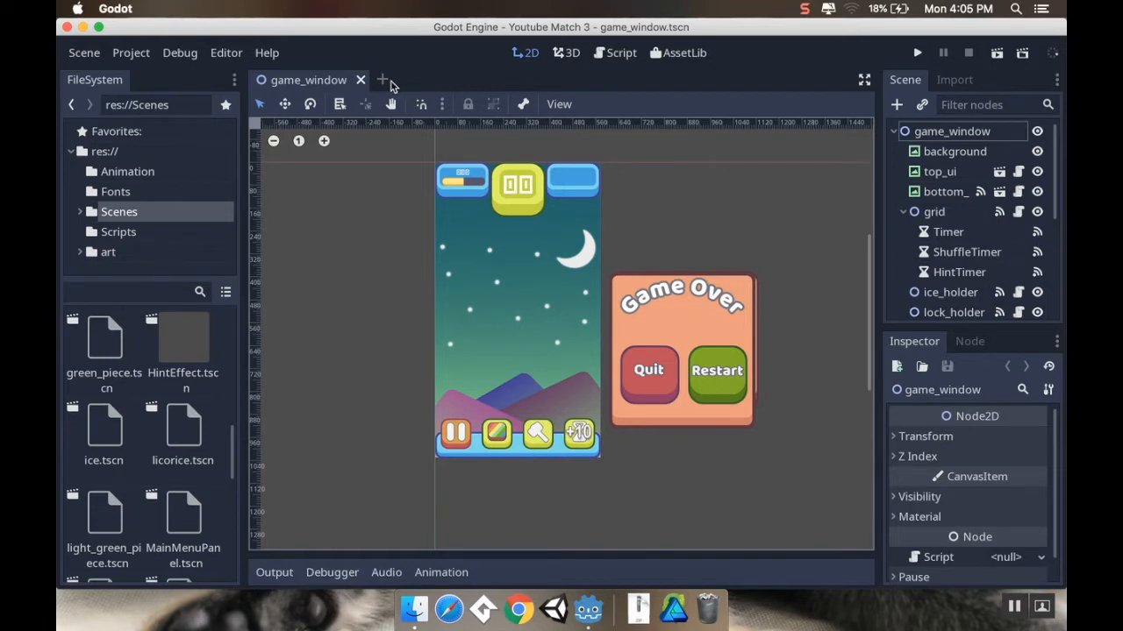
Start a new scene with a Node2D root node.
left_click(382, 79)
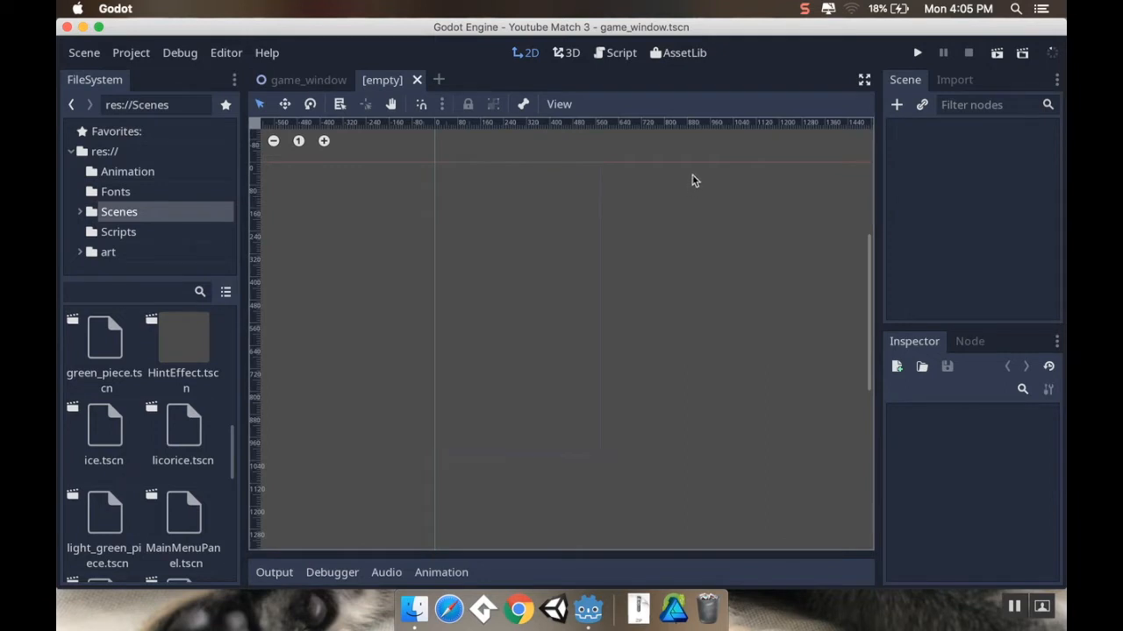
mouse_move(685, 162)
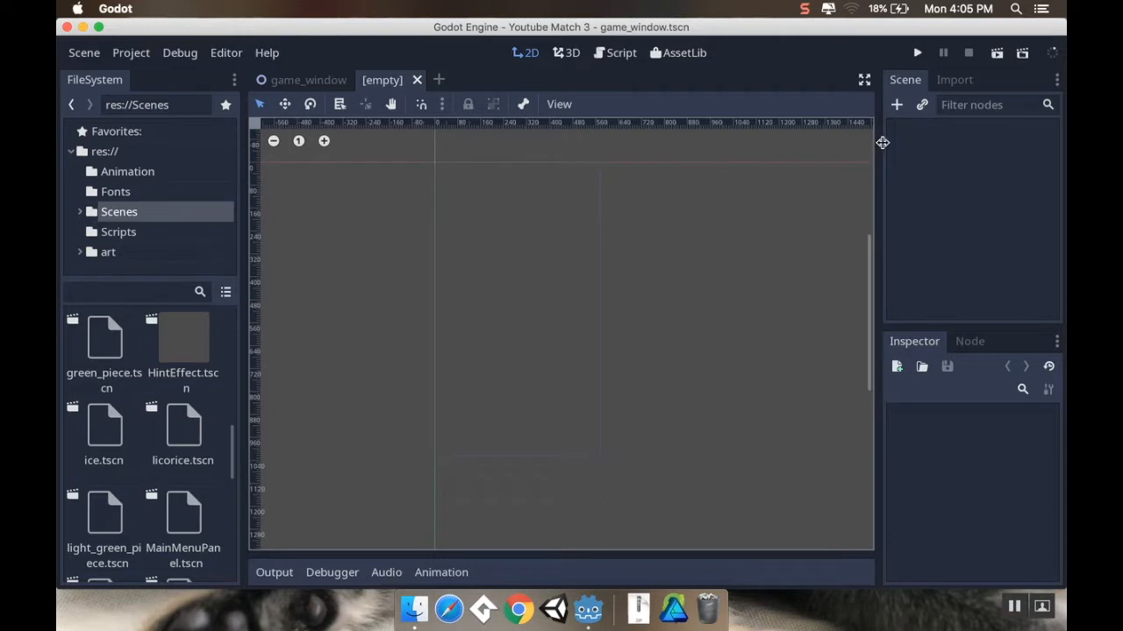
left_click(896, 104)
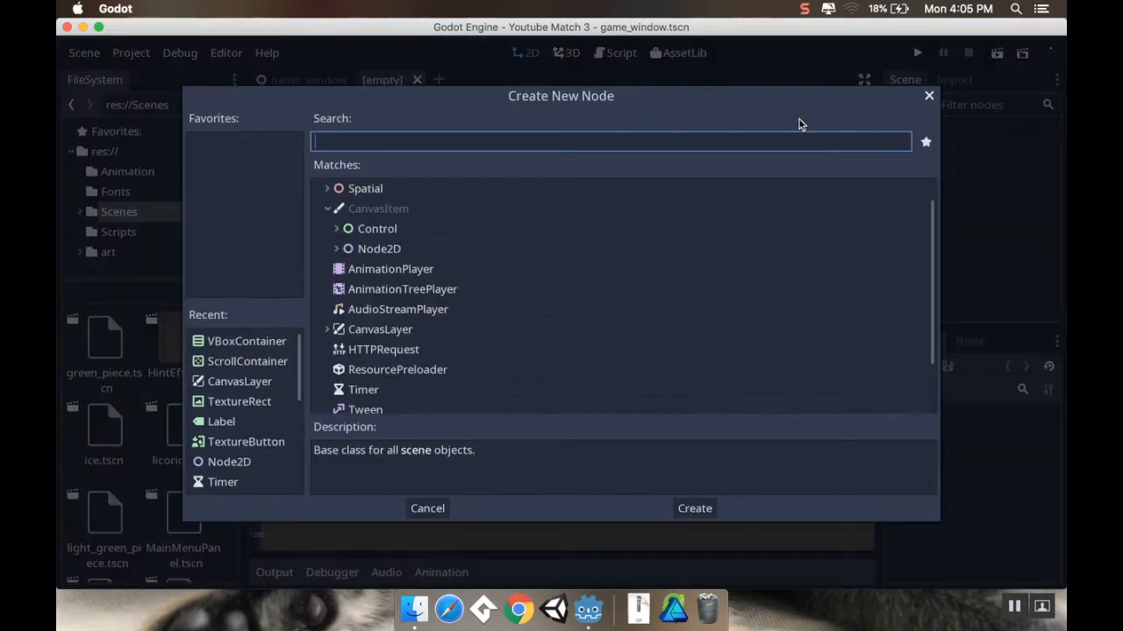
left_click(379, 249)
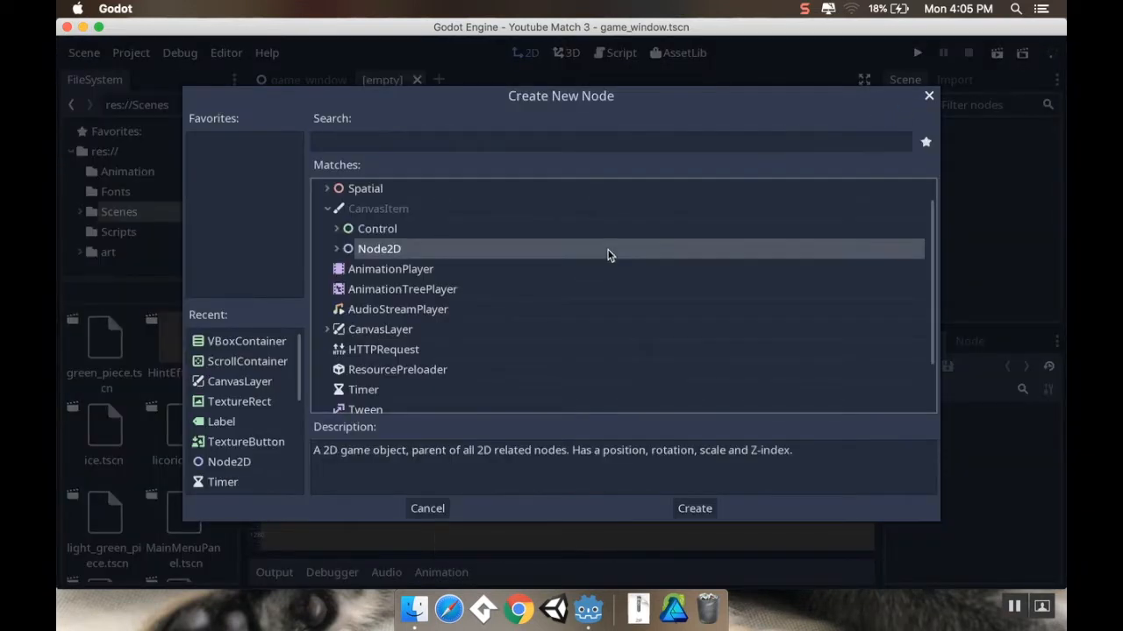
left_click(693, 508)
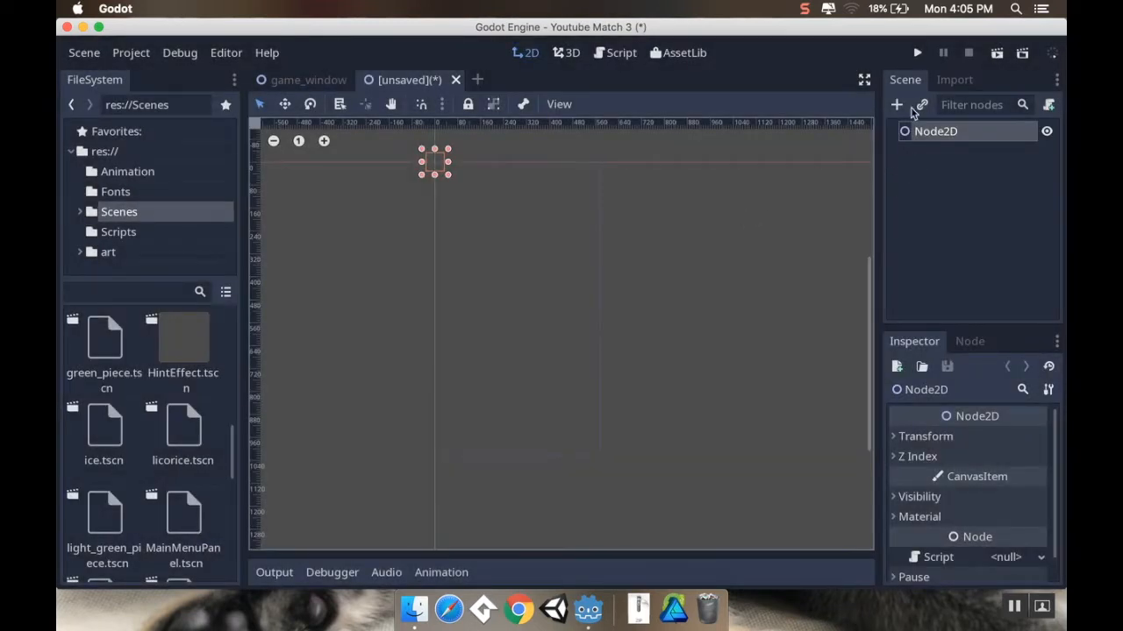
Add a TextureButton child node under the Node2D root.
left_click(896, 104)
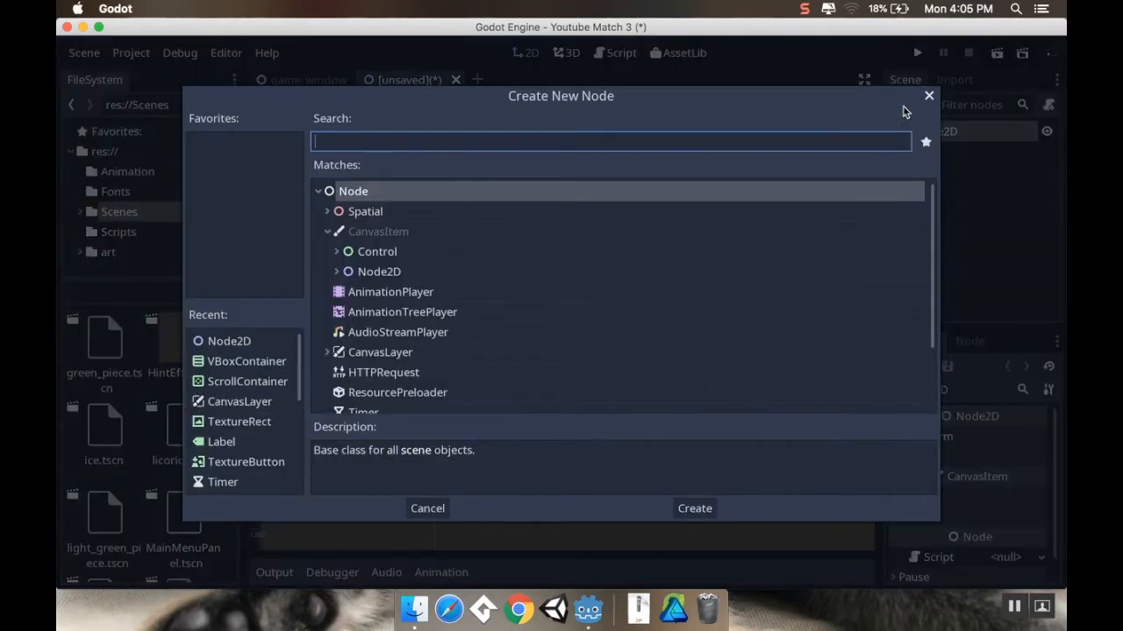
type("texture")
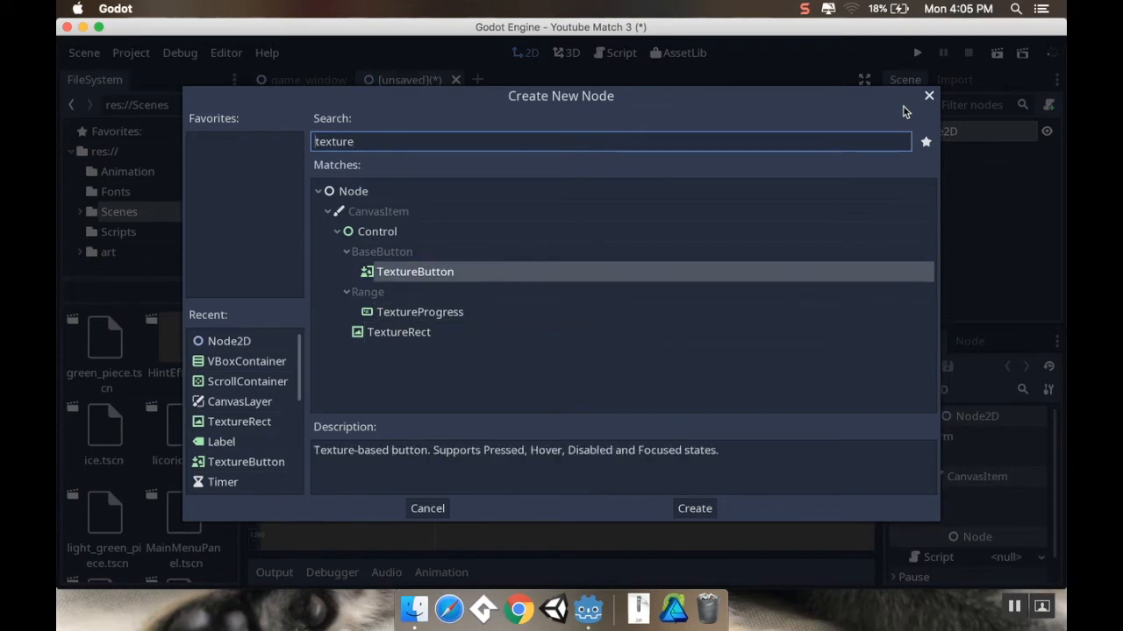
left_click(694, 508)
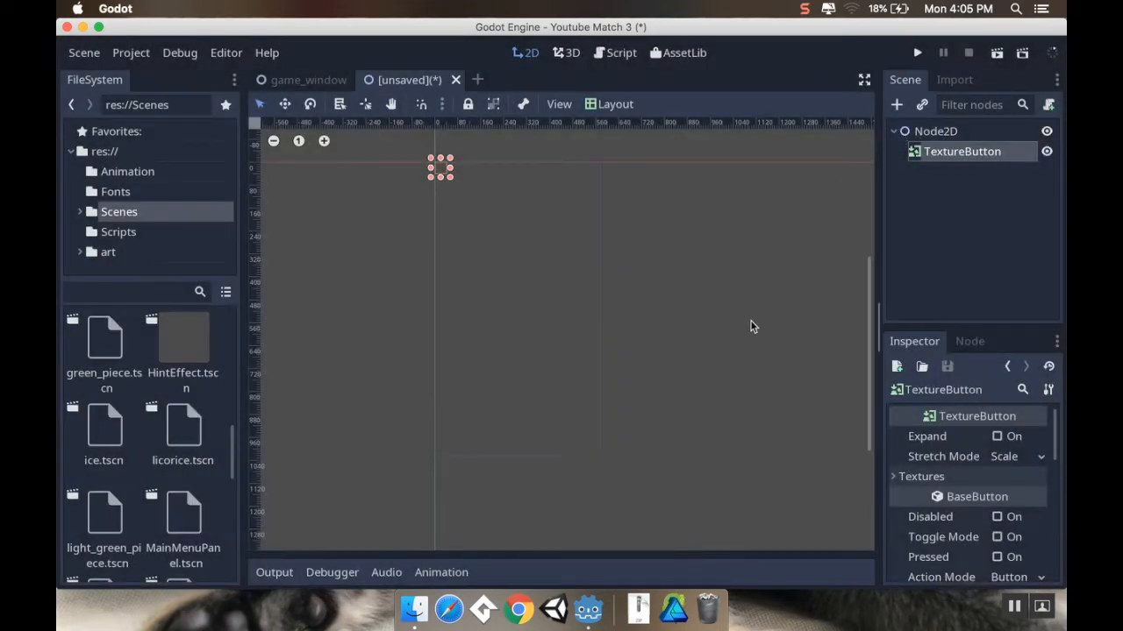
mouse_move(319, 425)
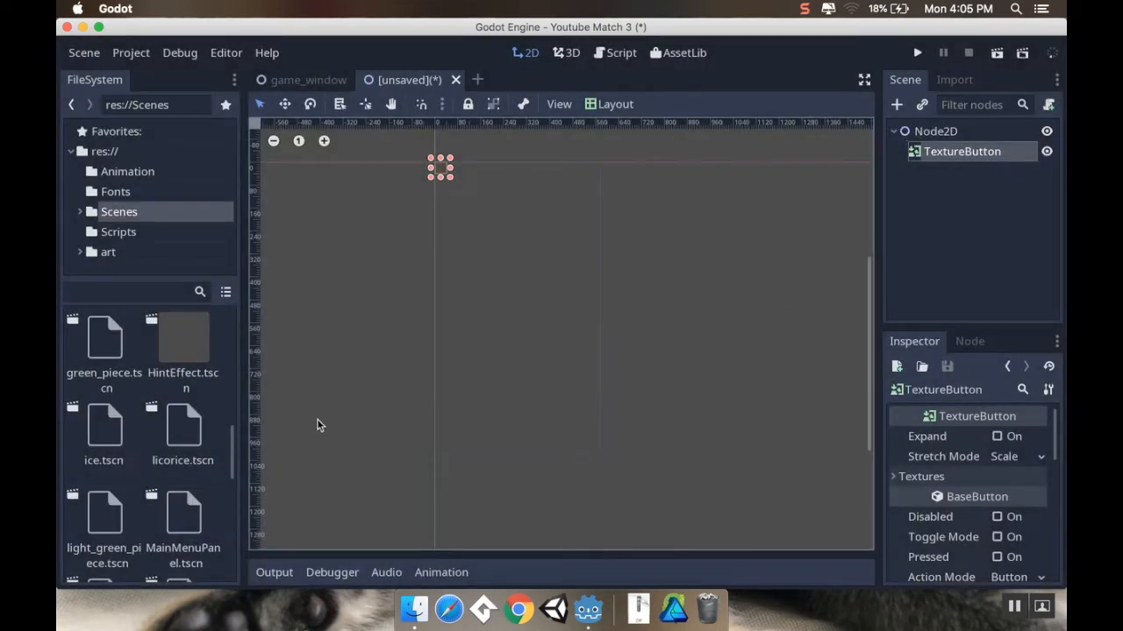
Open res://art/UI and scroll through the button, panel and level map images.
double_click(118, 211)
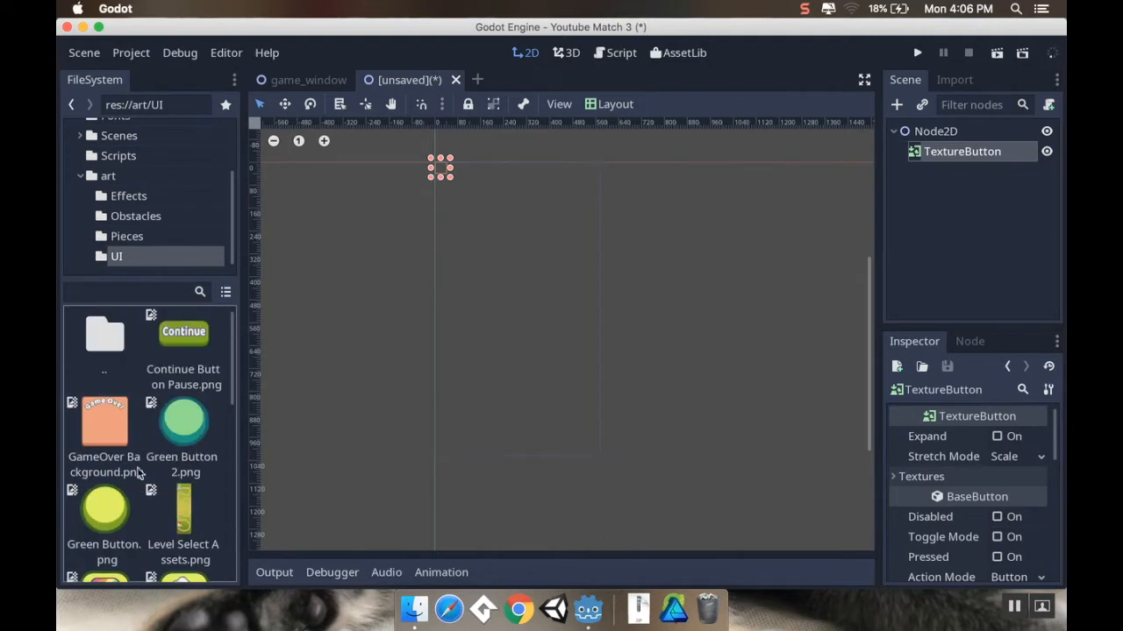
scroll("down", 3)
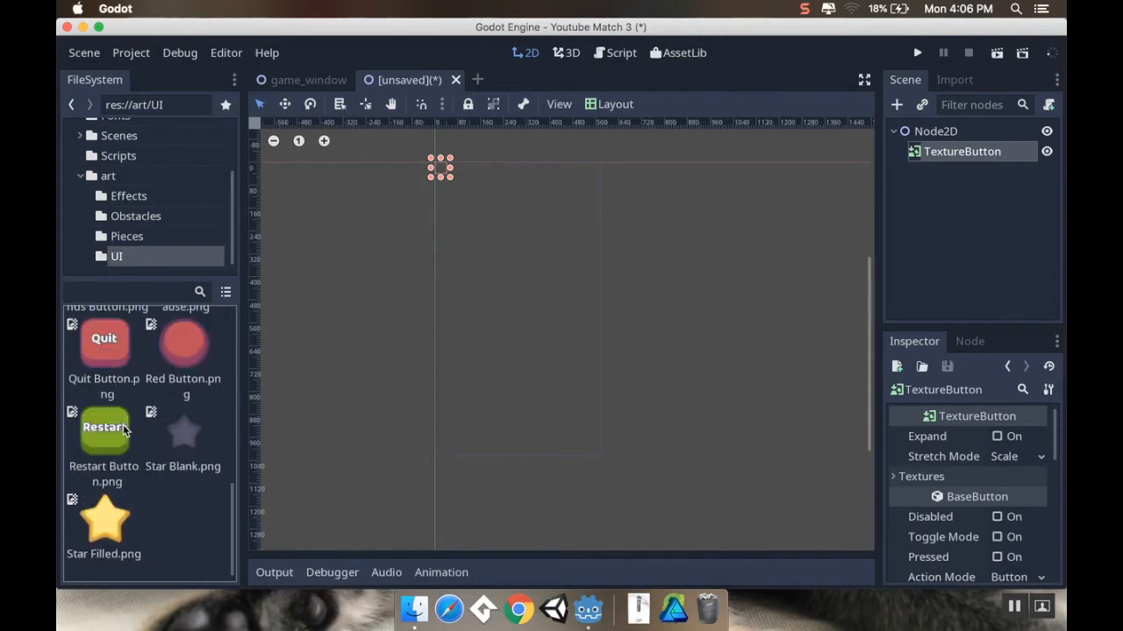
scroll("down", 3)
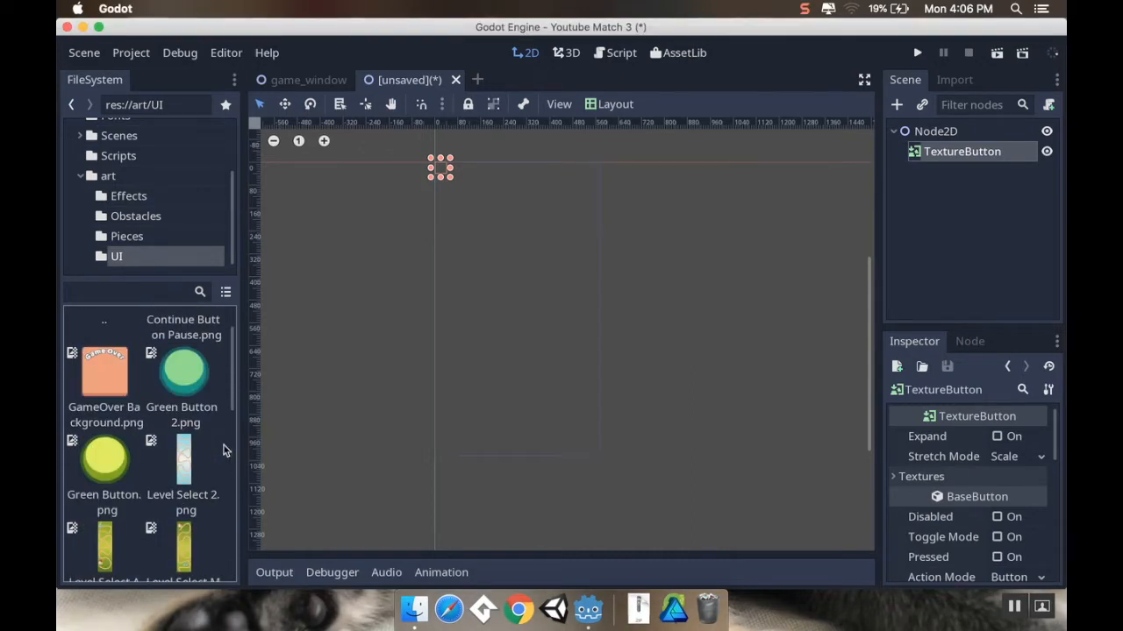
scroll("down", 3)
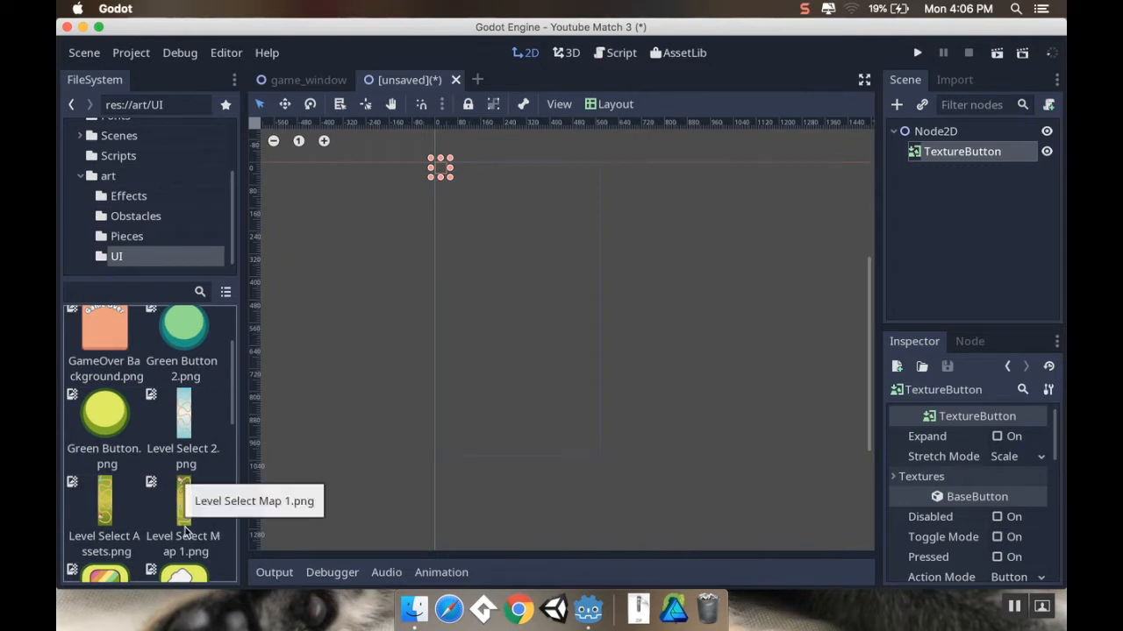
mouse_move(208, 529)
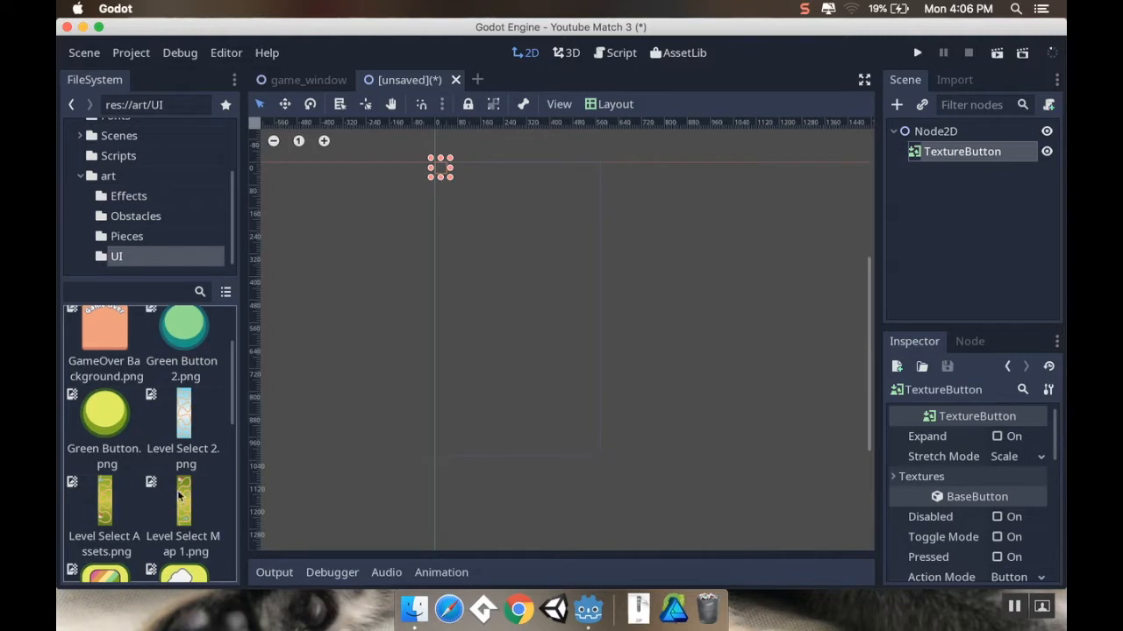
mouse_move(180, 395)
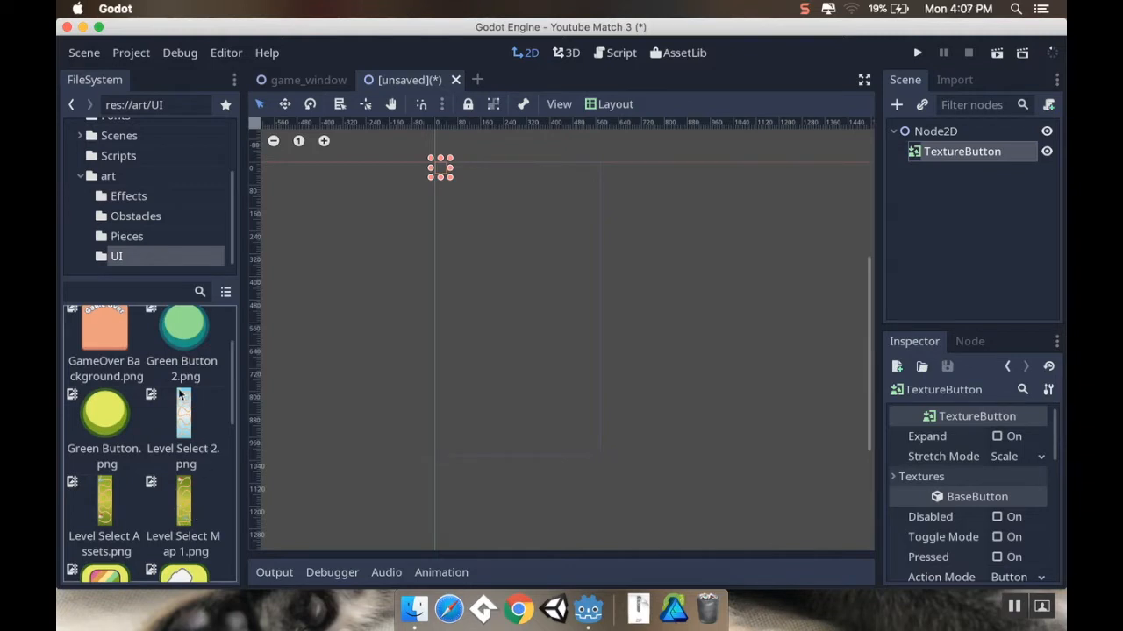
mouse_move(187, 494)
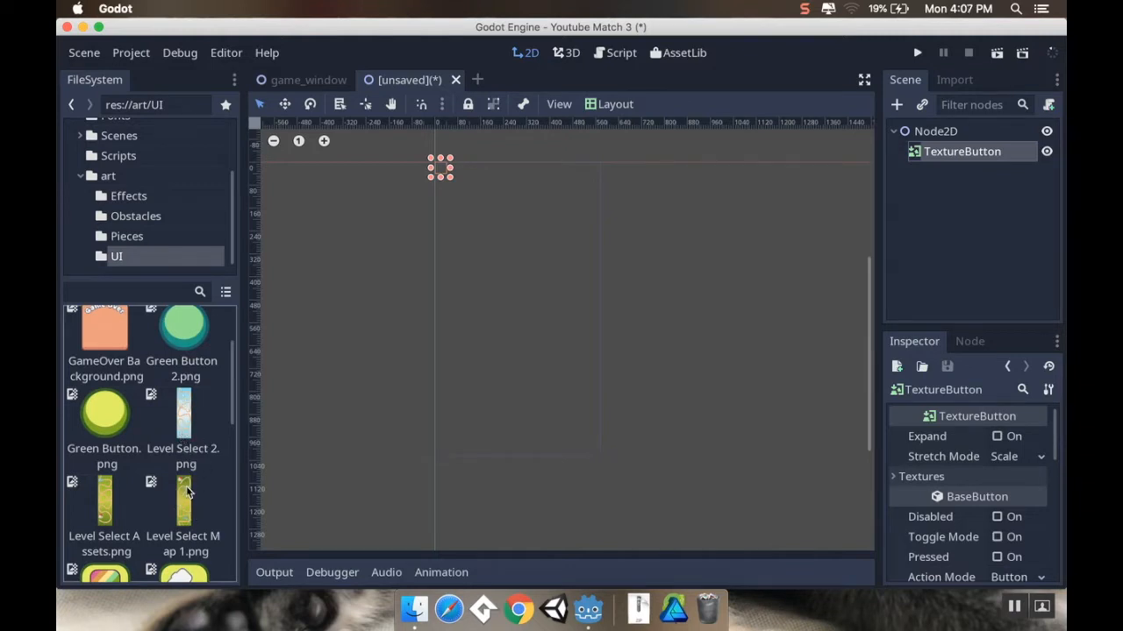
mouse_move(184, 500)
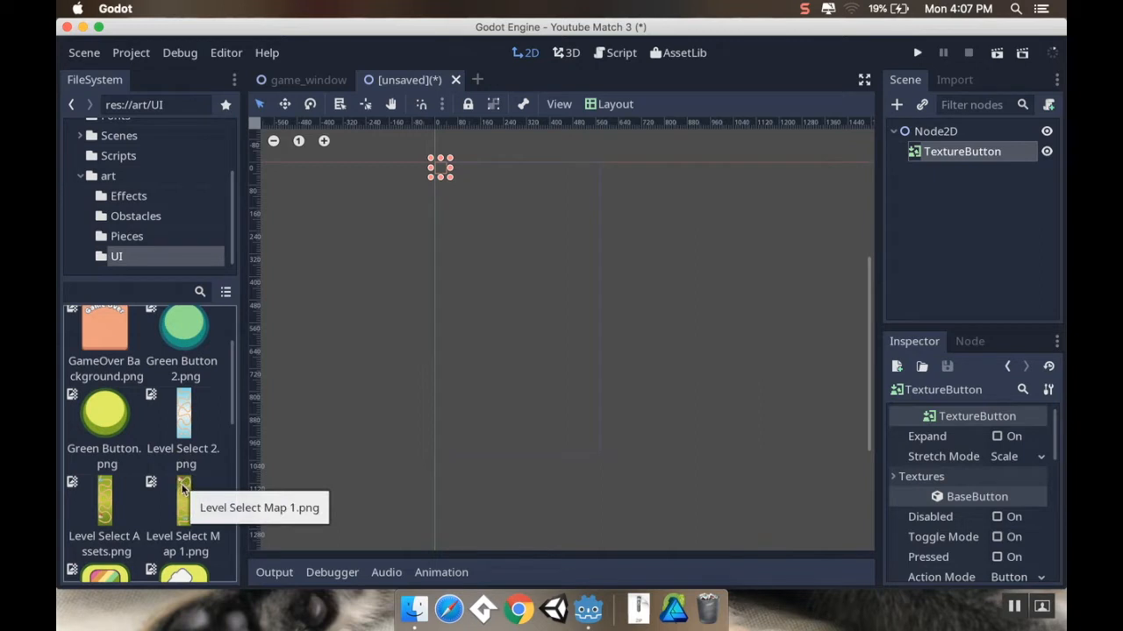
mouse_move(180, 427)
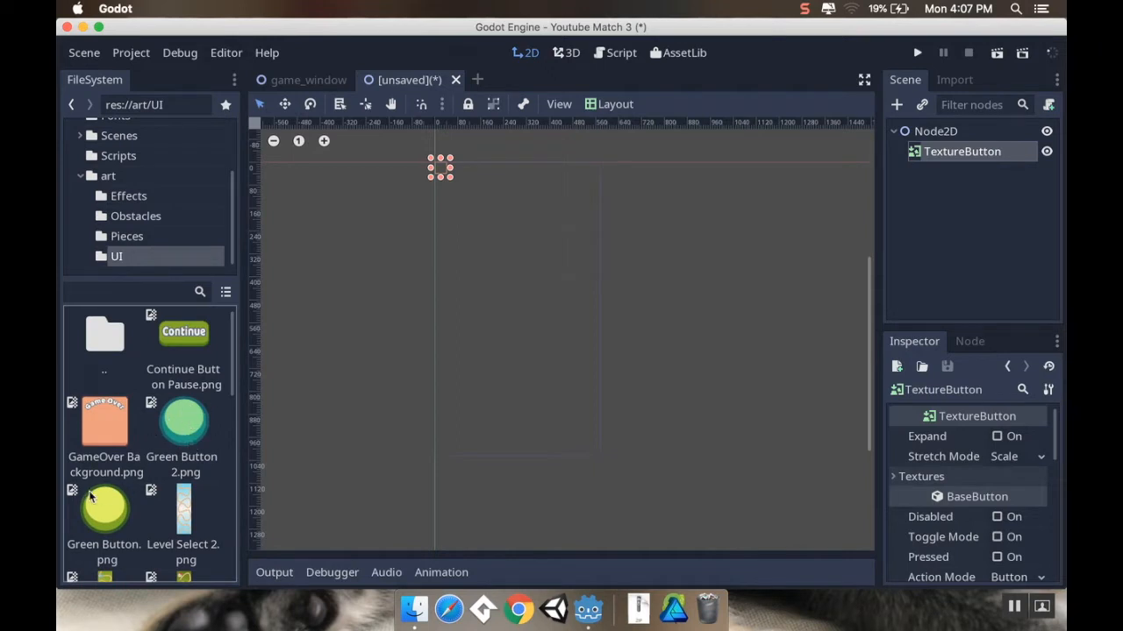
scroll("down", 3)
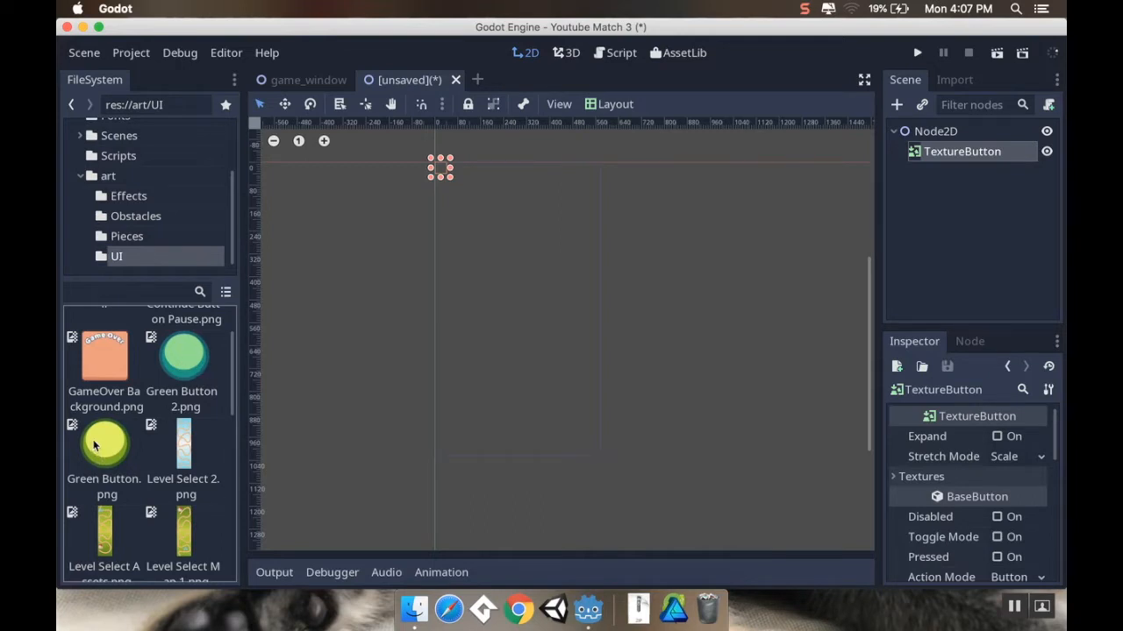
scroll("down", 3)
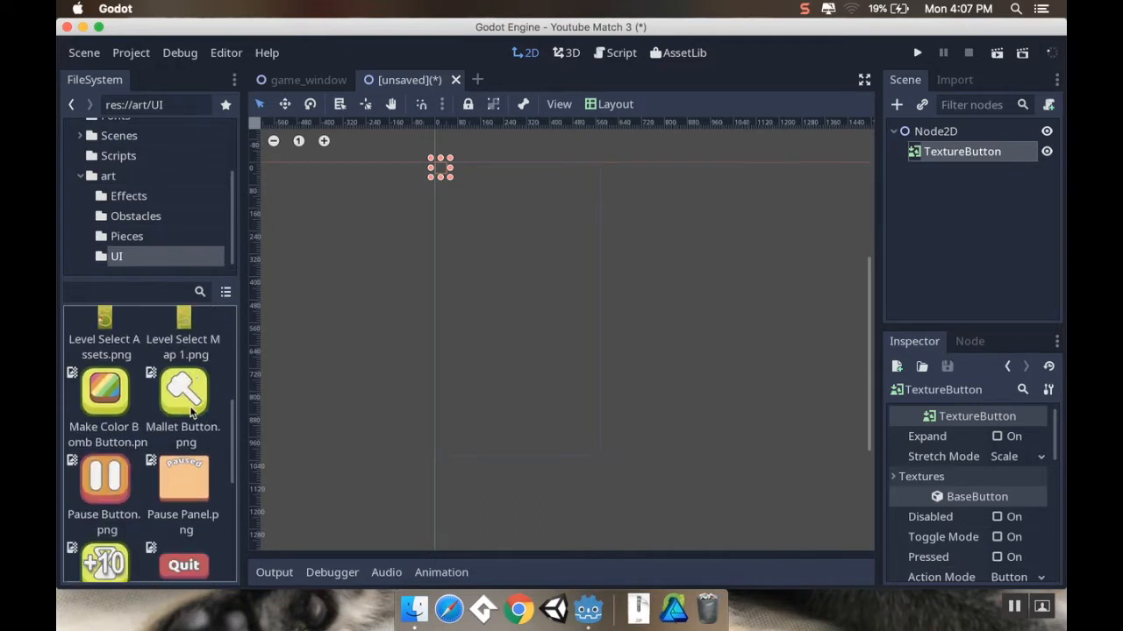
scroll("down", 3)
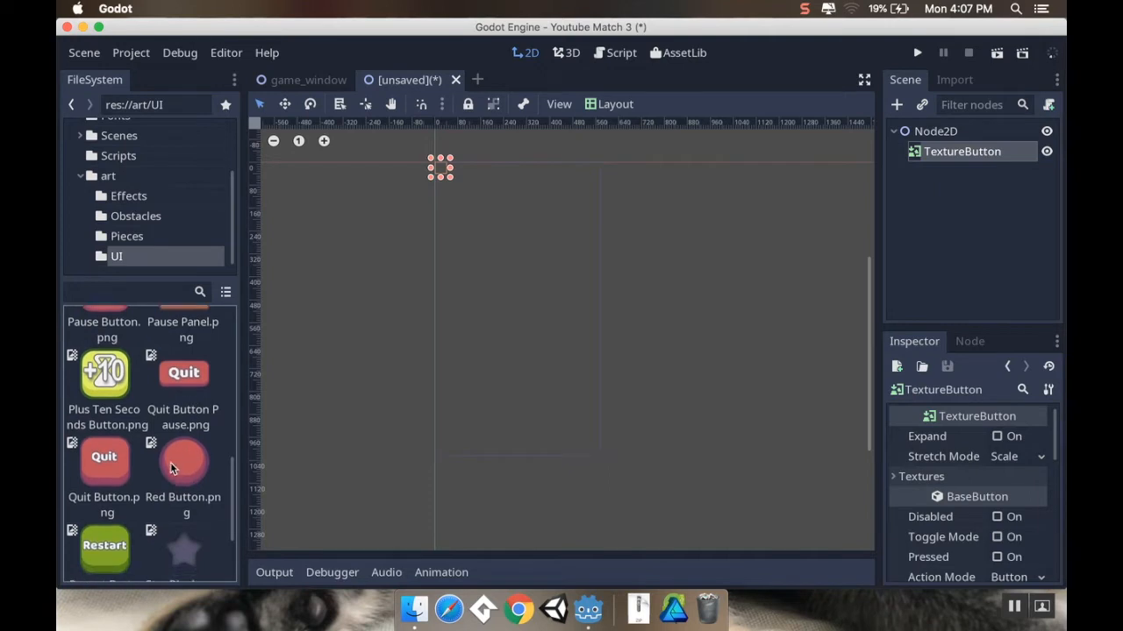
scroll("down", 3)
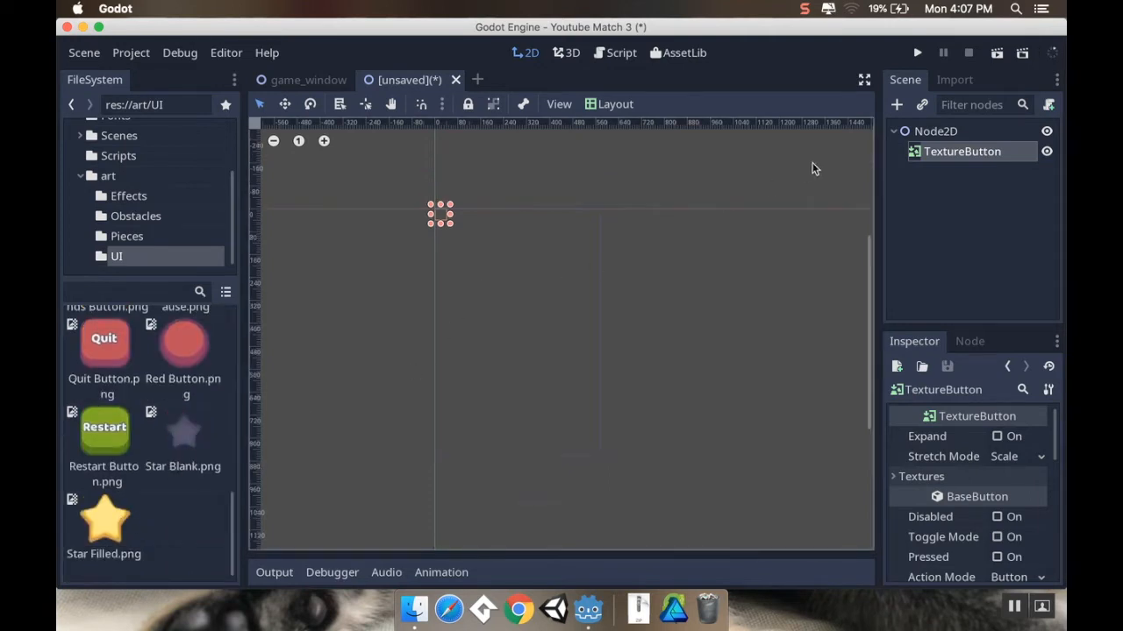
left_click(921, 477)
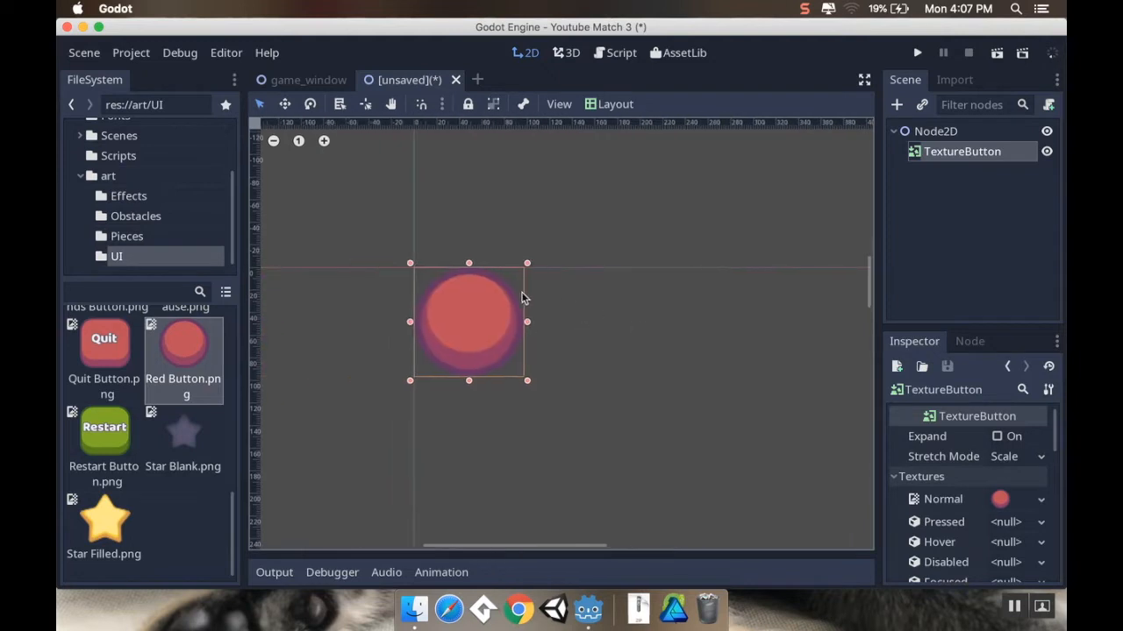
left_click_drag(468, 321, 414, 276)
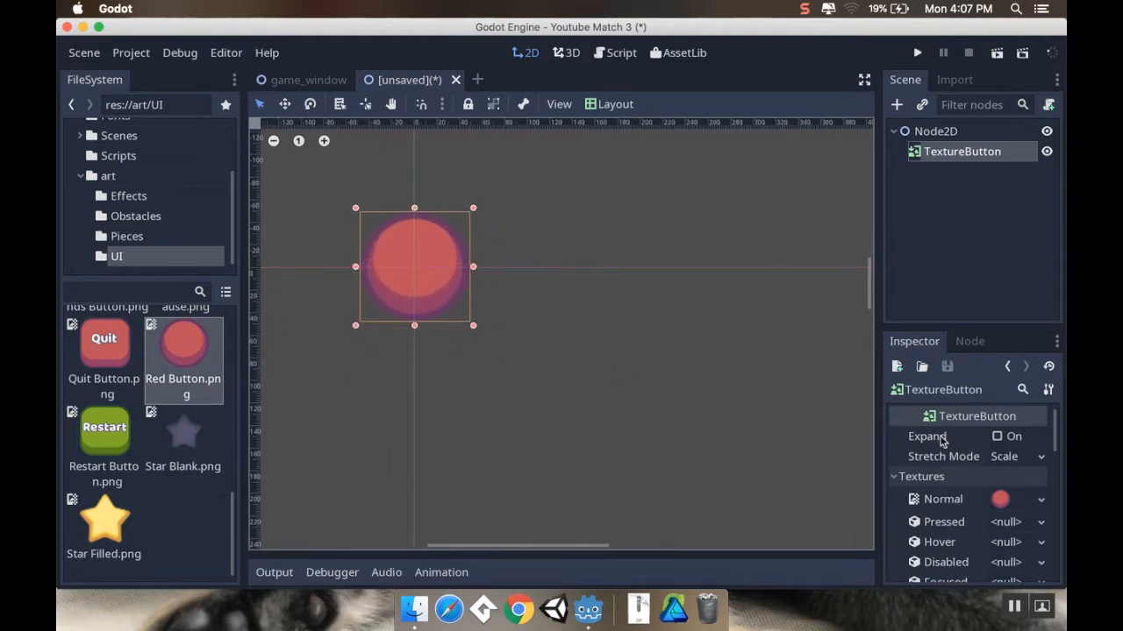
scroll("down", 3)
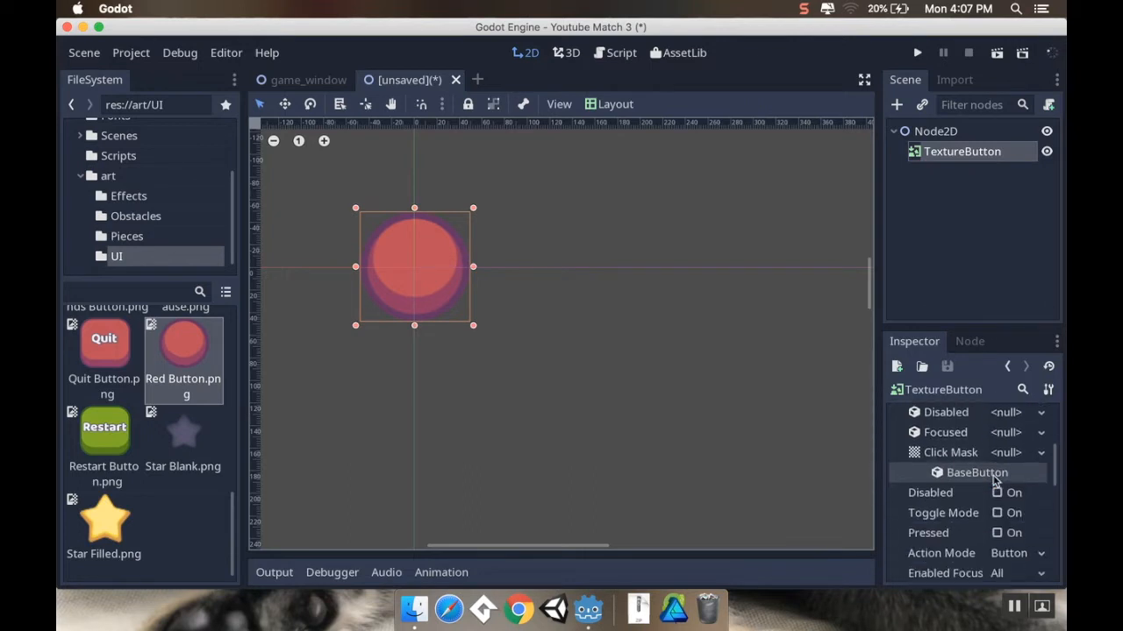
scroll("down", 3)
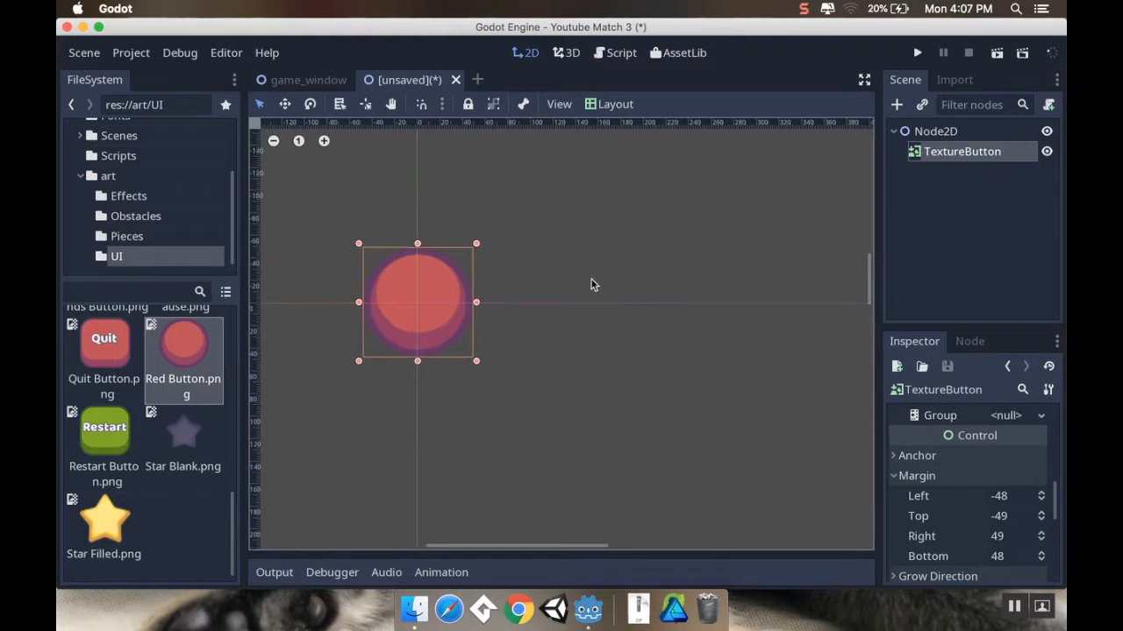
mouse_move(1013, 527)
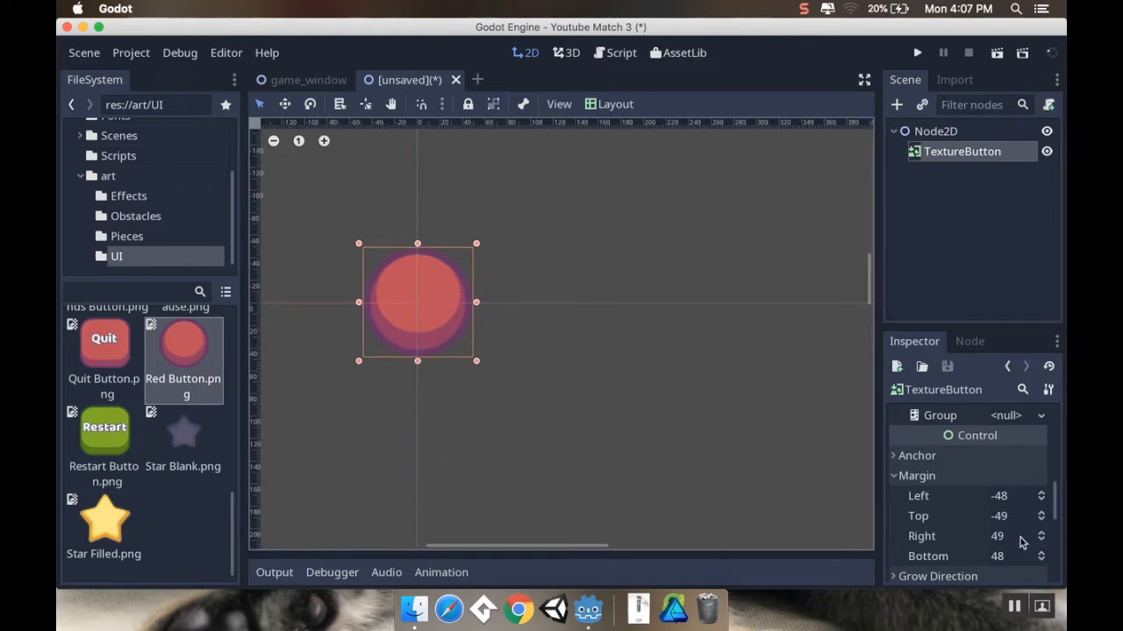
mouse_move(695, 373)
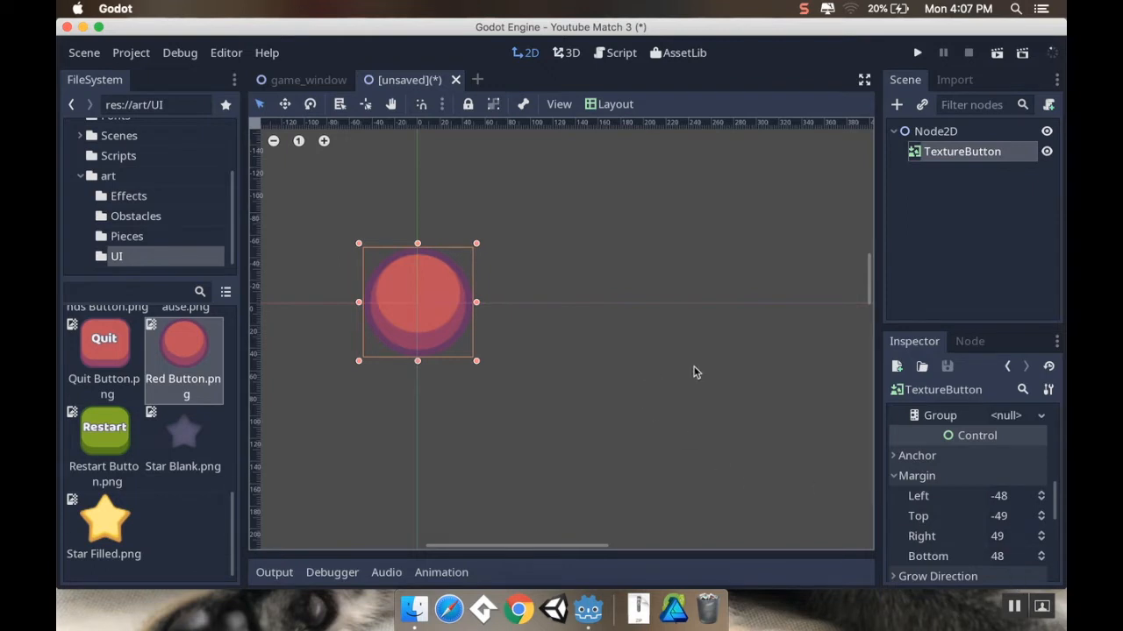
mouse_move(684, 253)
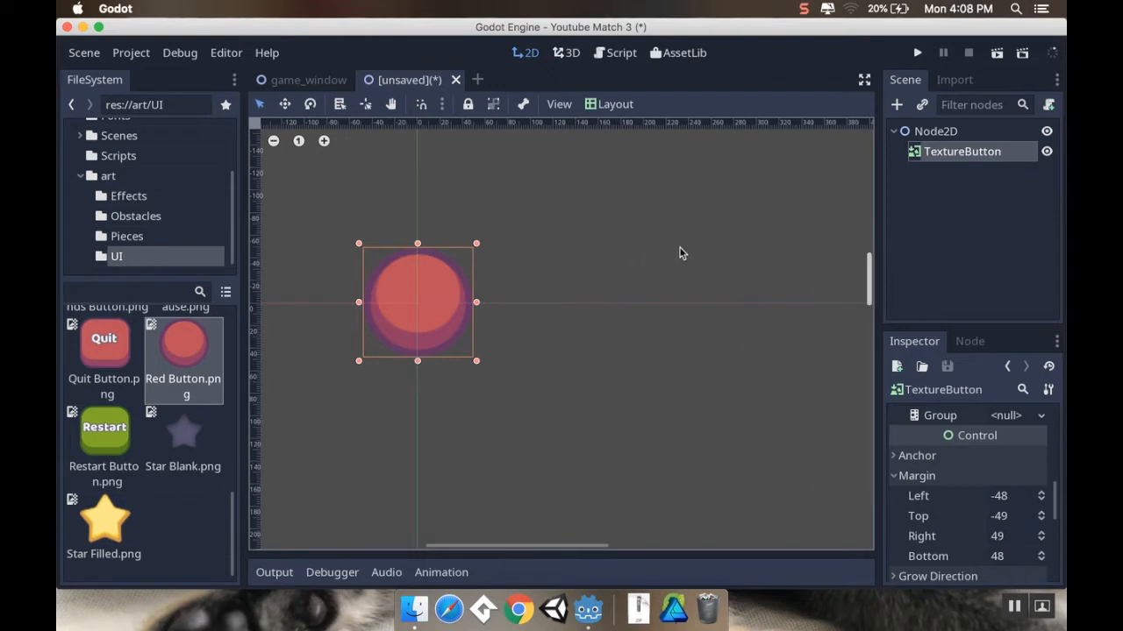
Add a Sprite under Node2D using the Star Blank.png texture.
left_click(936, 130)
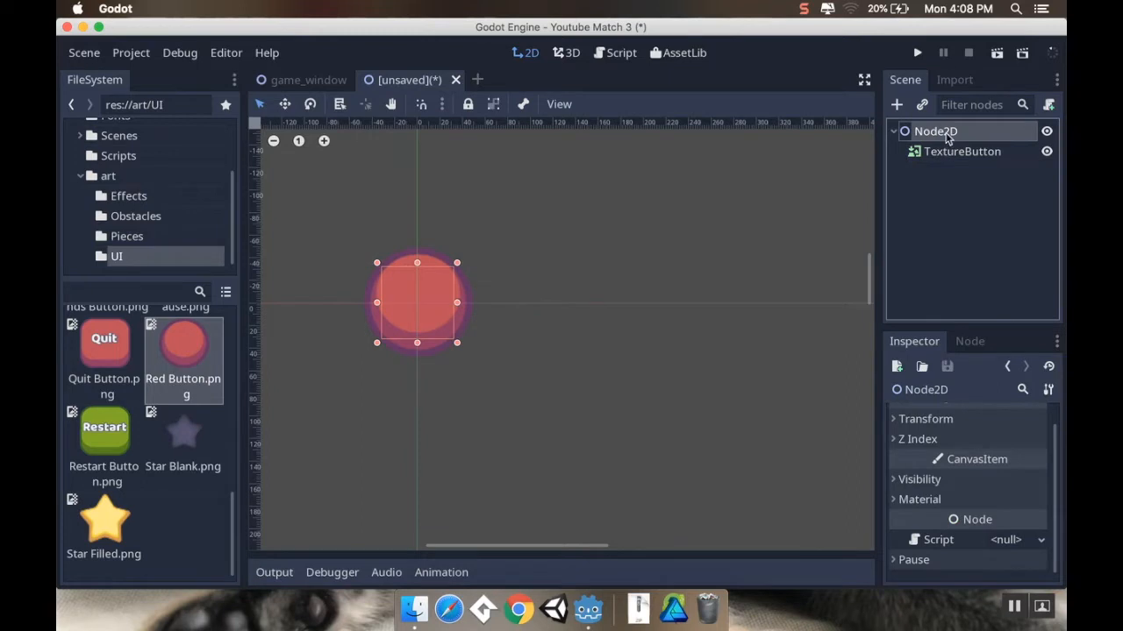
left_click(896, 104)
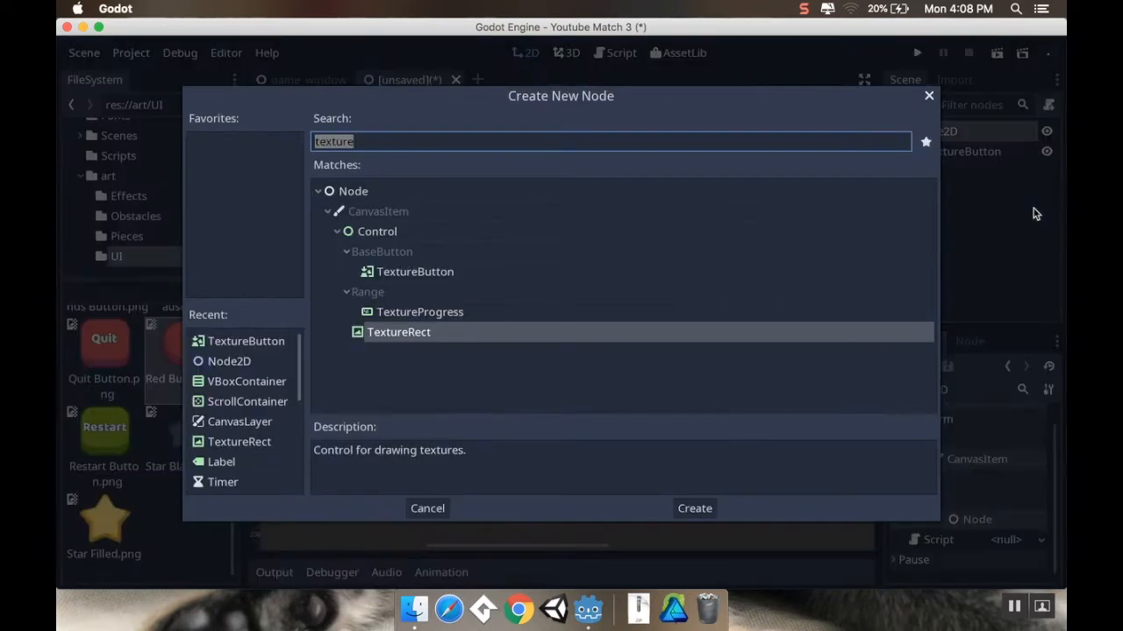
type("sprite")
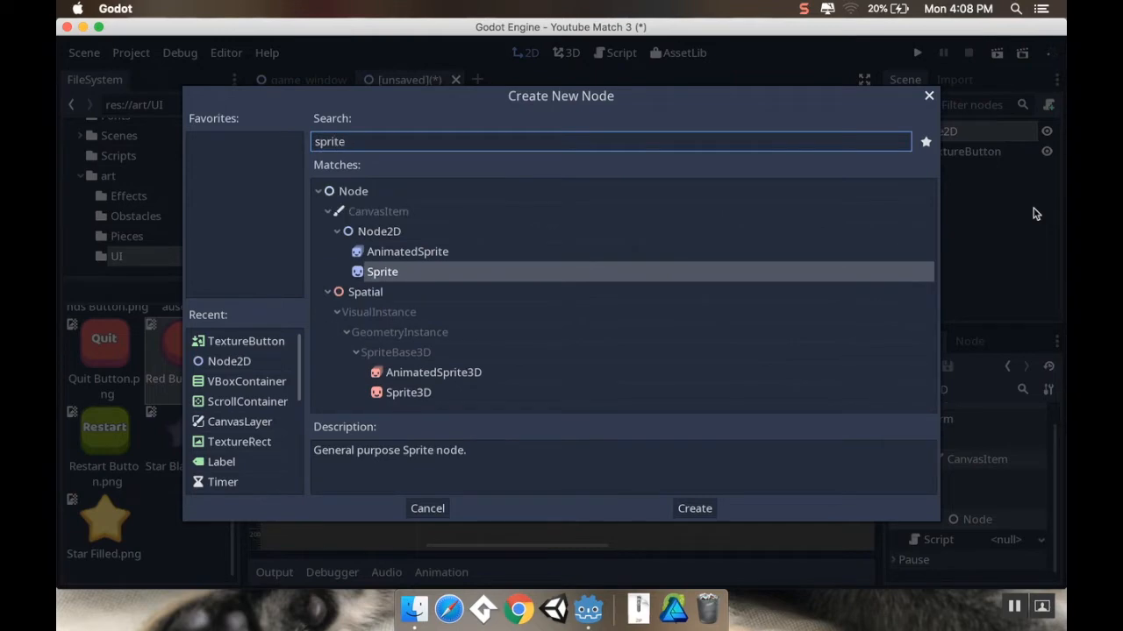
left_click(694, 508)
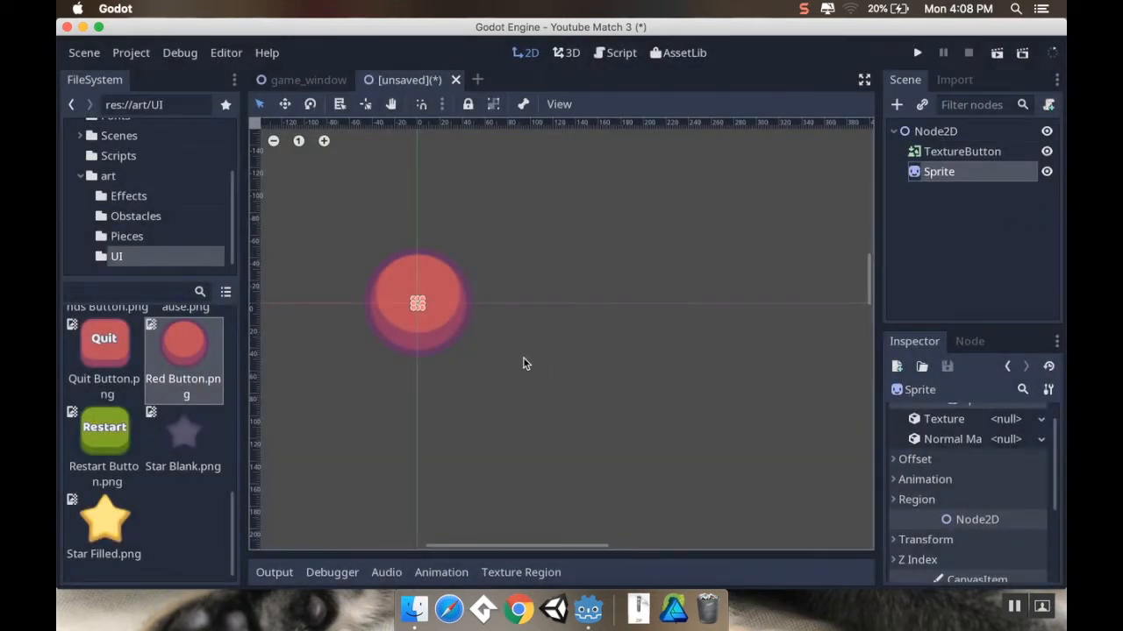
mouse_move(938, 171)
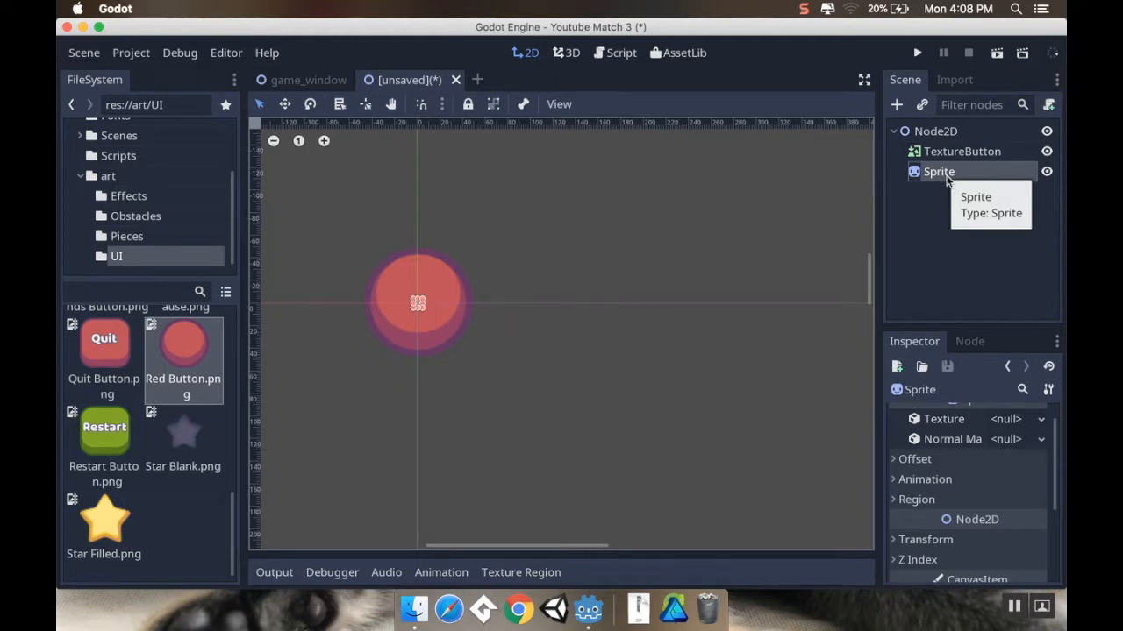
mouse_move(423, 314)
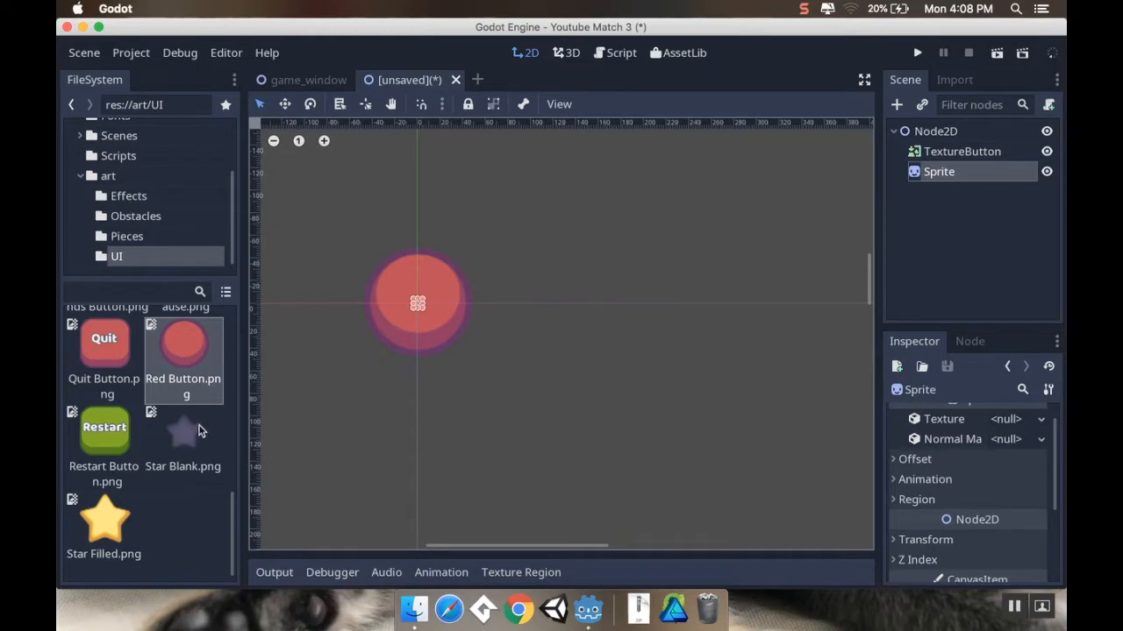
left_click(182, 430)
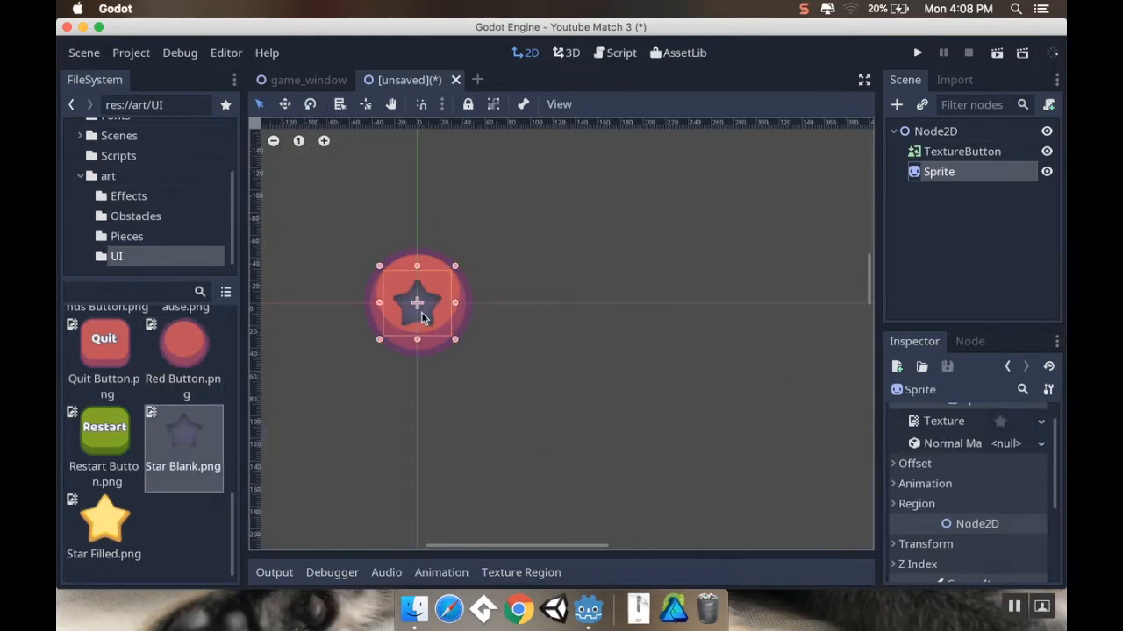
left_click_drag(417, 302, 417, 392)
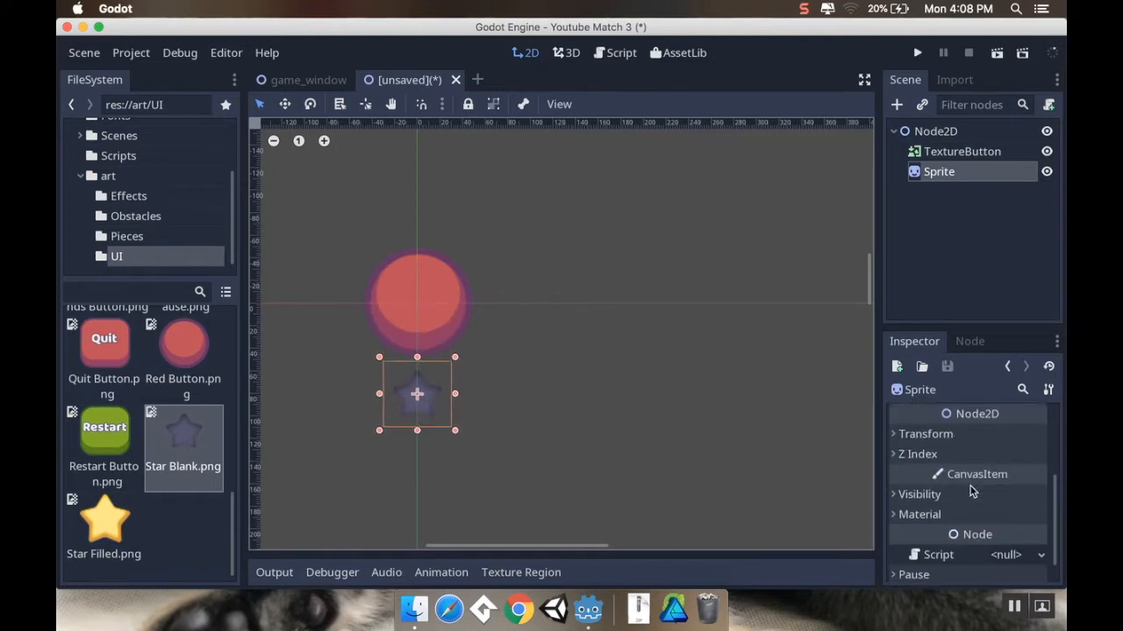
Set the Sprite's Transform Position y to 72.
left_click(926, 434)
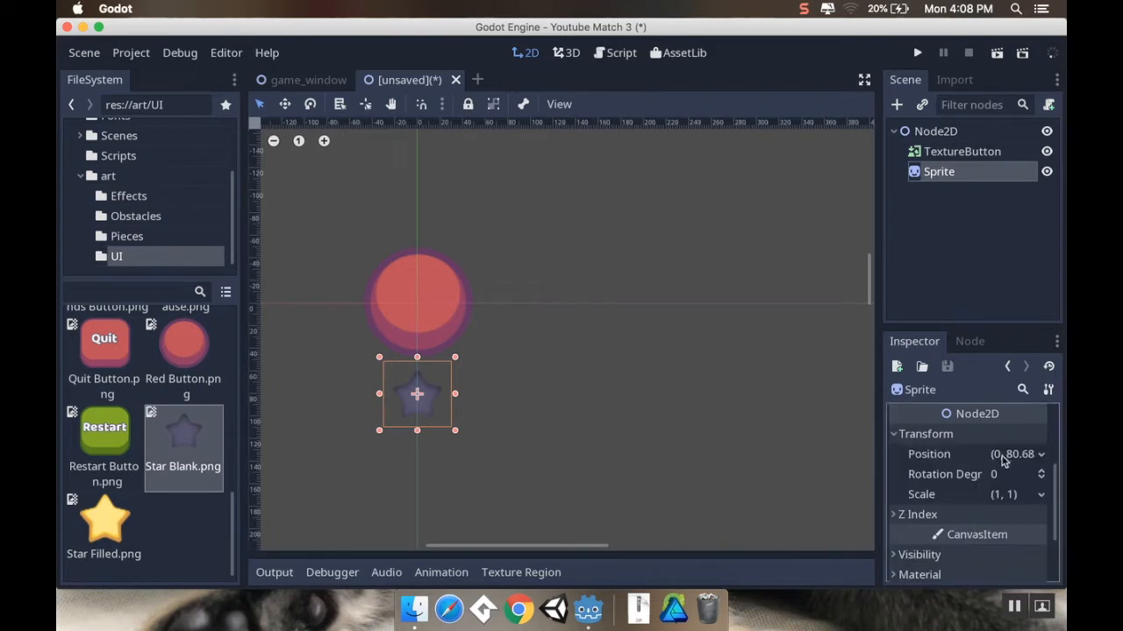
left_click(1017, 454)
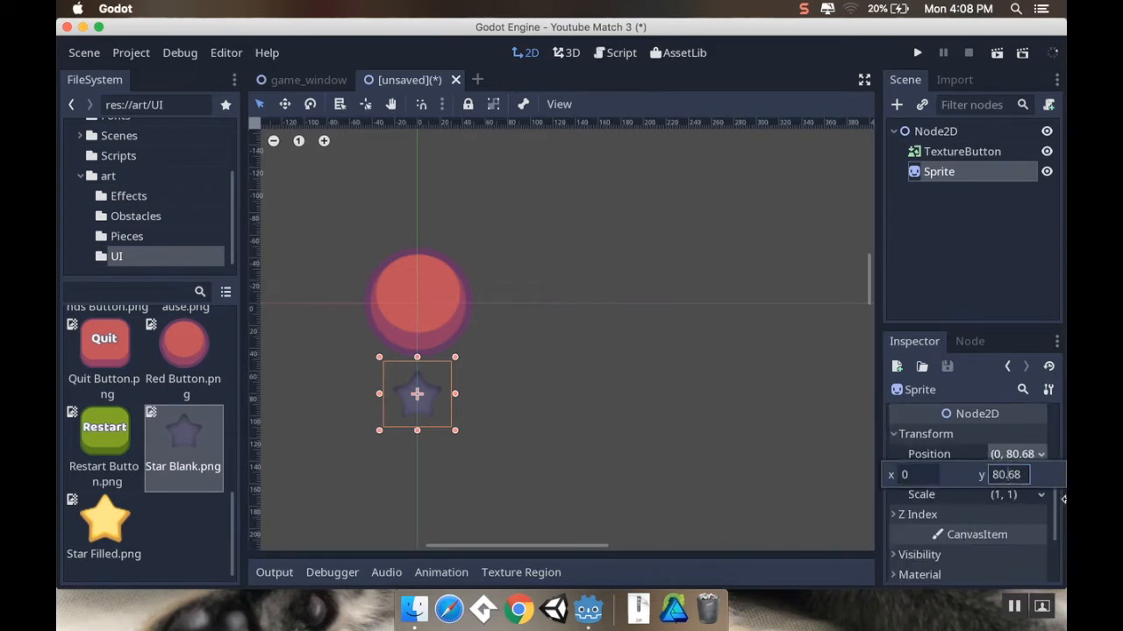
triple_click(1006, 474)
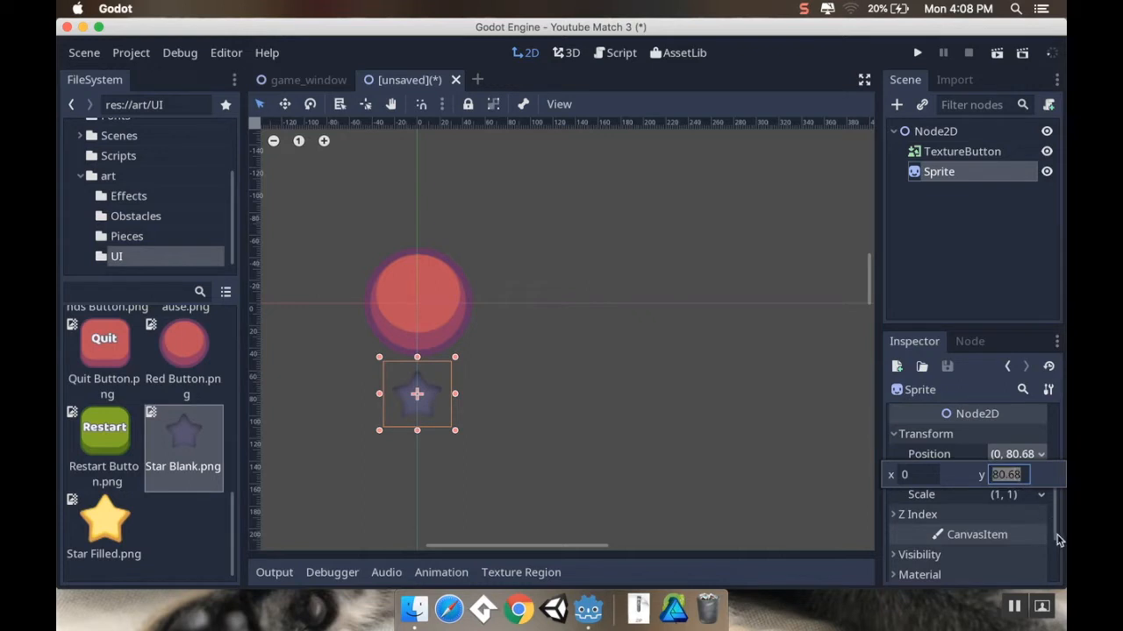
type("7")
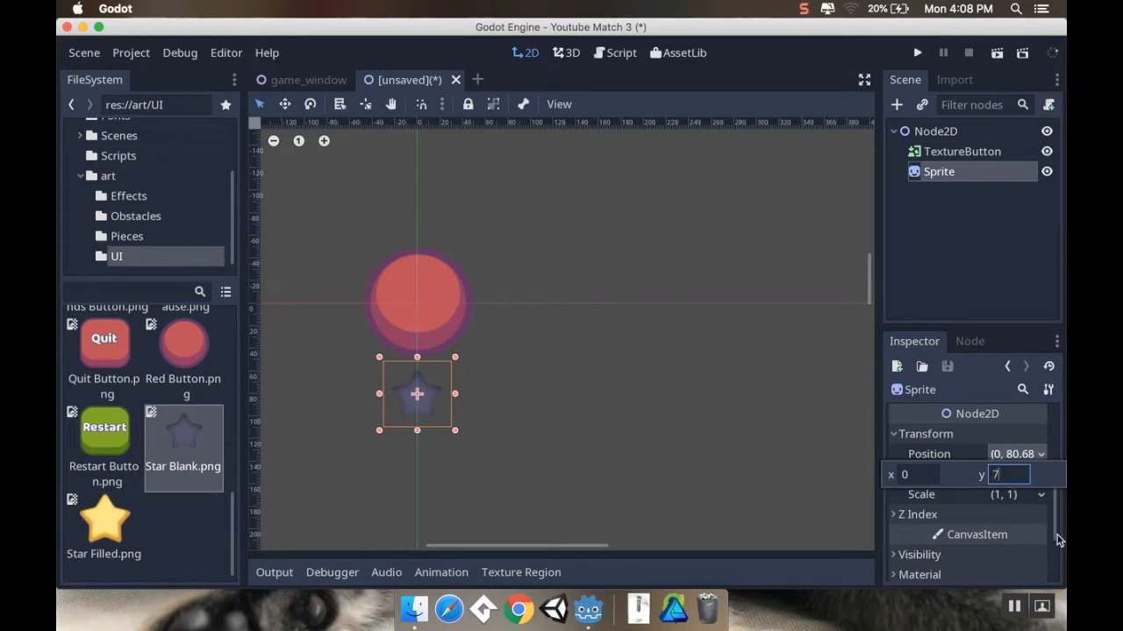
type("72")
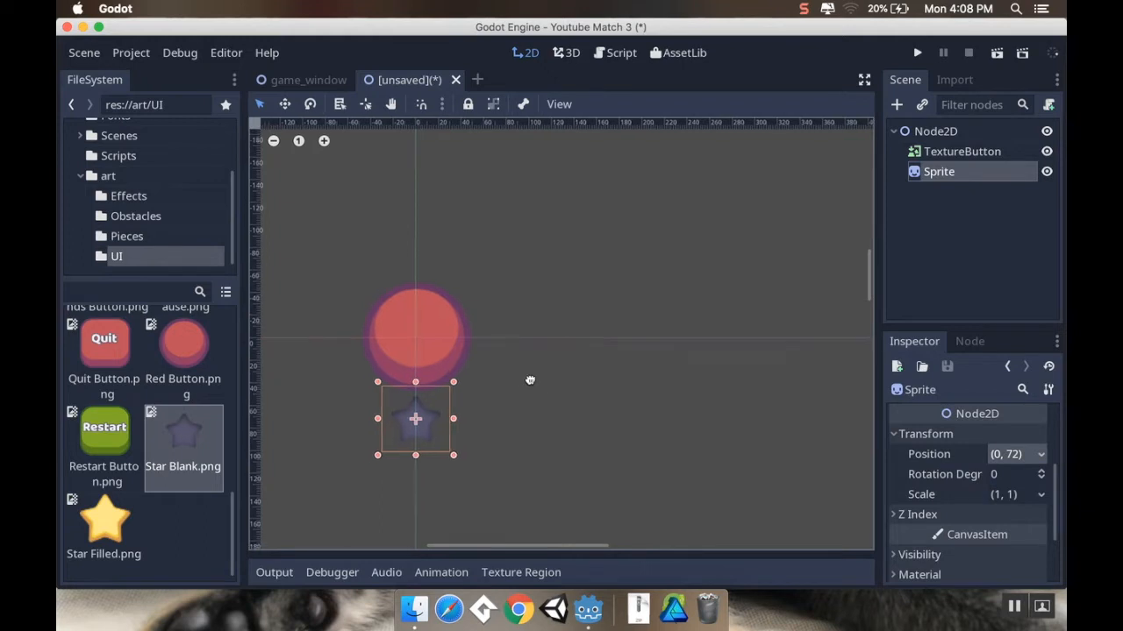
Add a Label as a child of the TextureButton.
left_click(961, 150)
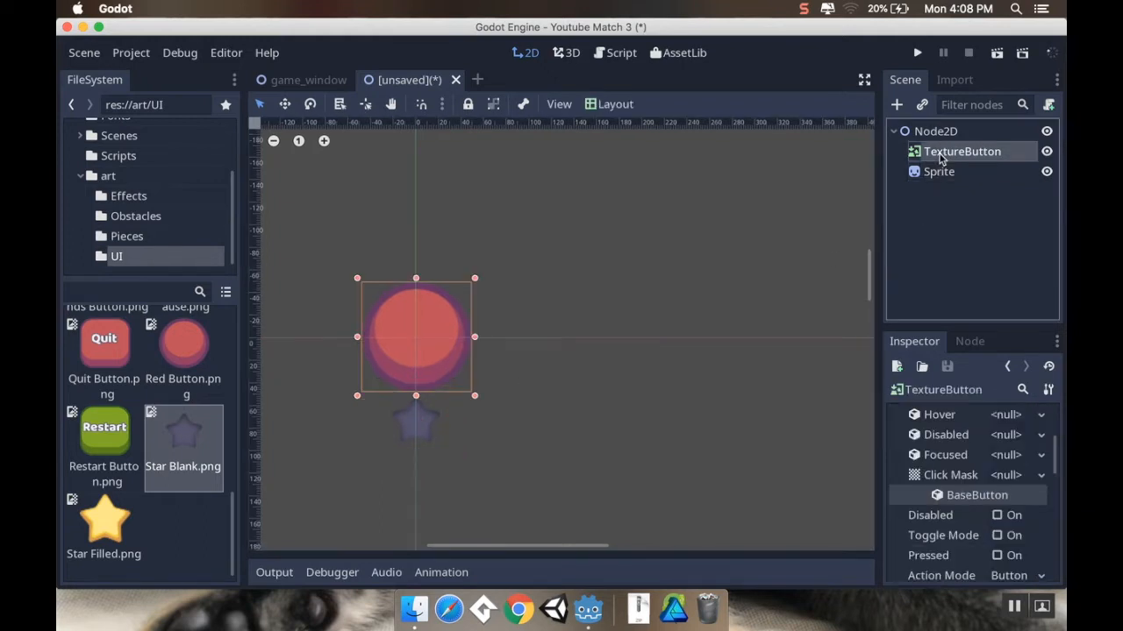
right_click(961, 151)
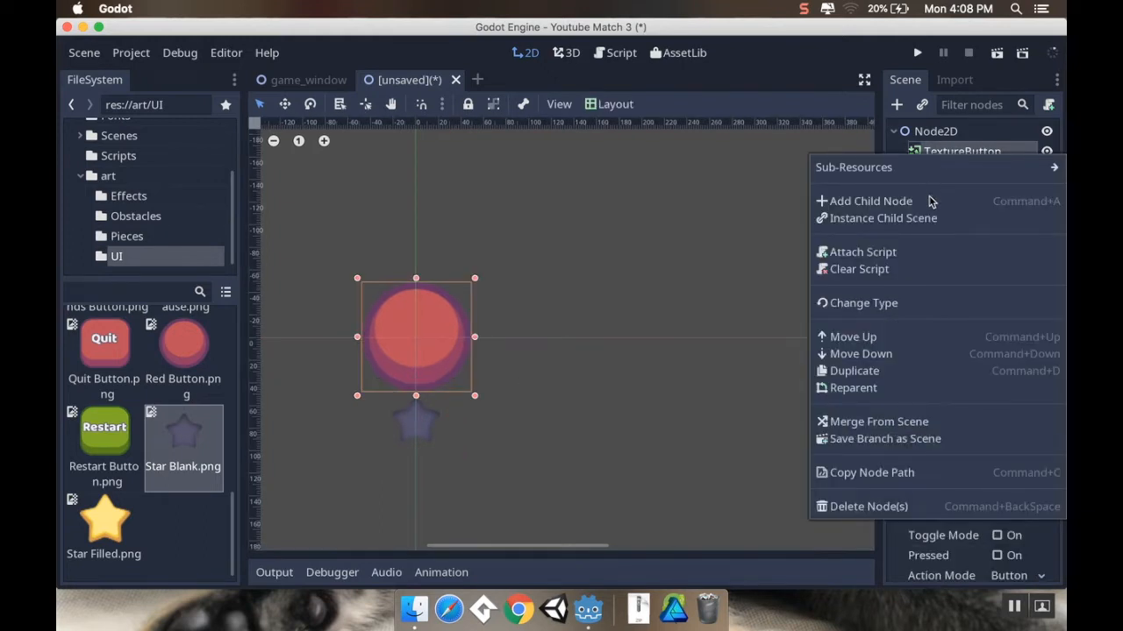
left_click(870, 201)
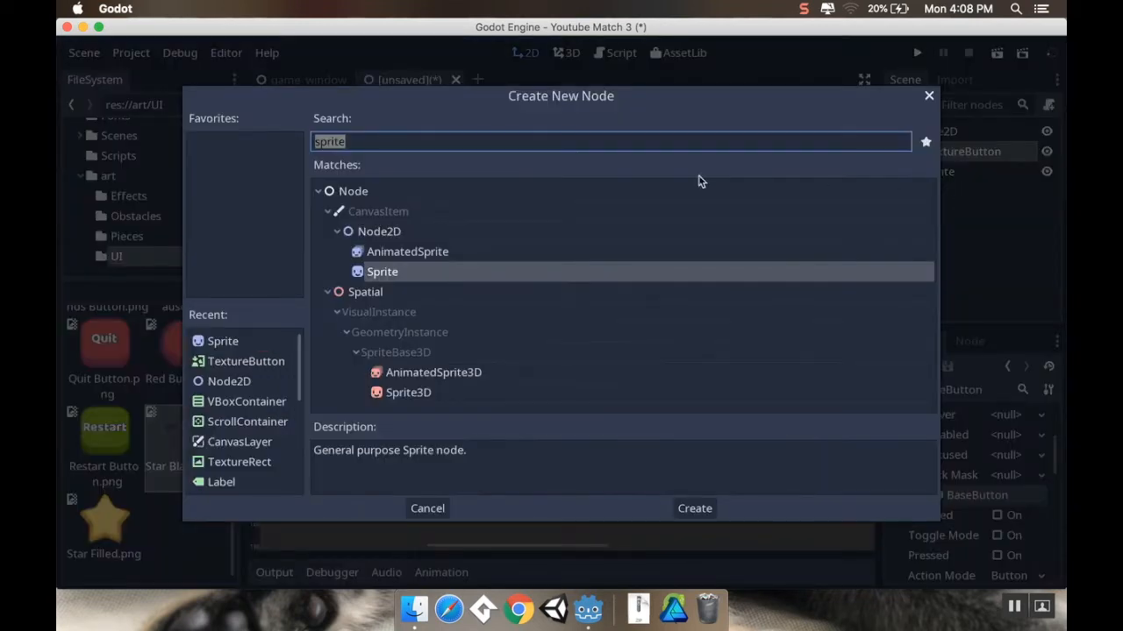
type("la")
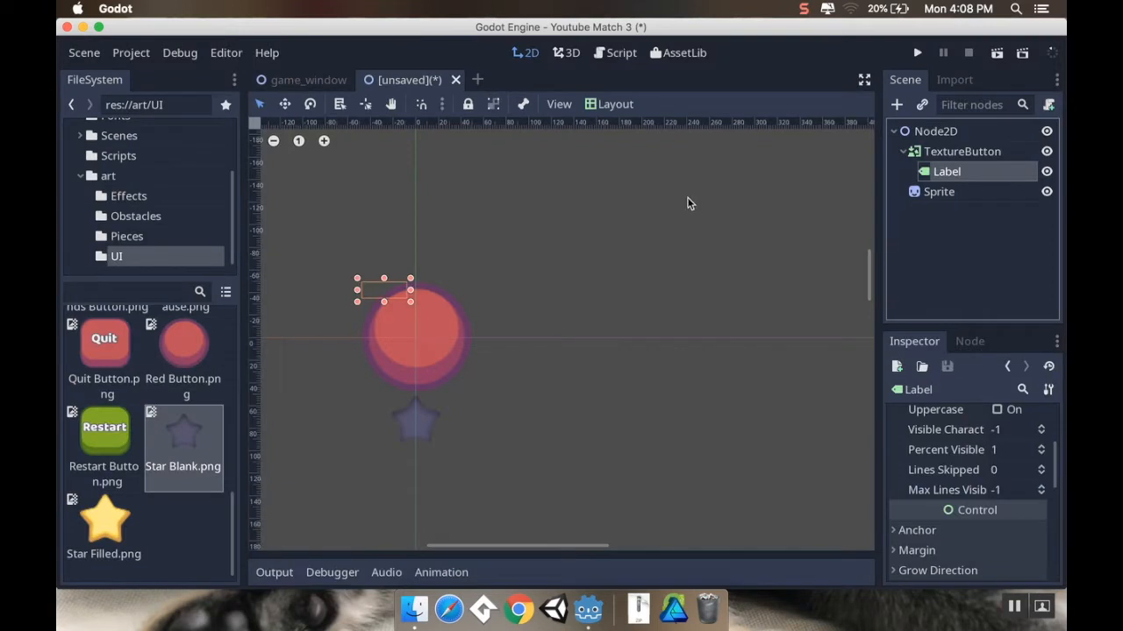
mouse_move(424, 316)
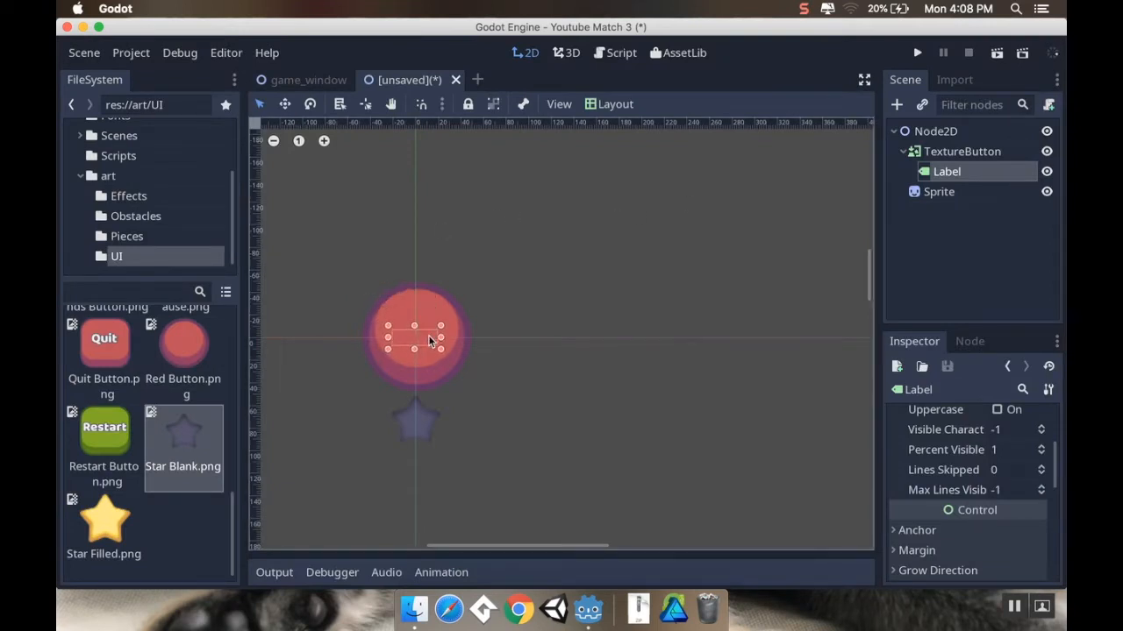
mouse_move(421, 331)
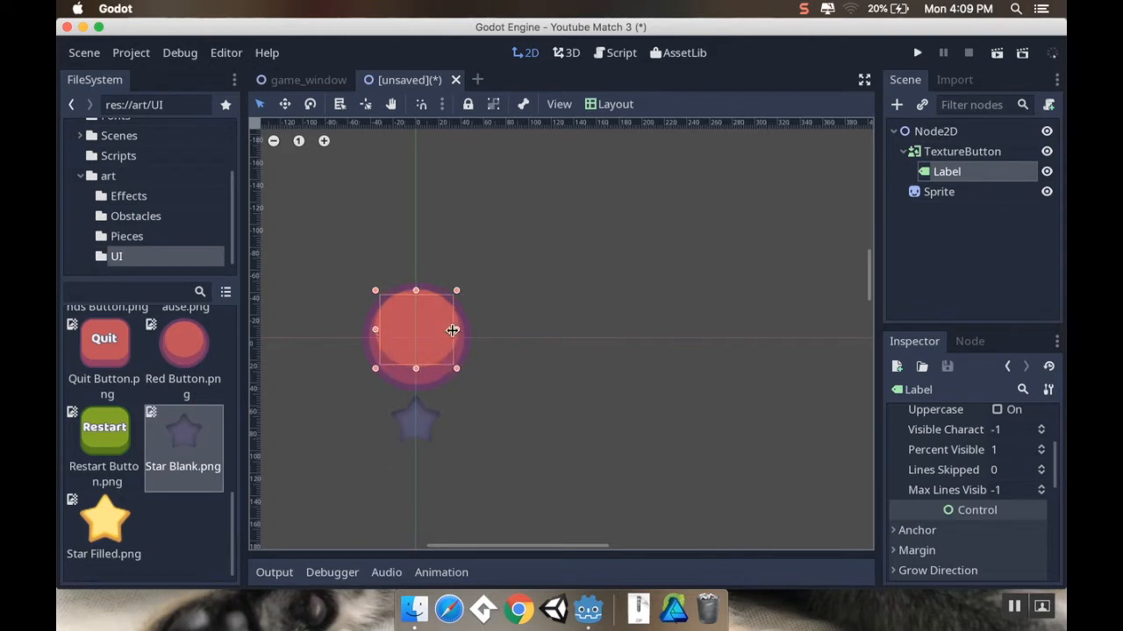
mouse_move(723, 366)
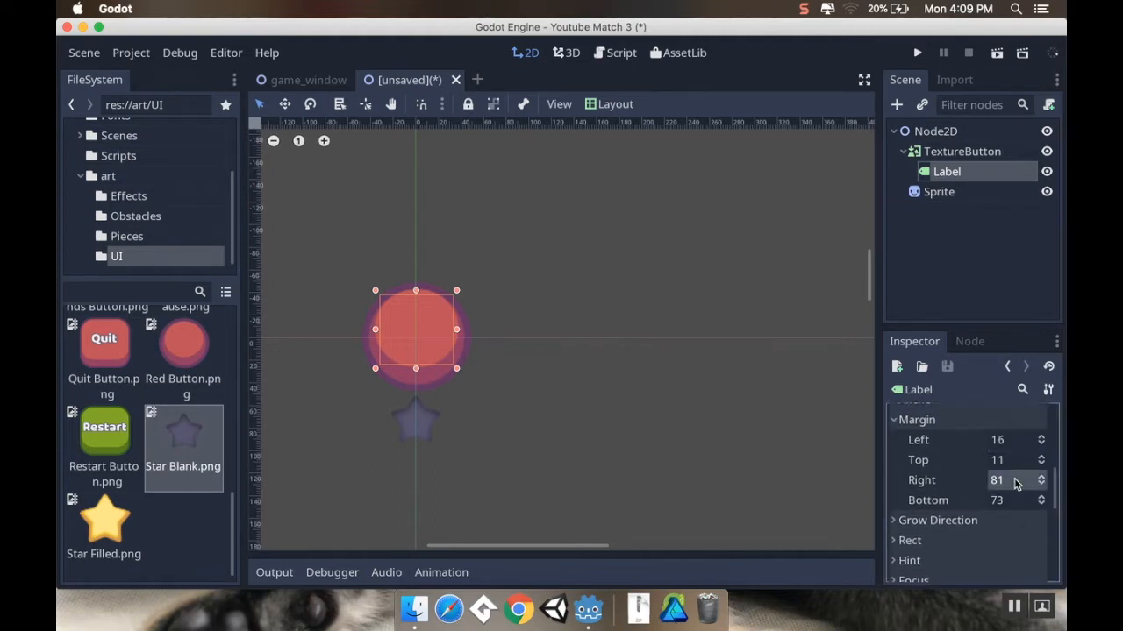
Edit the Label's margins, setting the right margin to 78 and adjusting the top.
left_click(997, 480)
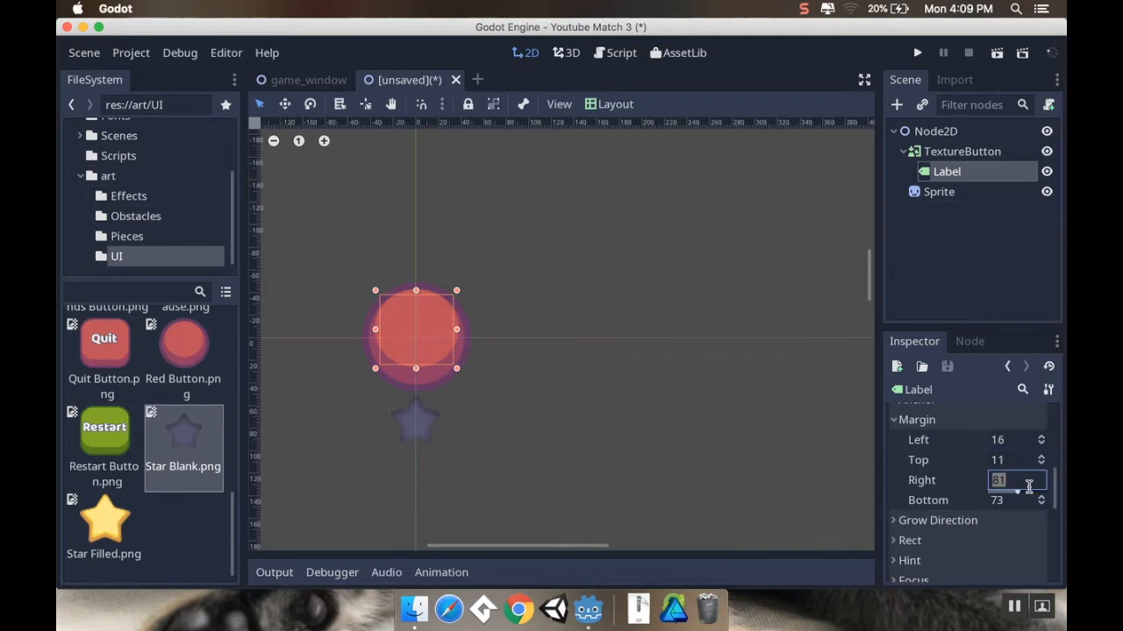
type("78")
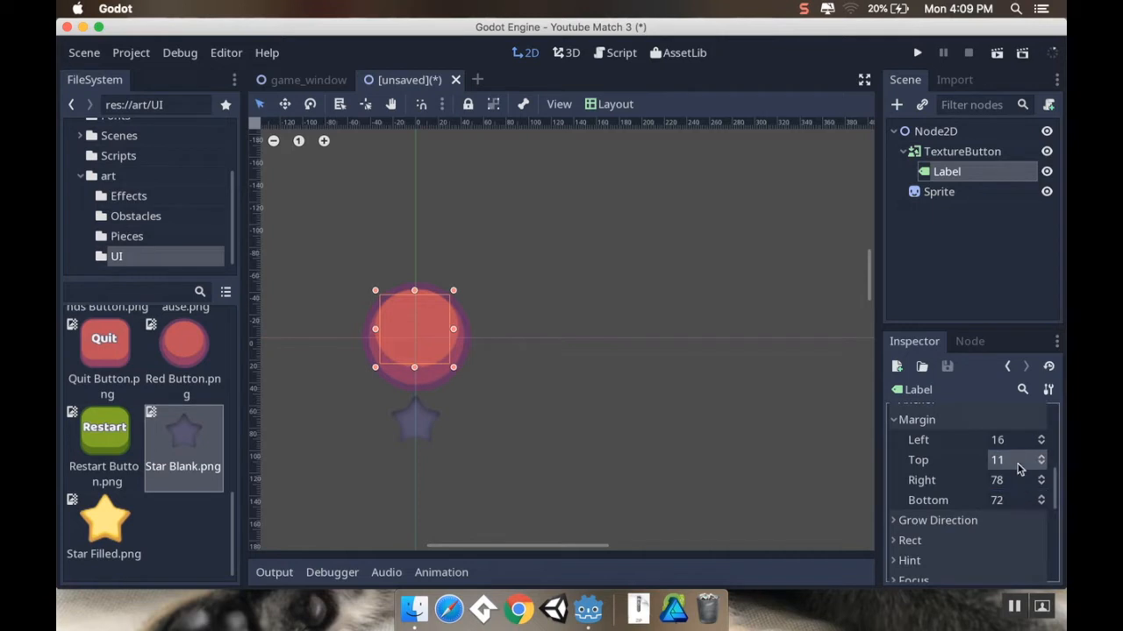
left_click(1041, 456)
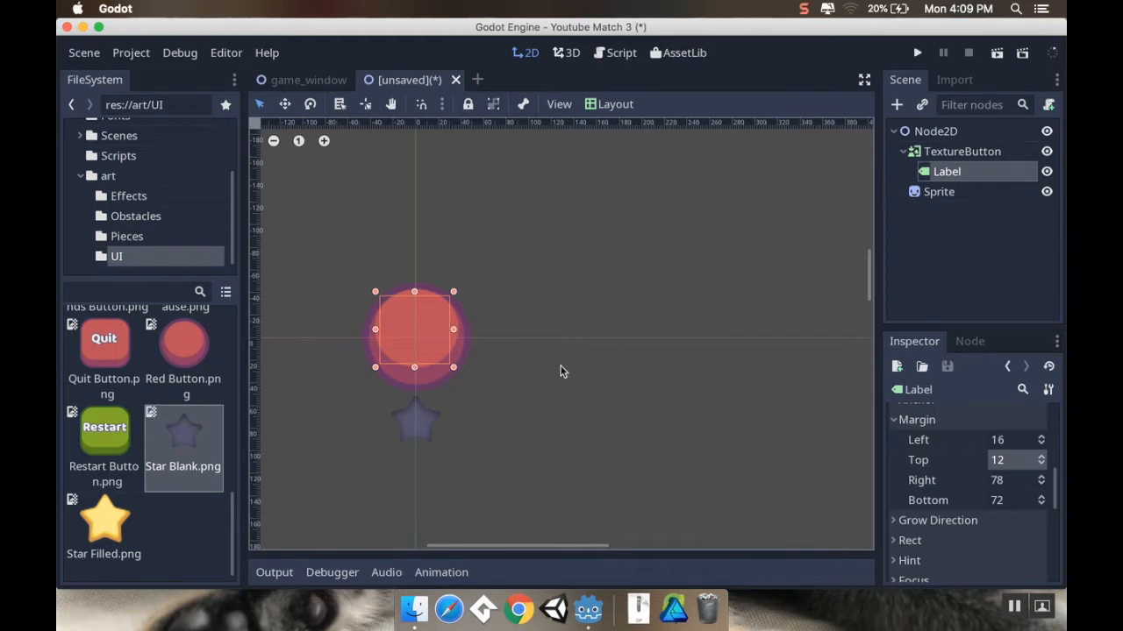
mouse_move(947, 221)
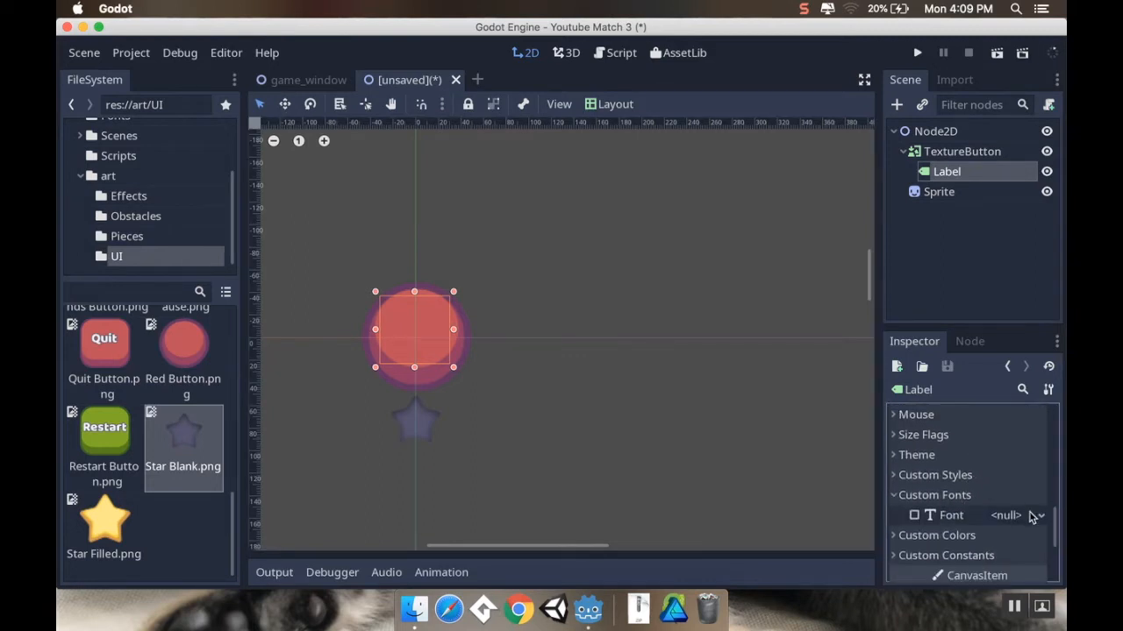
Create a new DynamicFont as the Label's custom font.
left_click(1035, 515)
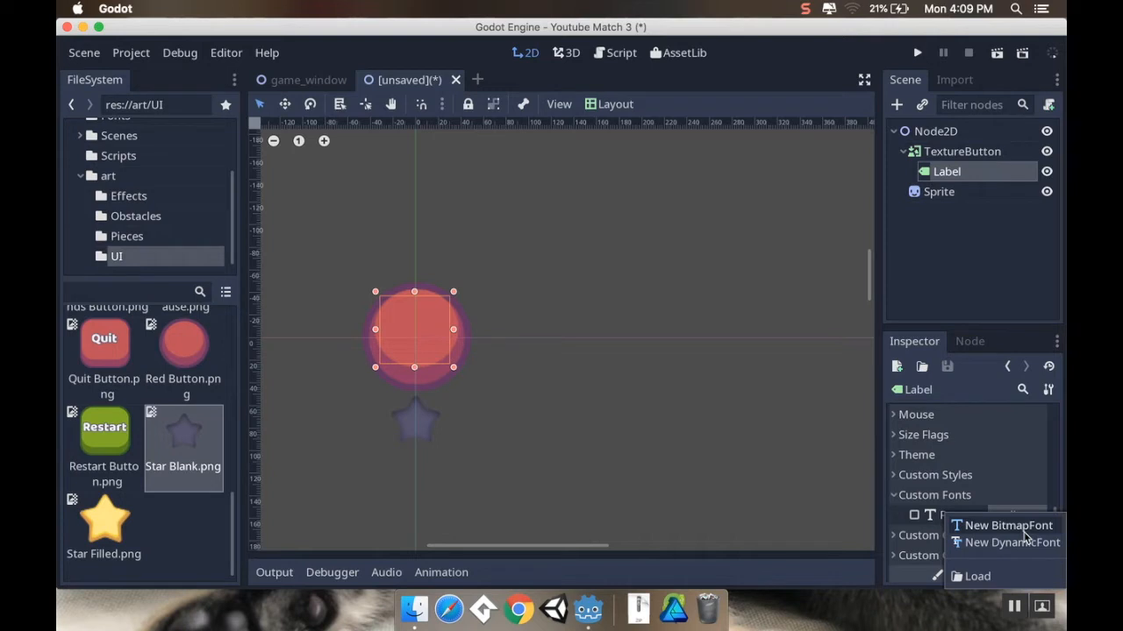
left_click(1012, 542)
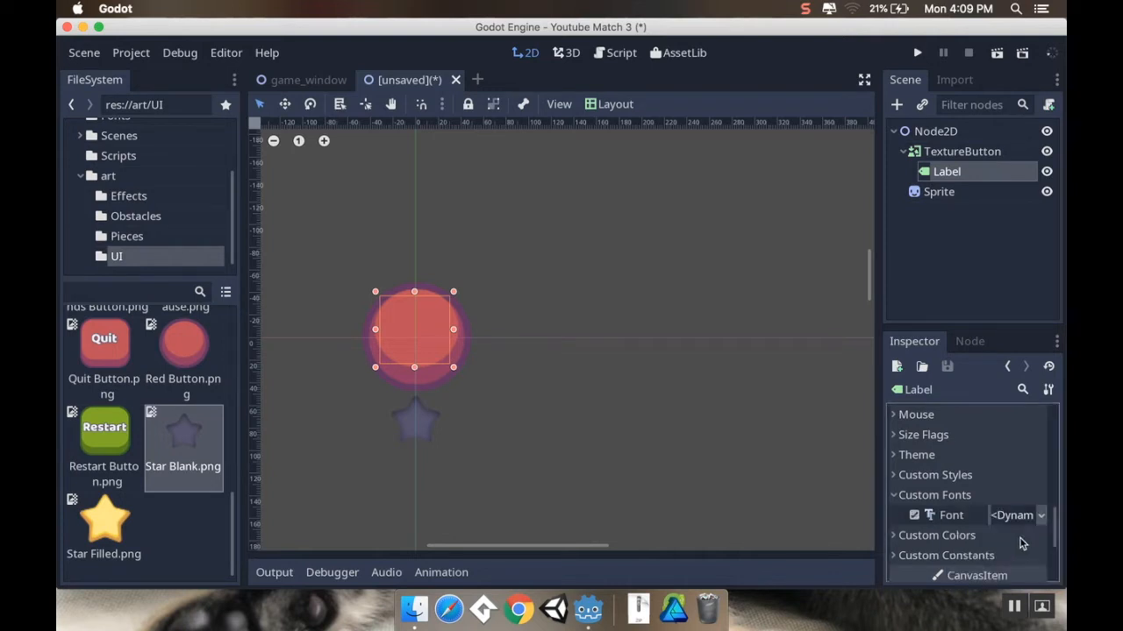
left_click(1017, 515)
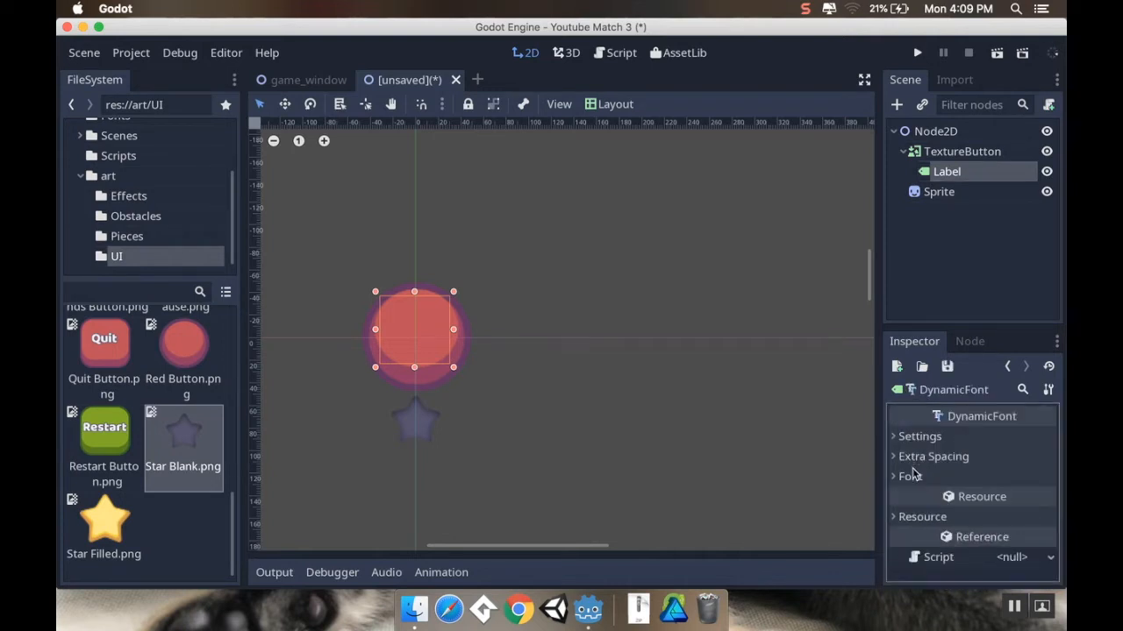
Load Kenney Blocks.ttf as the font data and set the font size to 20.
left_click(895, 475)
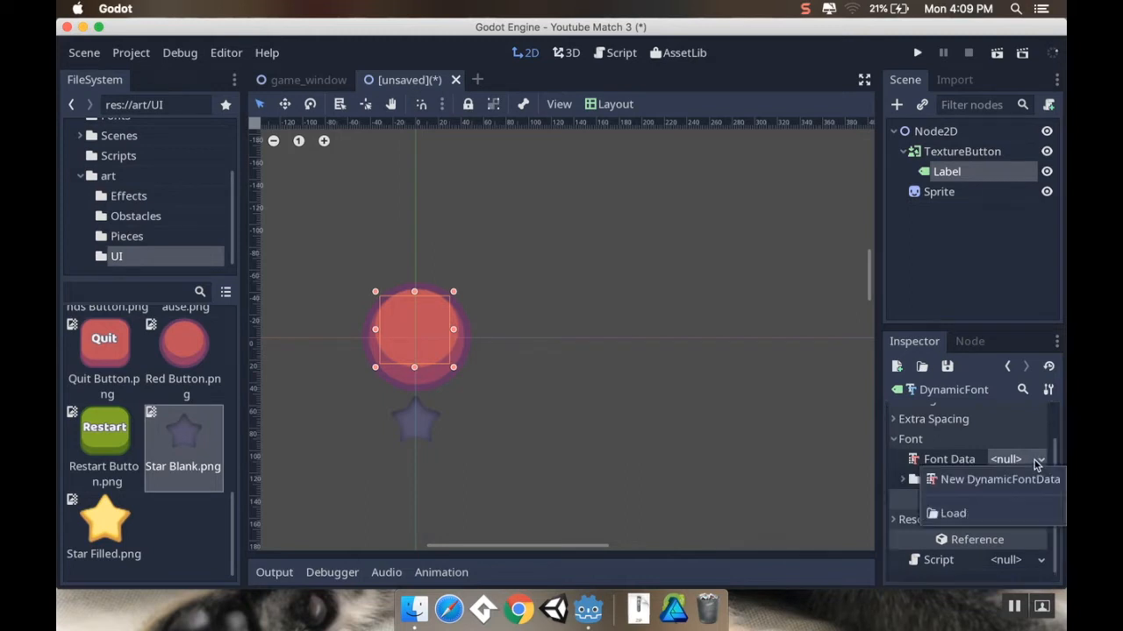
left_click(952, 513)
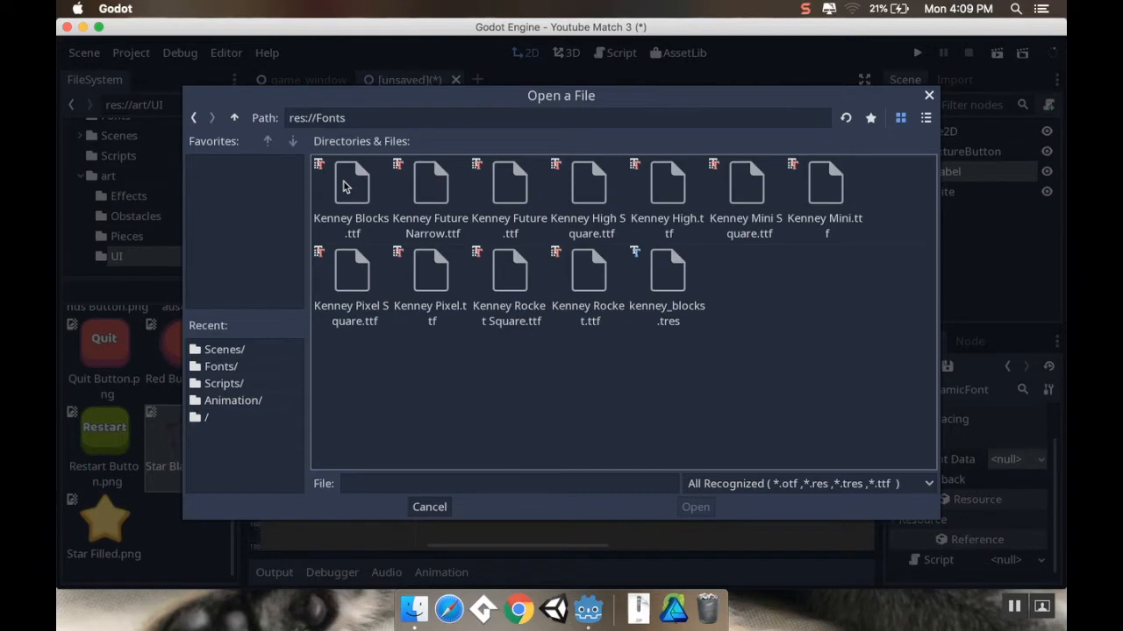
mouse_move(350, 182)
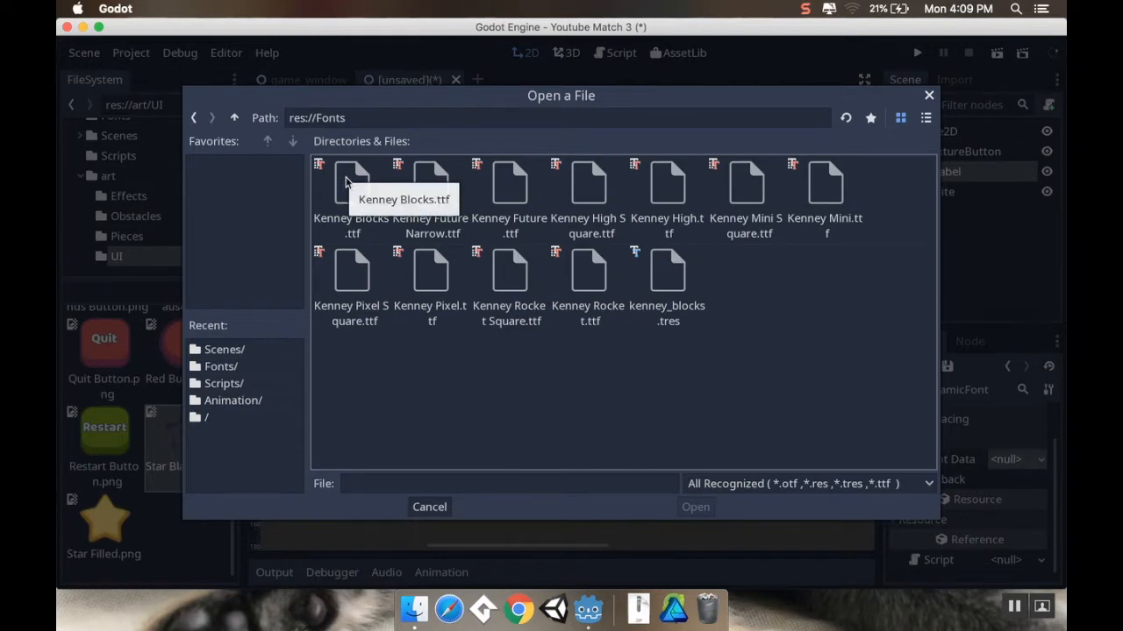
left_click(351, 184)
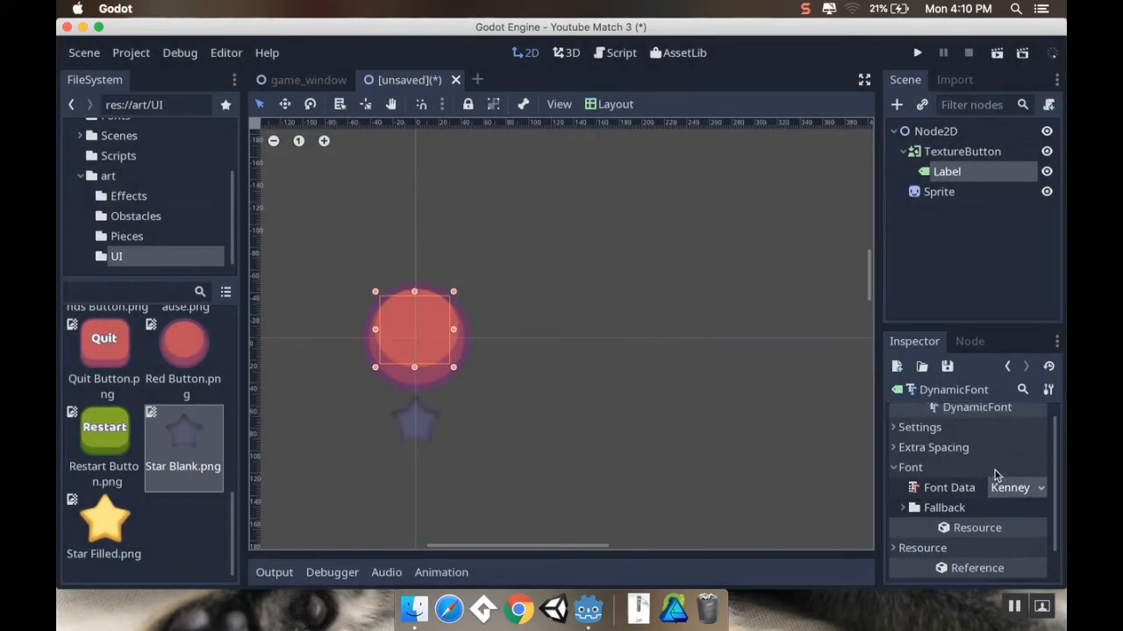
left_click(919, 428)
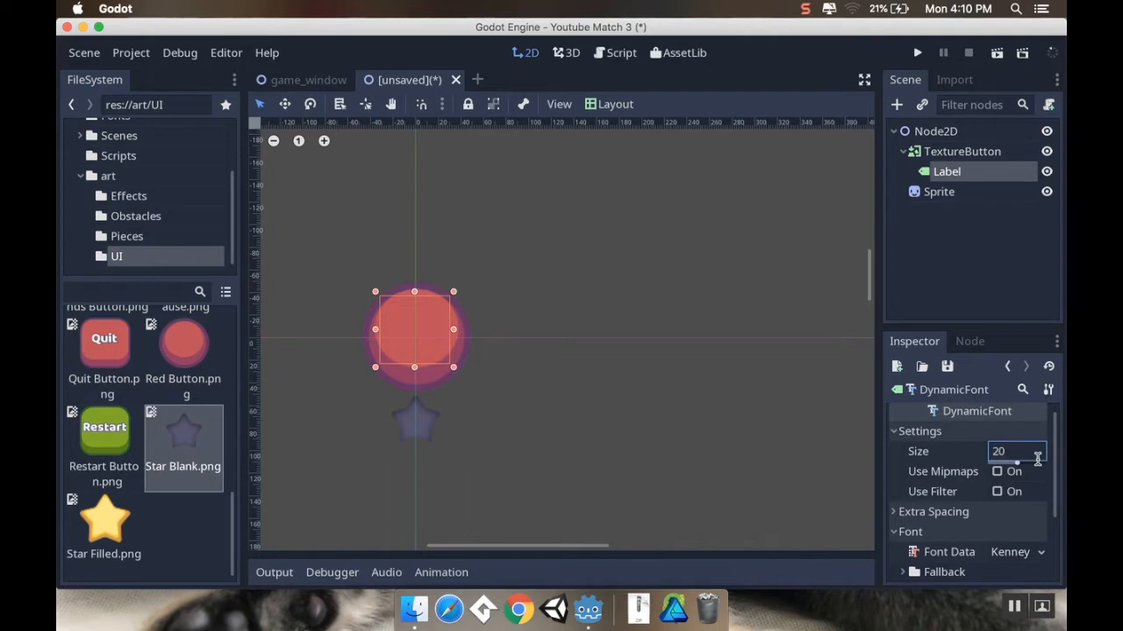
left_click(946, 171)
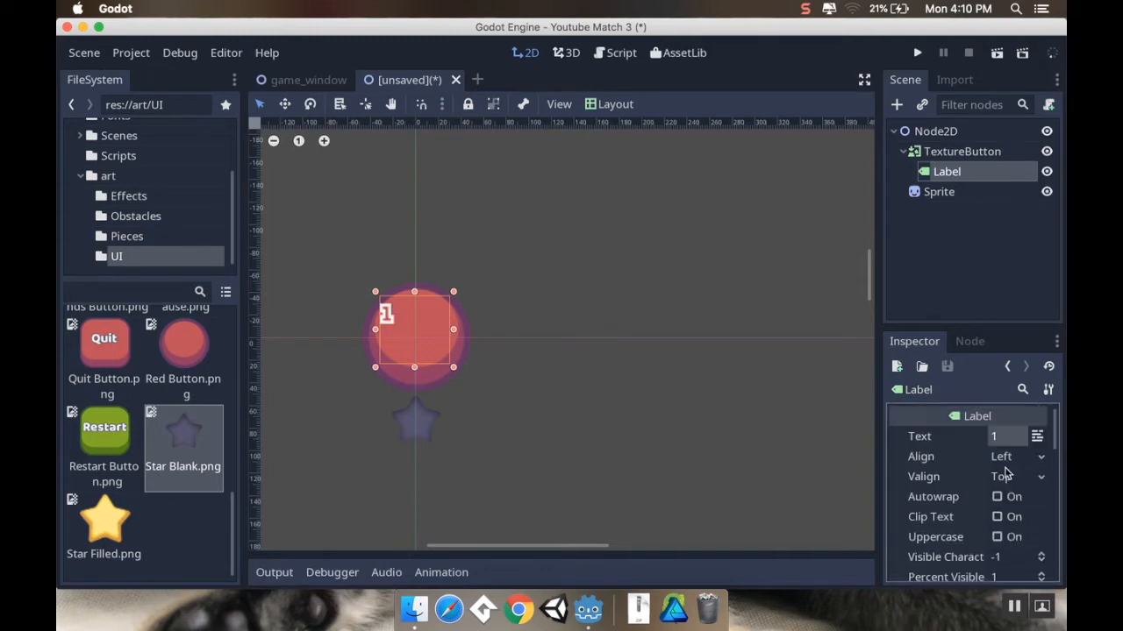
Set the Label's Align and Valign both to Center.
left_click(1016, 456)
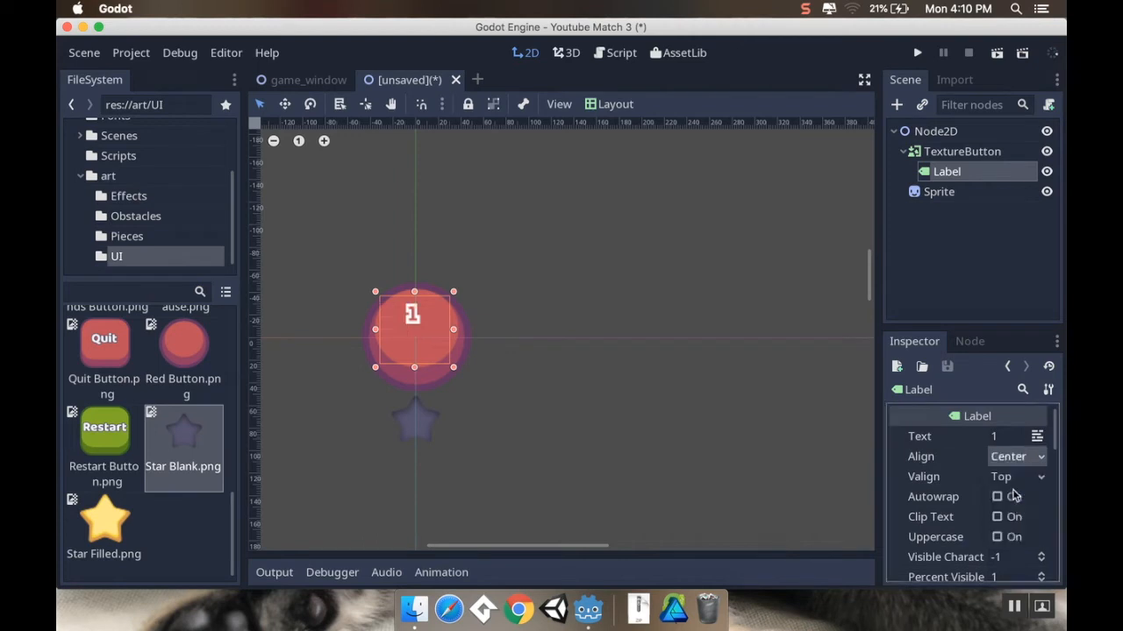
left_click(1015, 476)
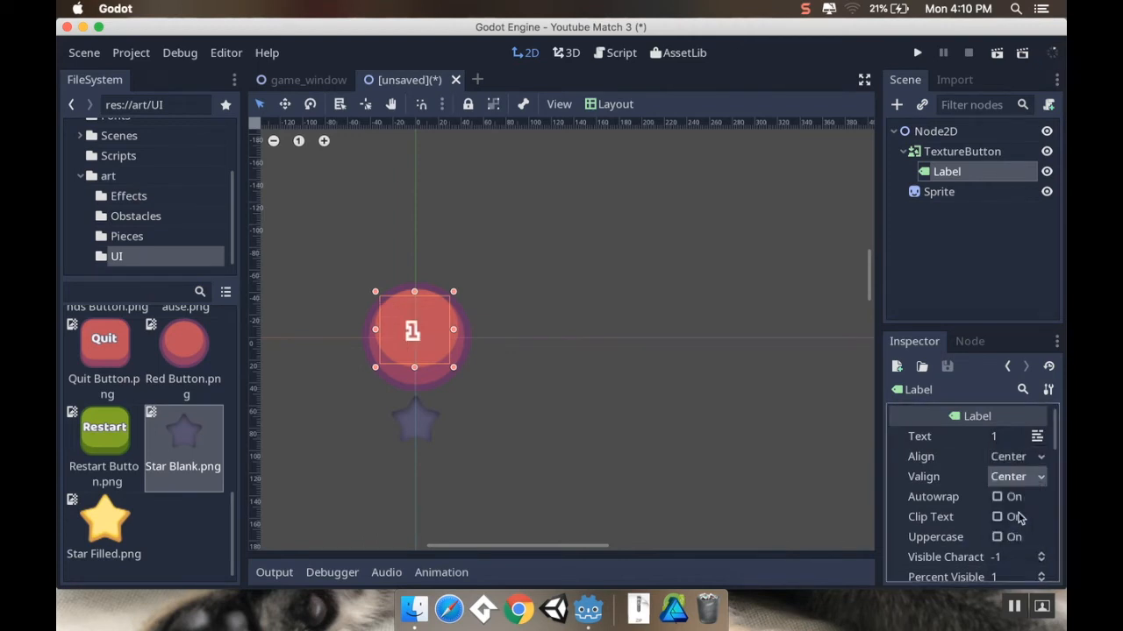
scroll("down", 3)
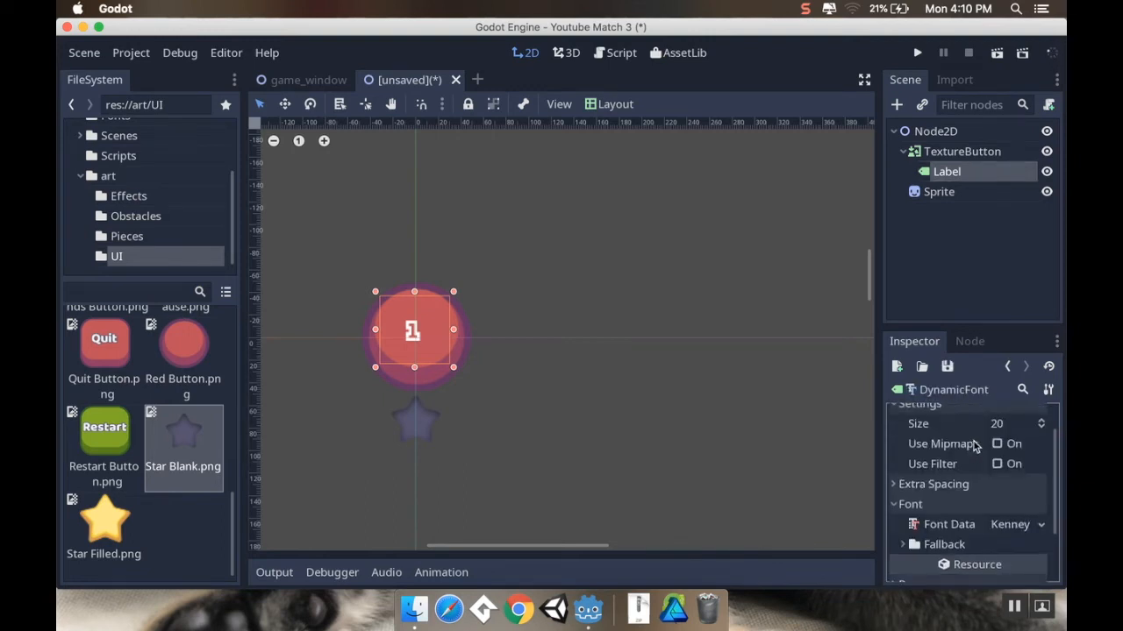
Change the Label's DynamicFont size from 20 to 50.
left_click(1009, 424)
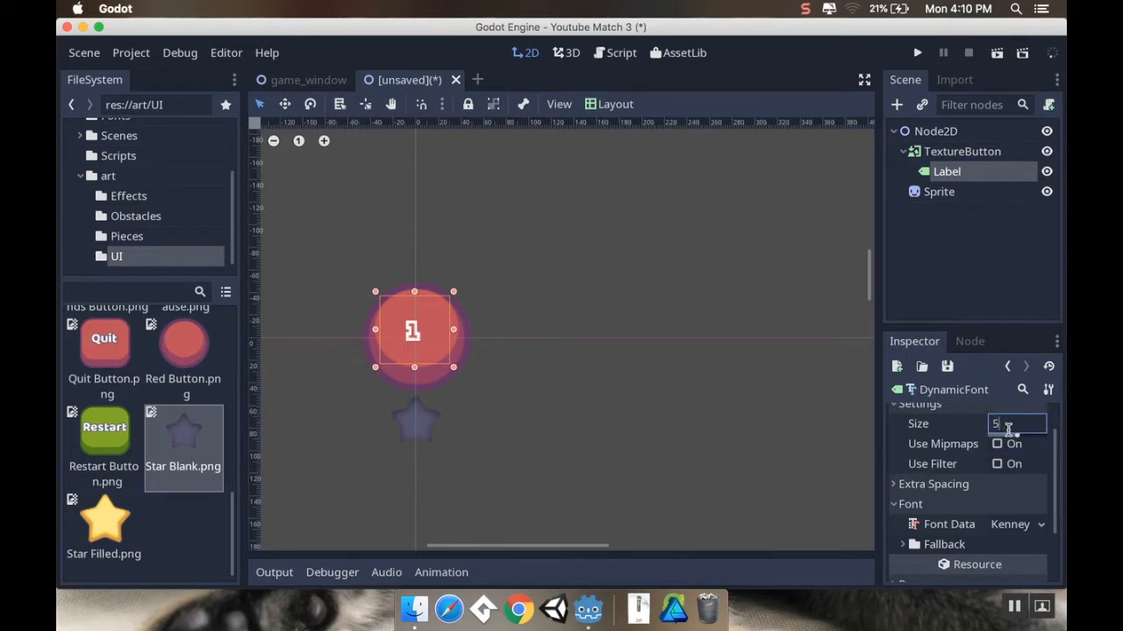
type("0")
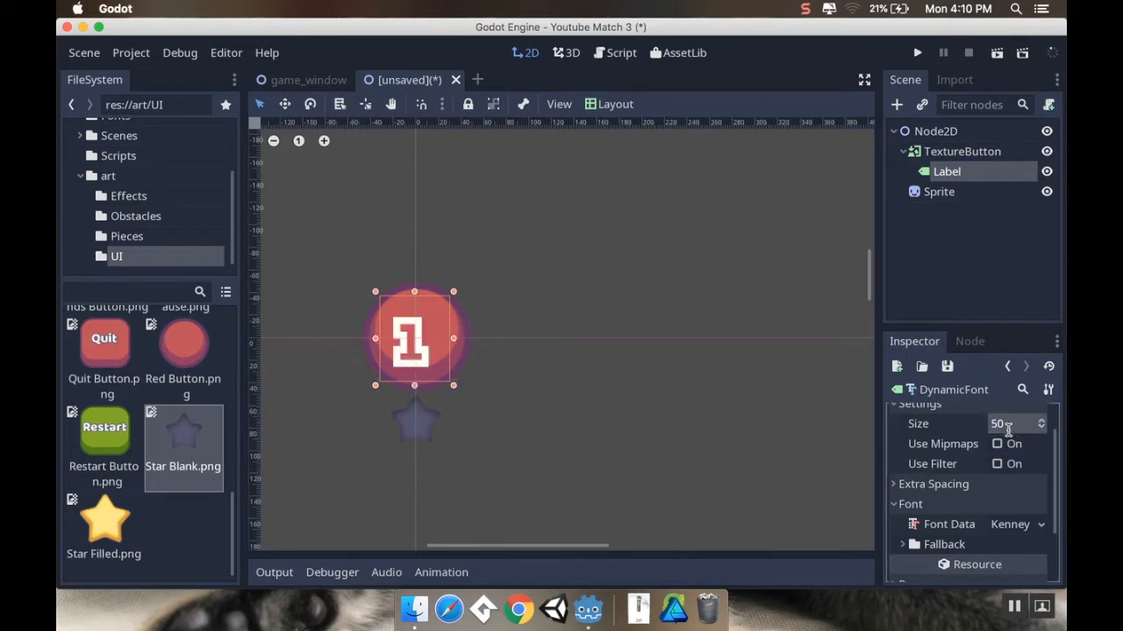
left_click(1013, 424)
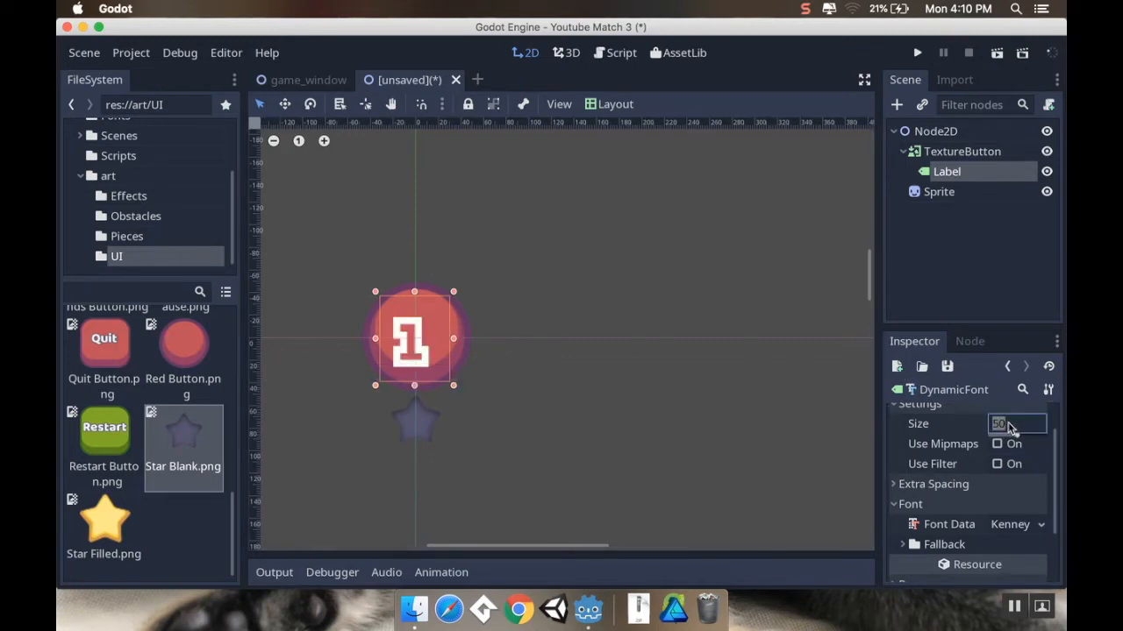
type("40")
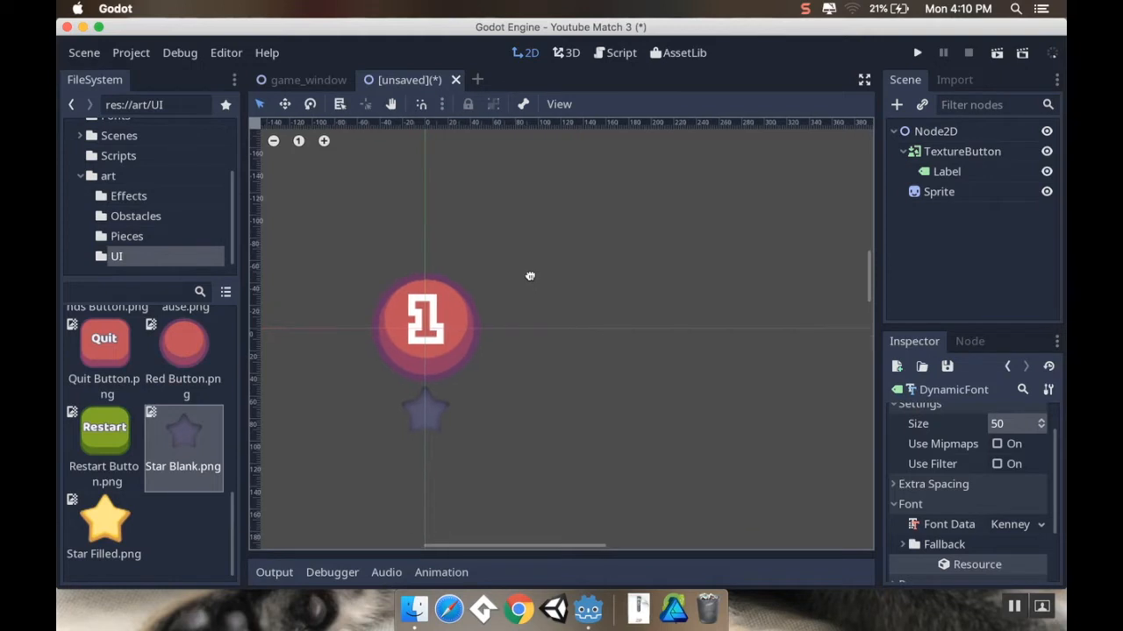
mouse_move(533, 287)
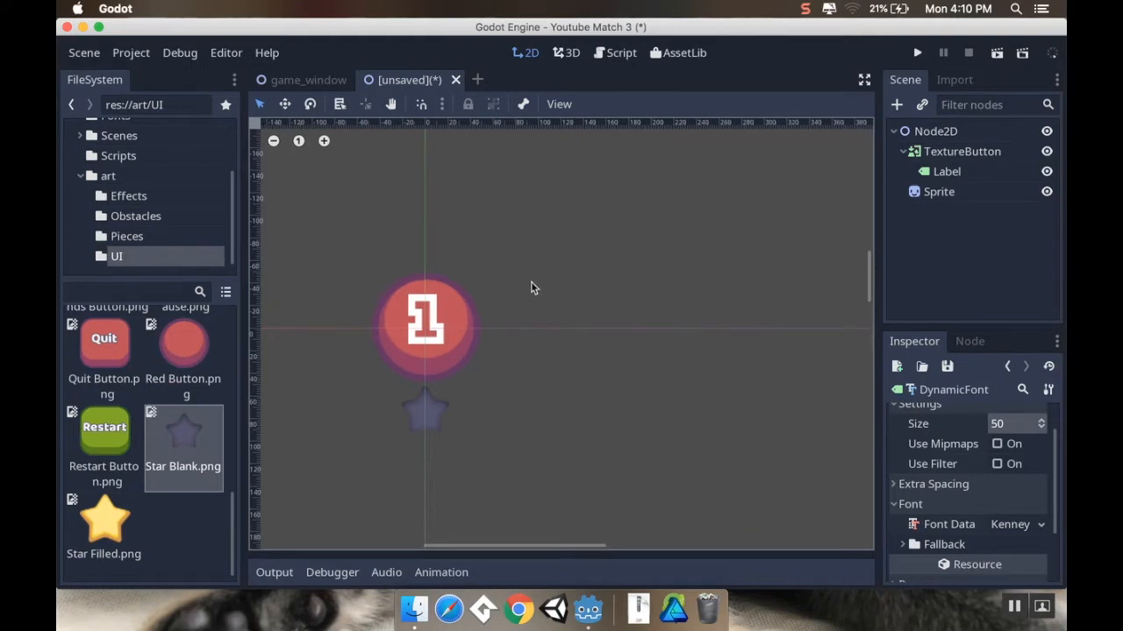
mouse_move(439, 335)
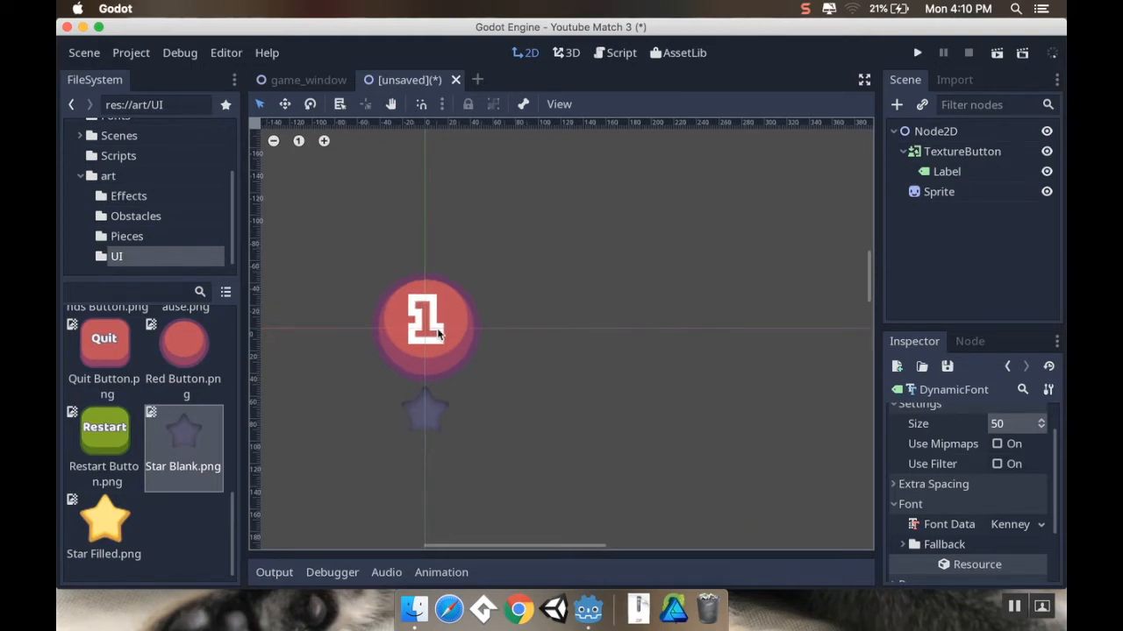
mouse_move(412, 419)
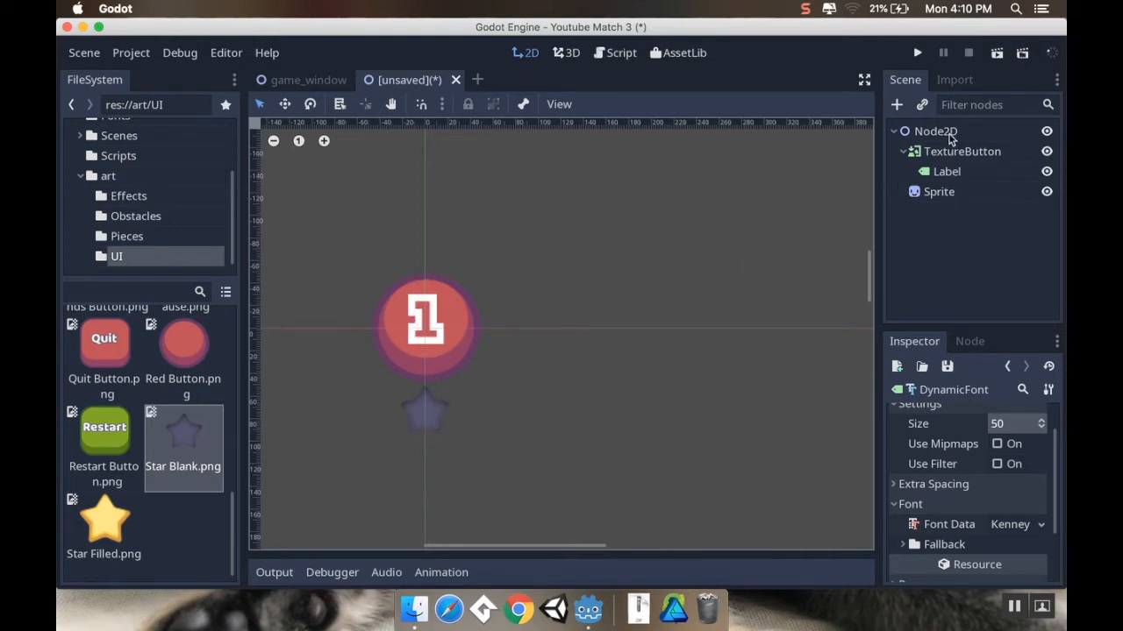
Rename the root Node2D to LevelButton.
left_click(935, 131)
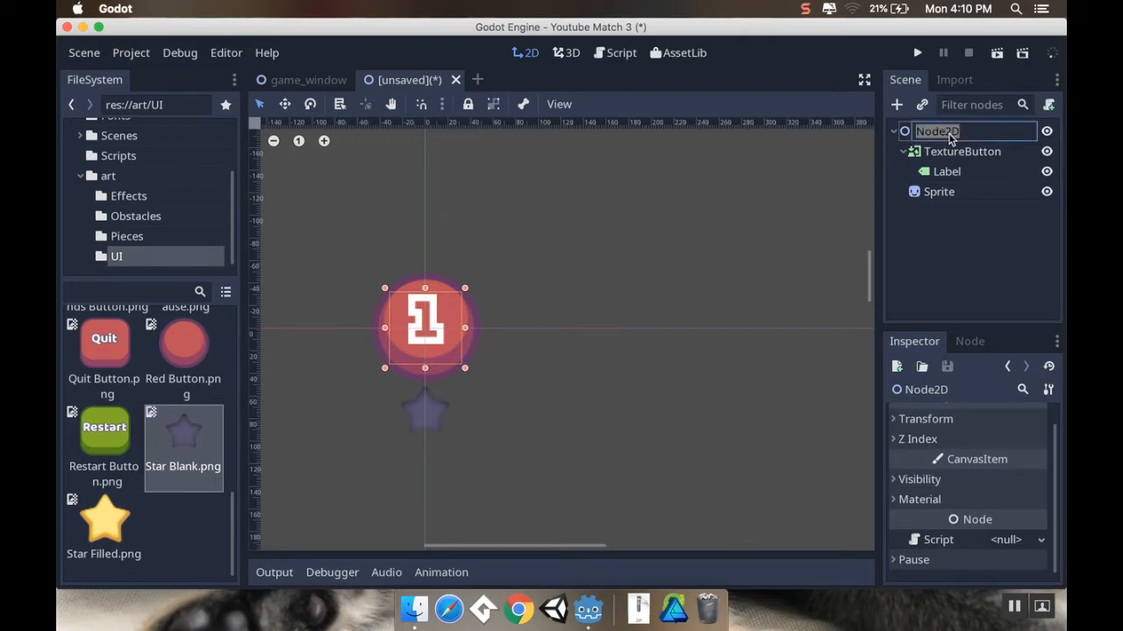
type("LevelButton")
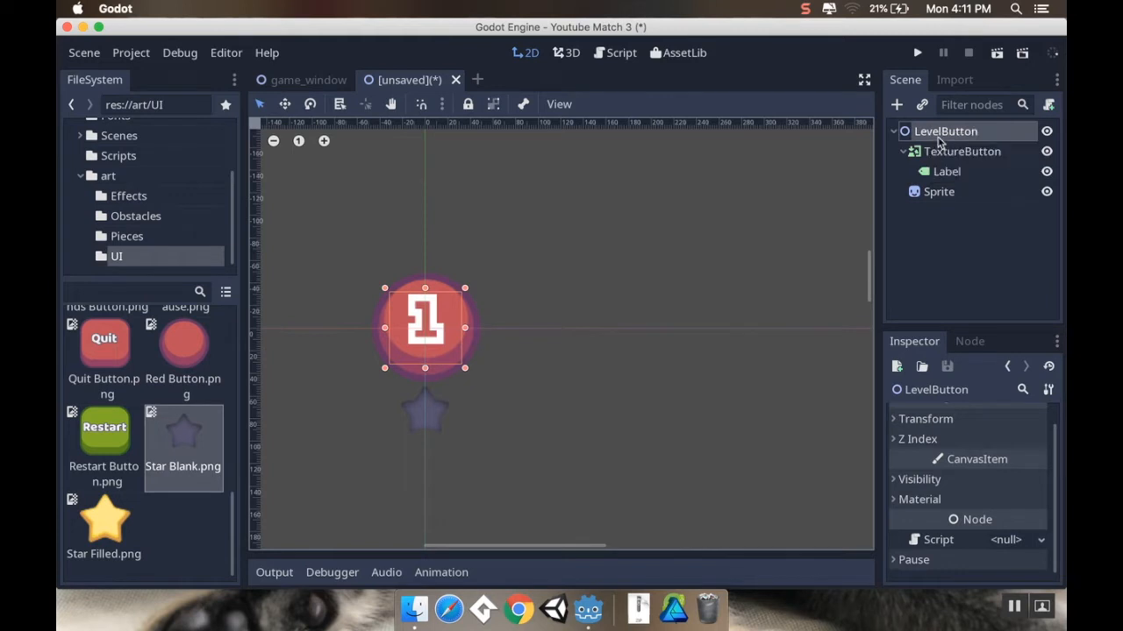
mouse_move(944, 131)
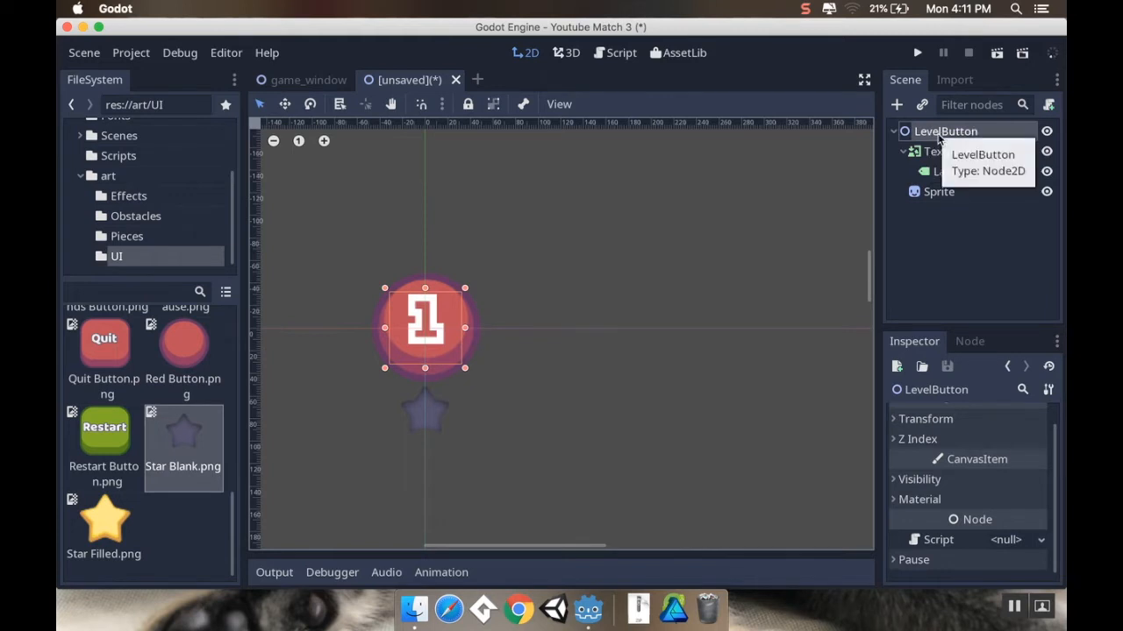
mouse_move(572, 244)
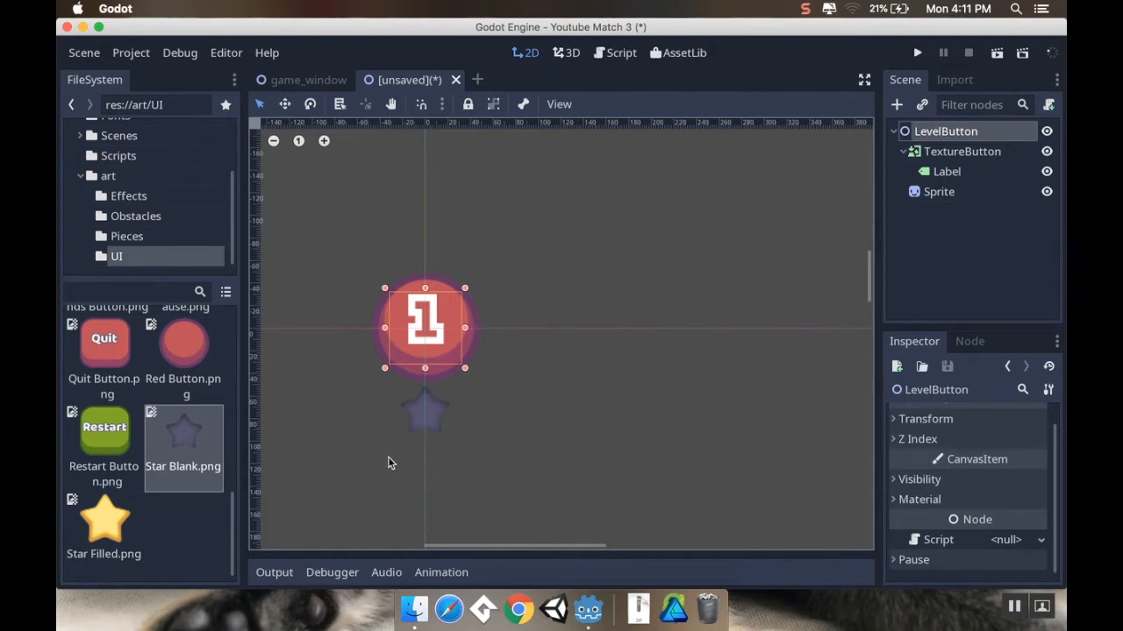
mouse_move(478, 415)
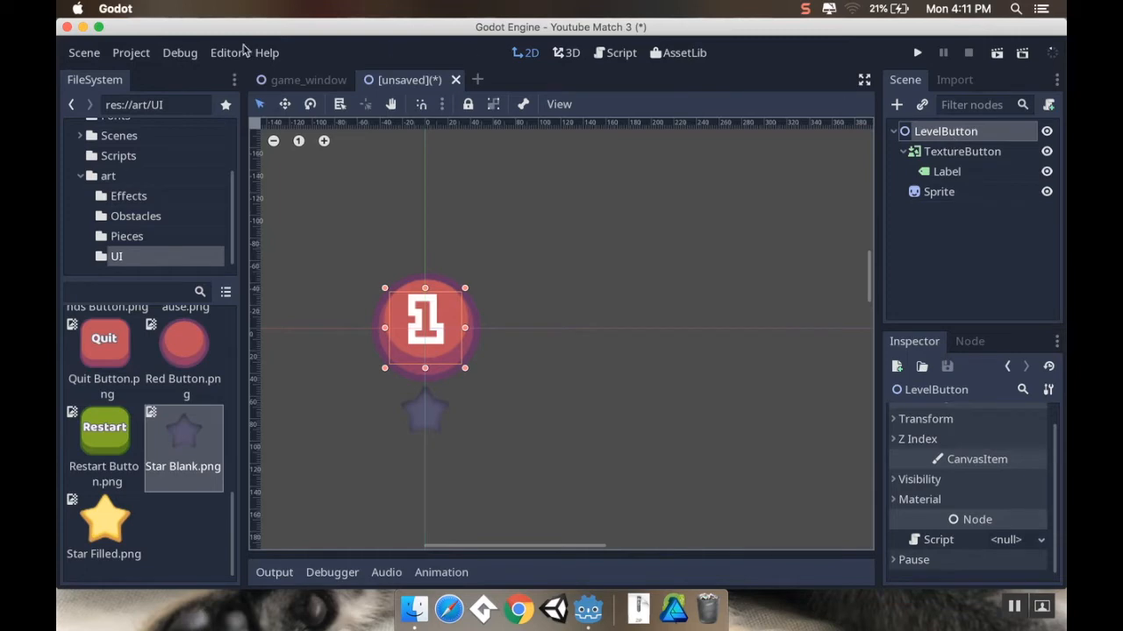
Save the scene as res://Scenes/LevelButton.tscn.
left_click(83, 53)
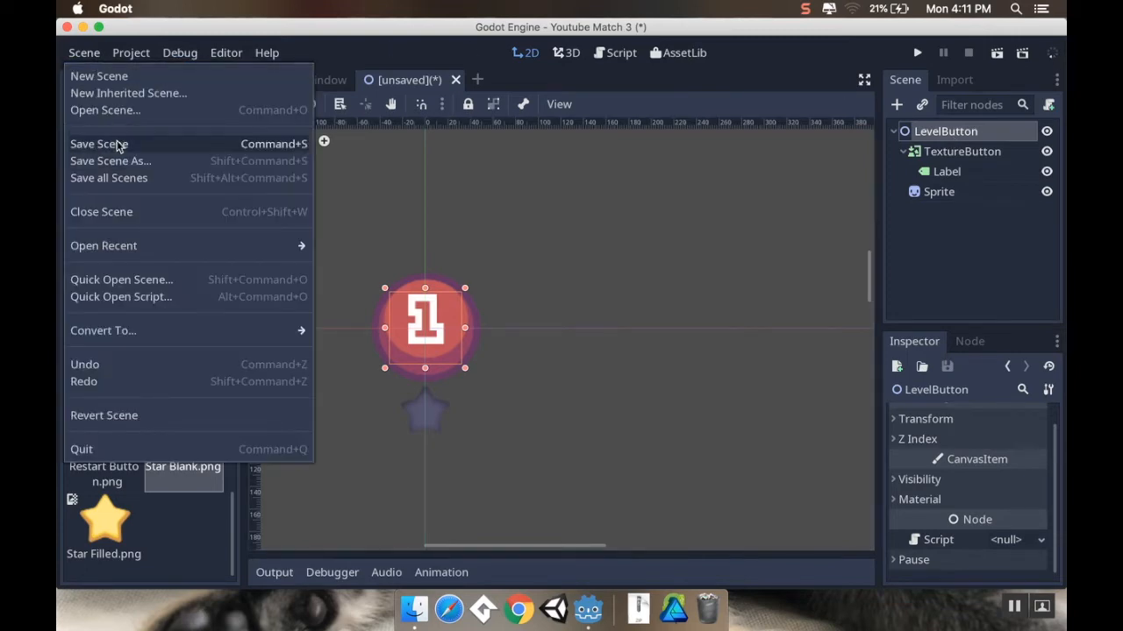
left_click(110, 161)
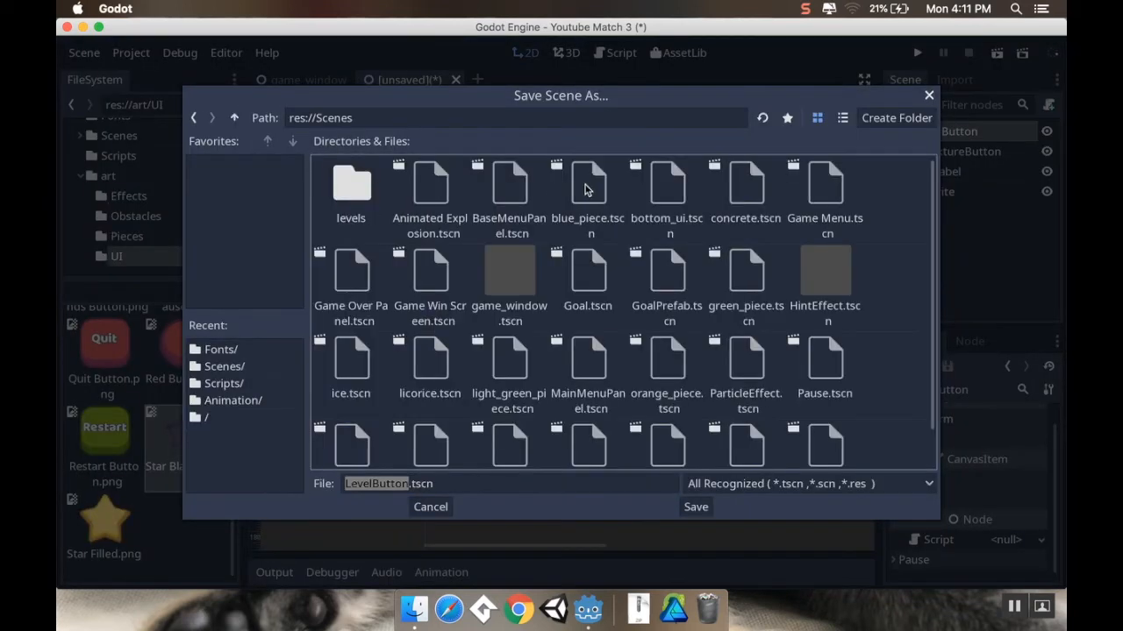
left_click(695, 507)
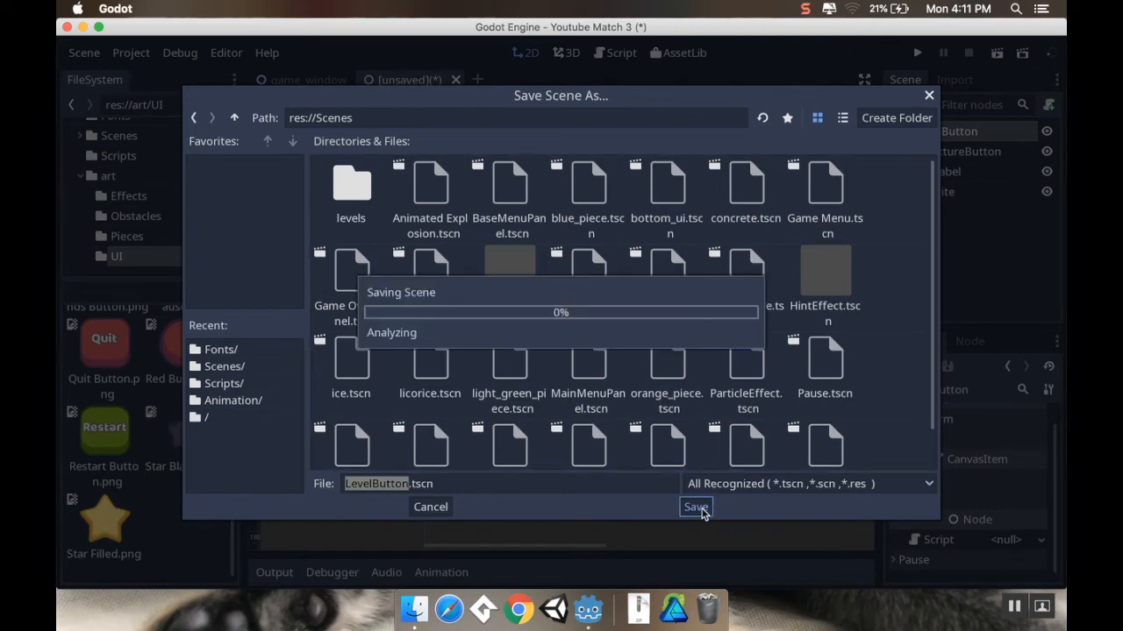
left_click(695, 507)
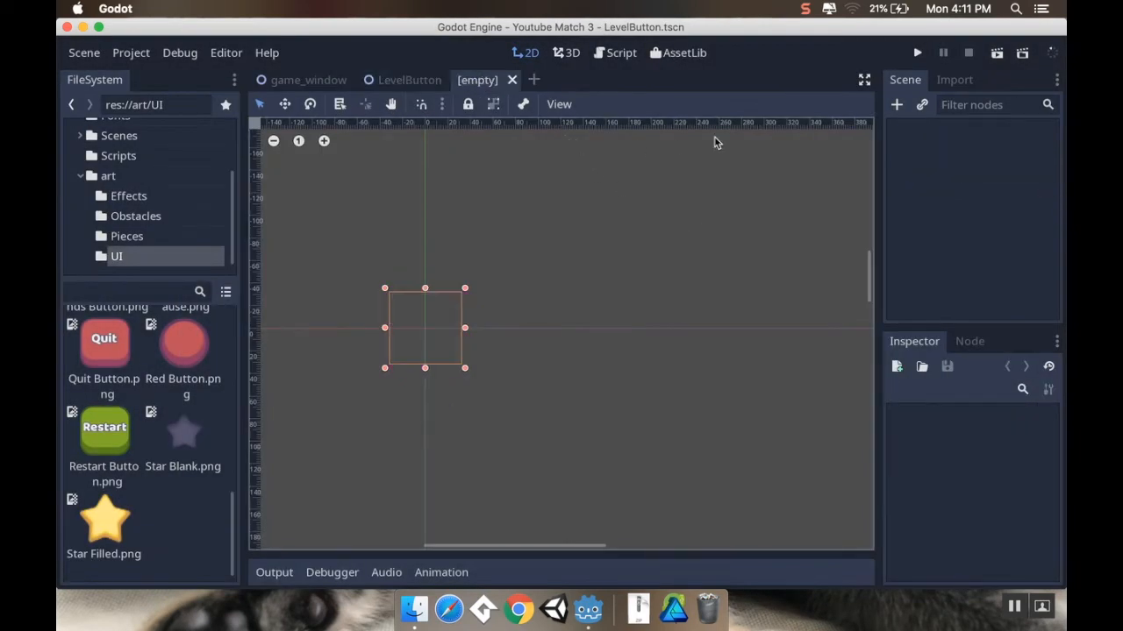
mouse_move(772, 145)
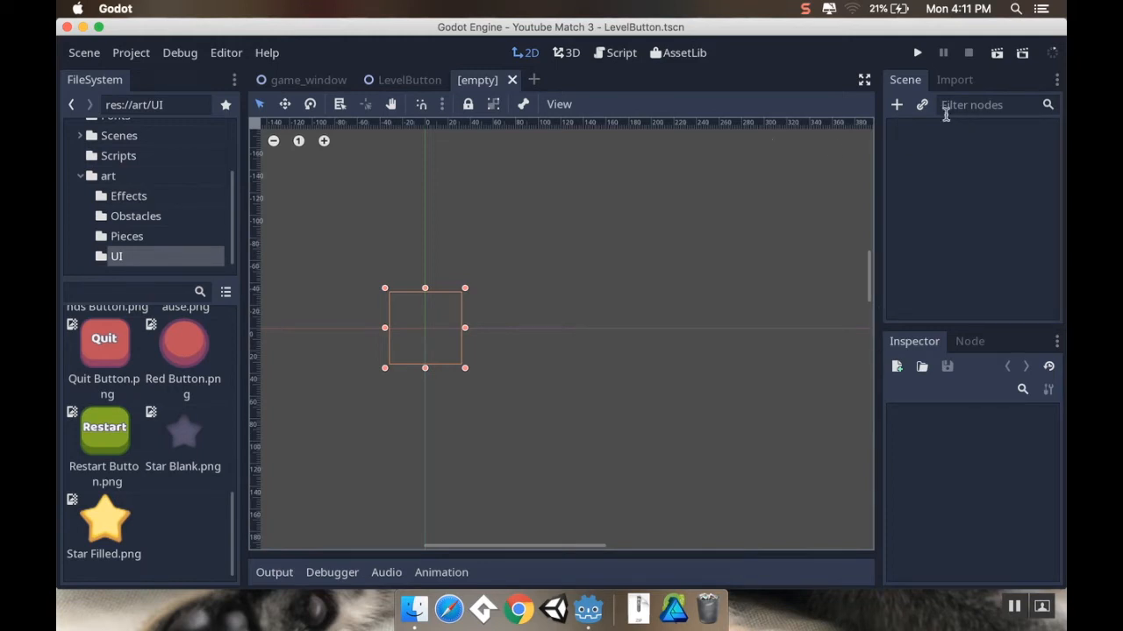
Create a TextureRect root node and rename it LevelBackdrop.
left_click(895, 105)
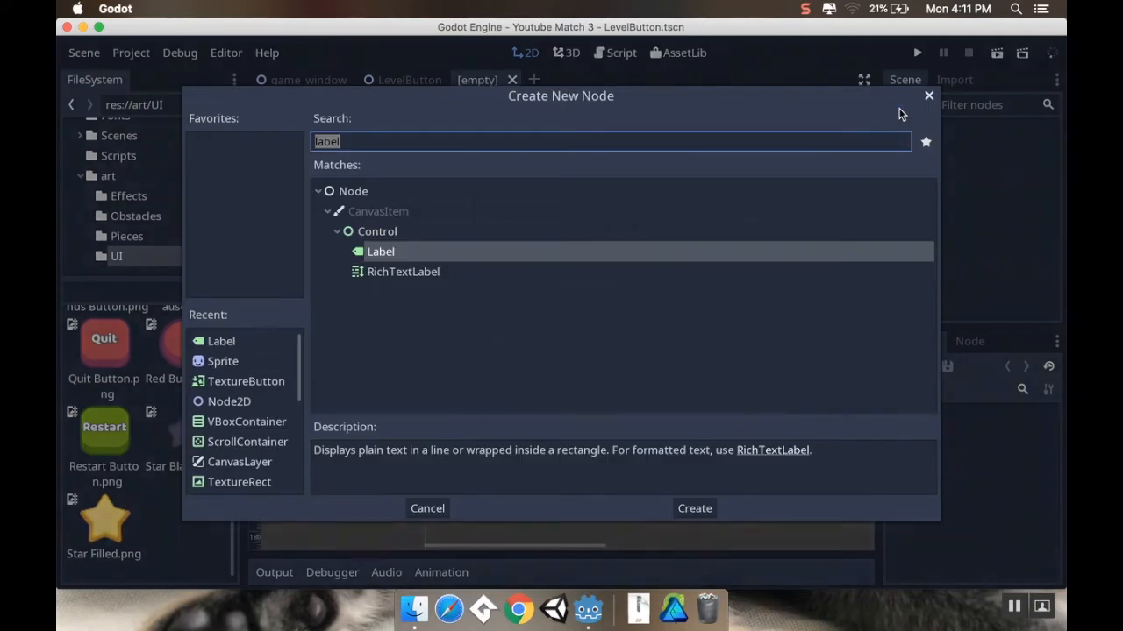
type("tex")
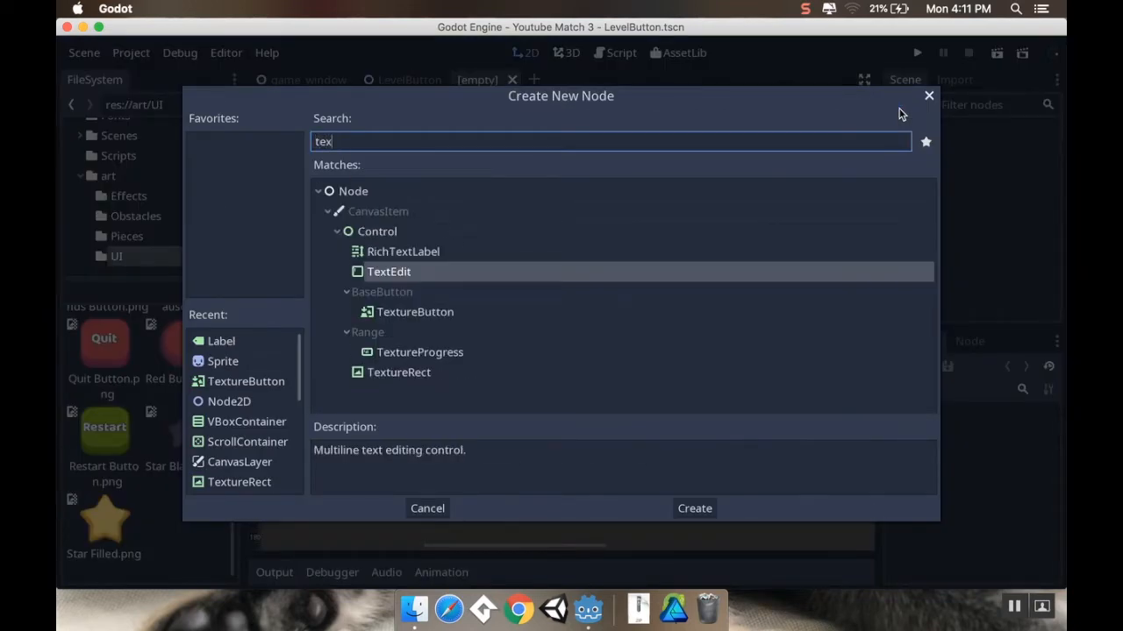
left_click(694, 508)
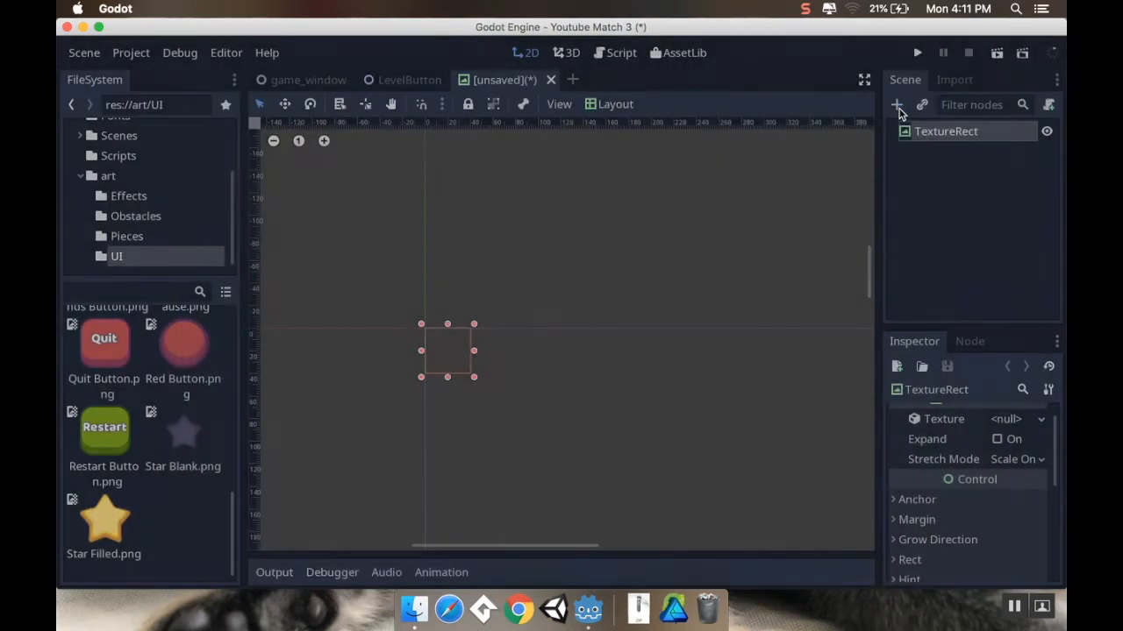
double_click(945, 131)
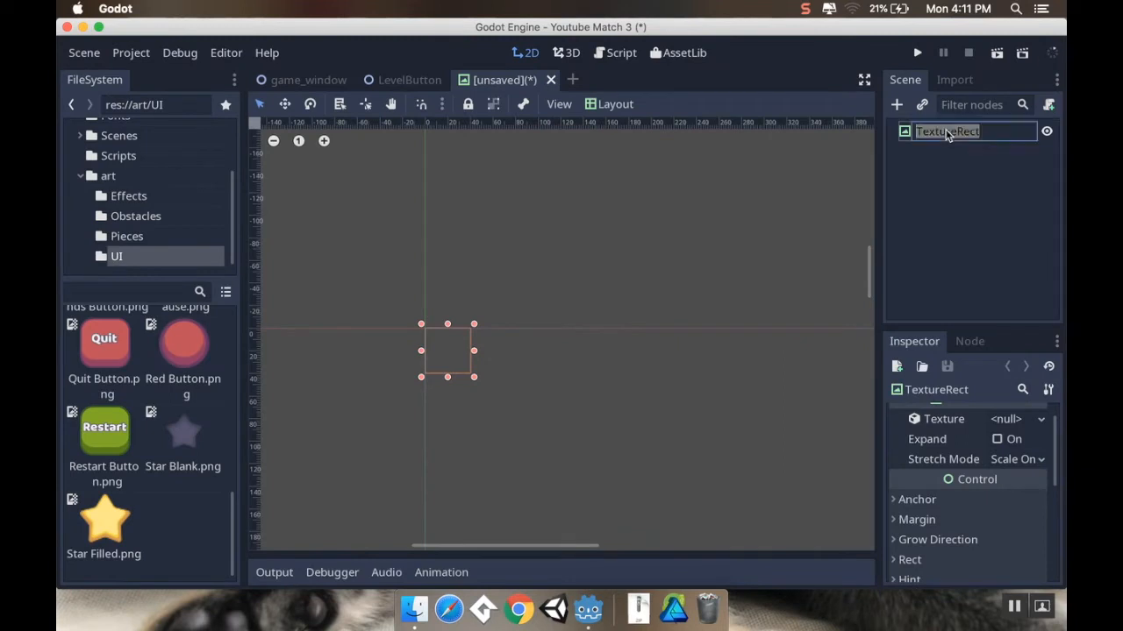
type("LevelBackdrop")
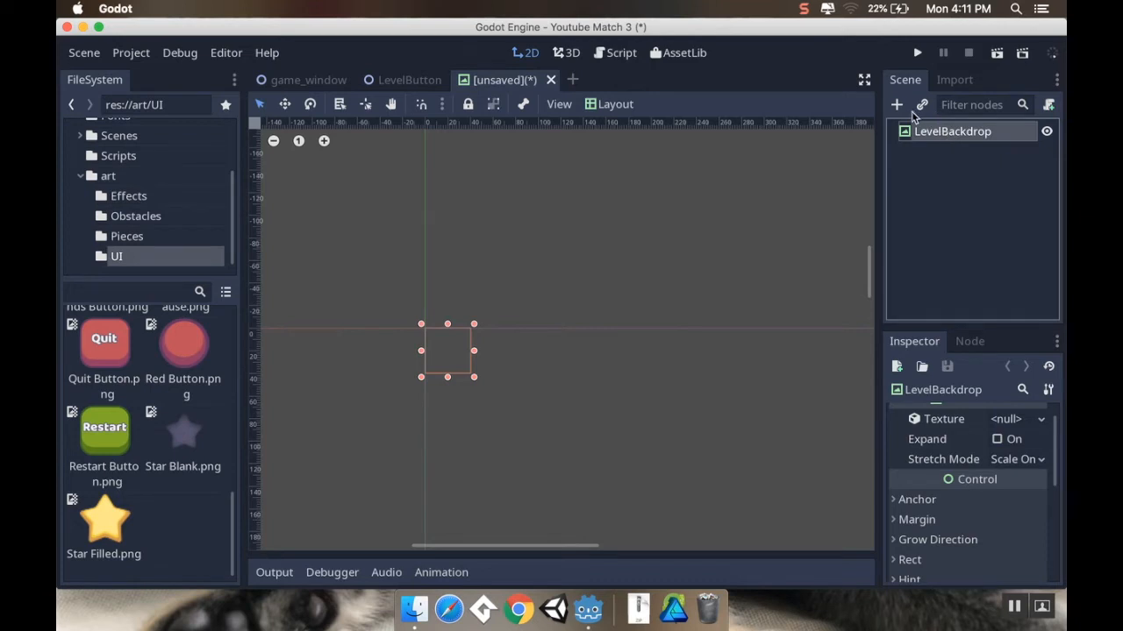
Assign Level Select Map 1.png as LevelBackdrop's texture, showing the green map with path and castle.
scroll("down", 3)
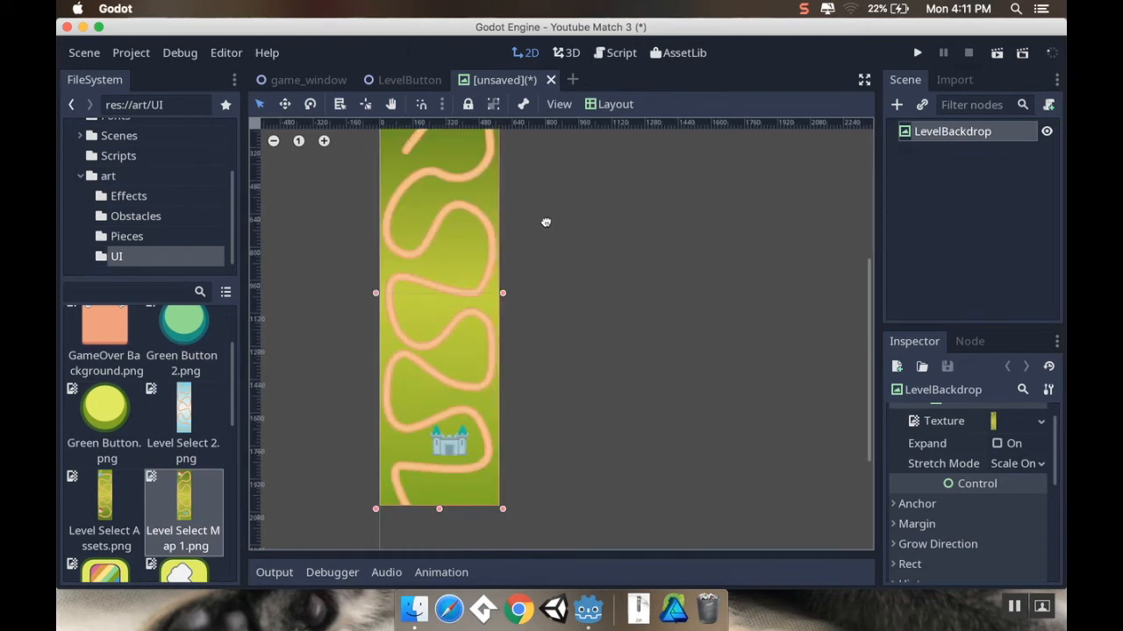
left_click(614, 103)
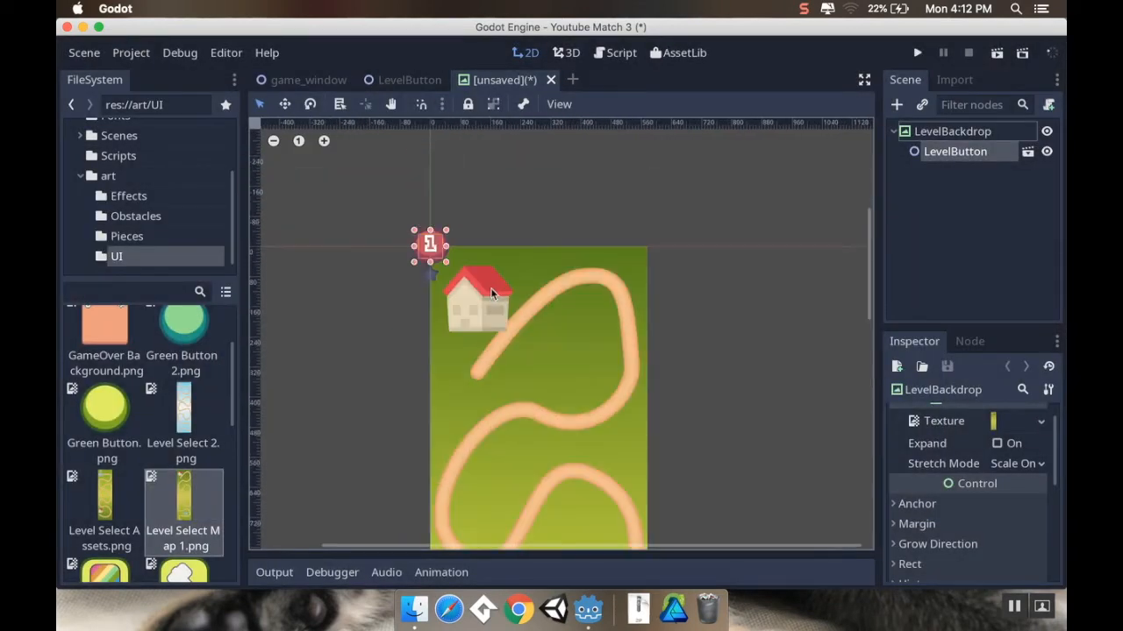
Place a LevelButton below the house, then duplicate and position copies along the winding path.
left_click_drag(429, 244, 451, 258)
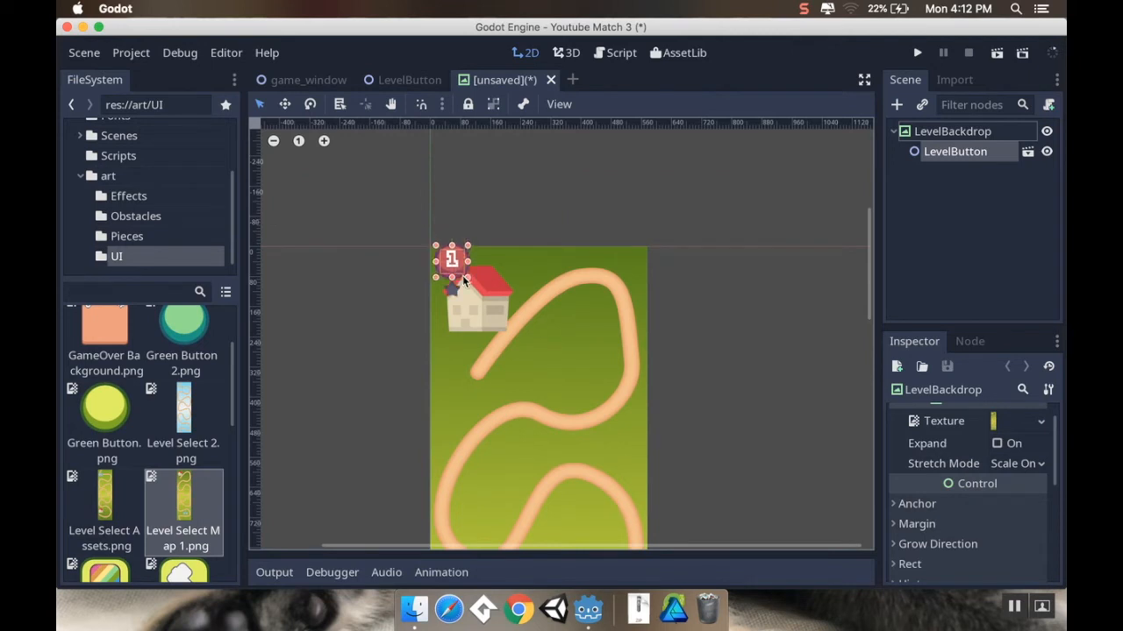
left_click_drag(452, 259, 473, 369)
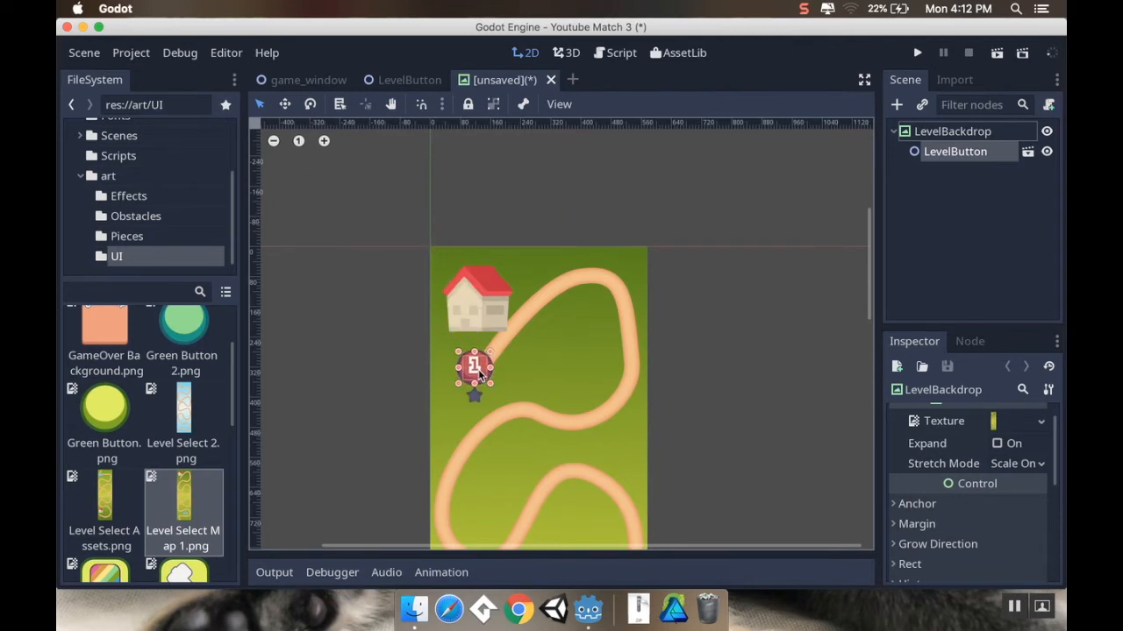
left_click(955, 151)
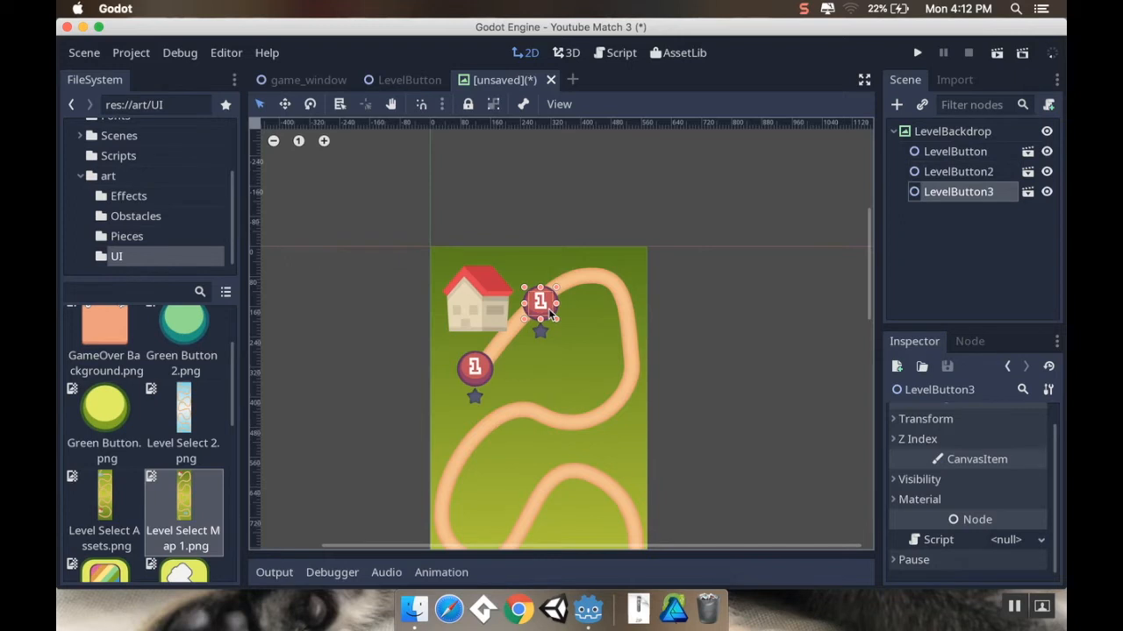
left_click_drag(539, 305, 617, 297)
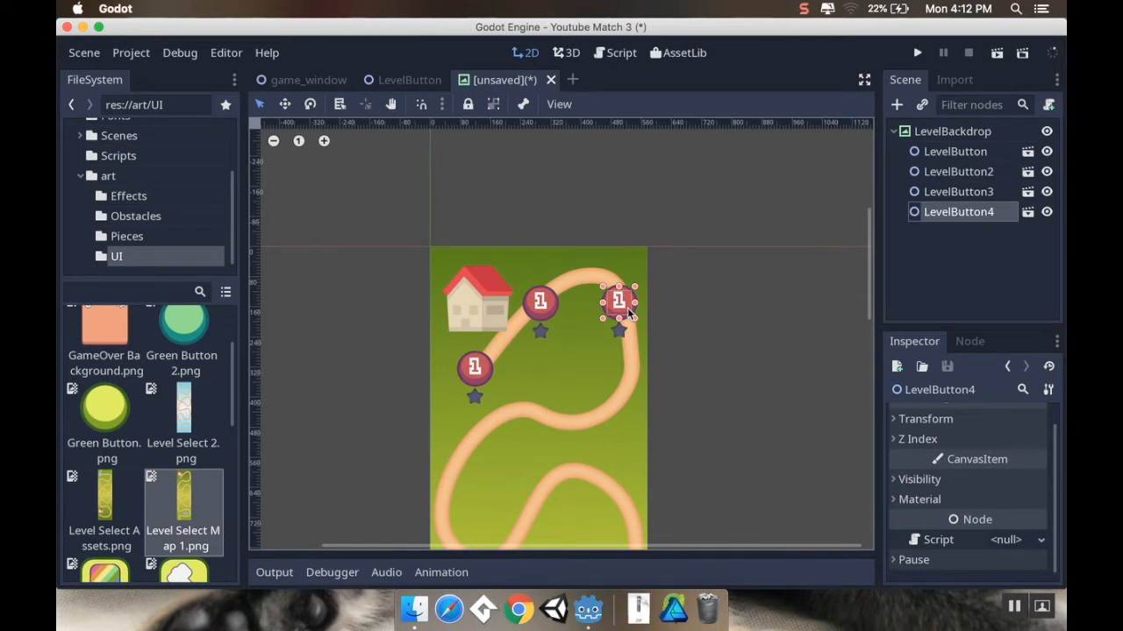
left_click_drag(618, 303, 609, 403)
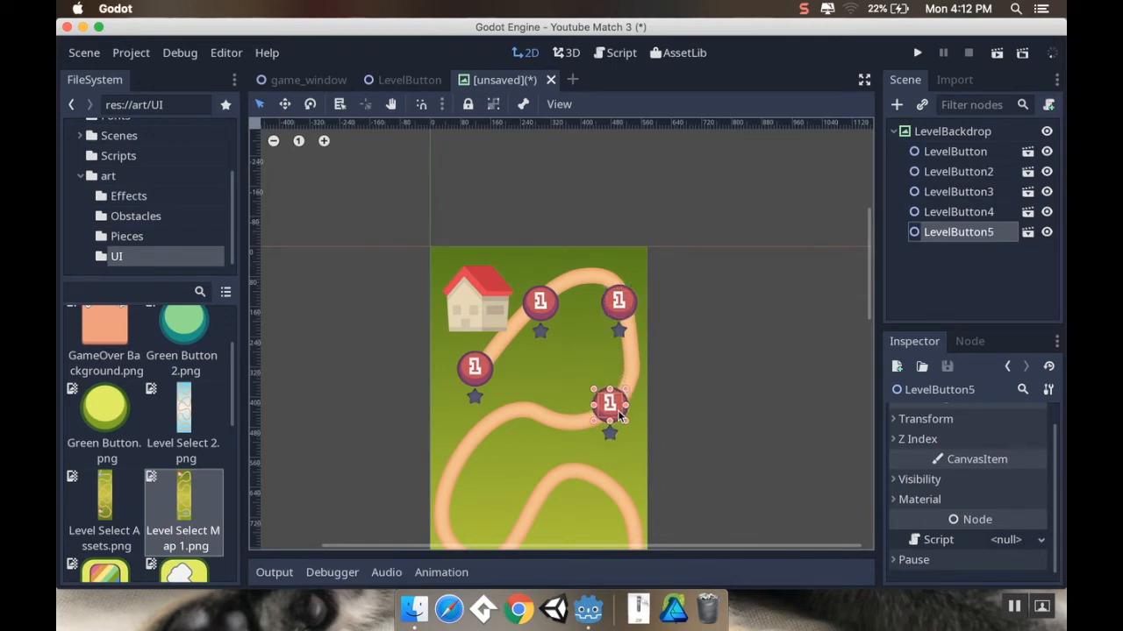
left_click_drag(610, 404, 576, 434)
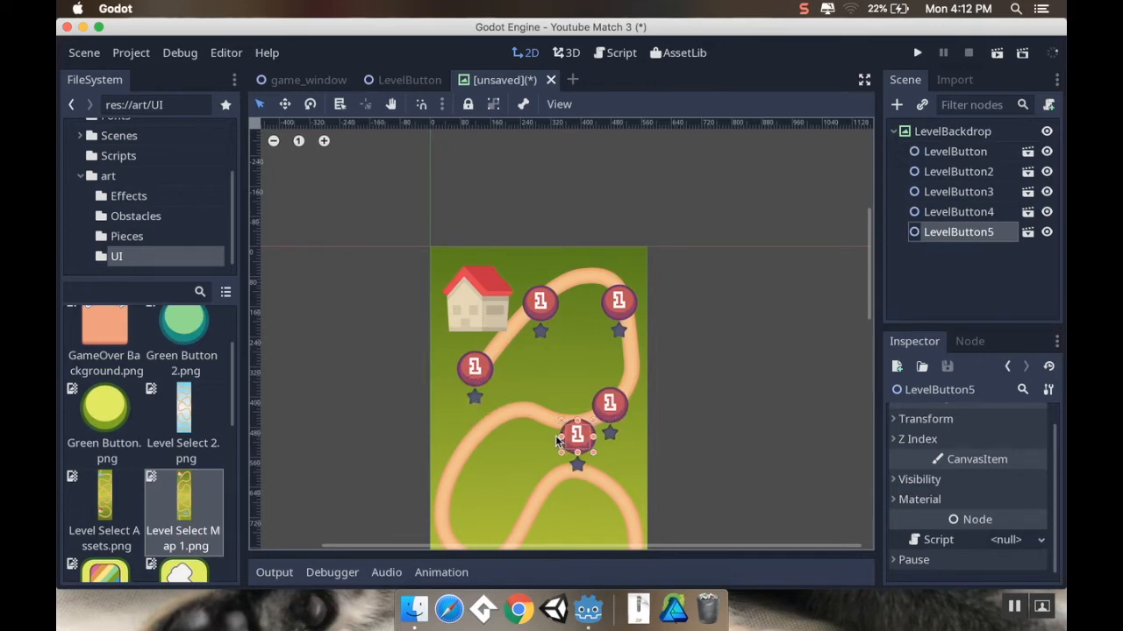
left_click_drag(576, 434, 523, 415)
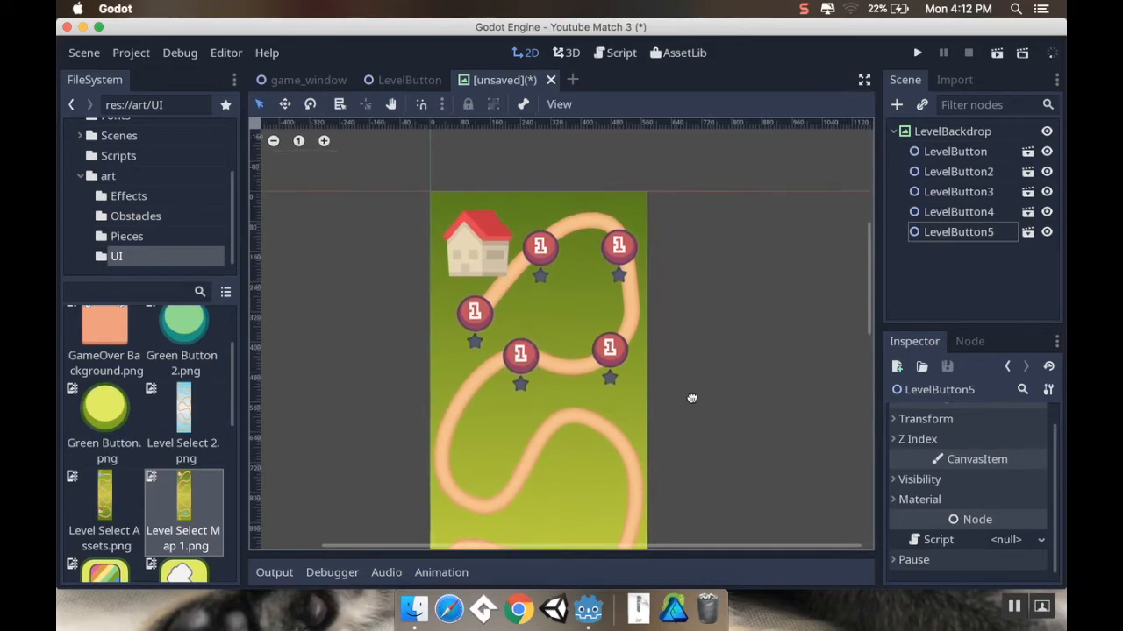
mouse_move(814, 321)
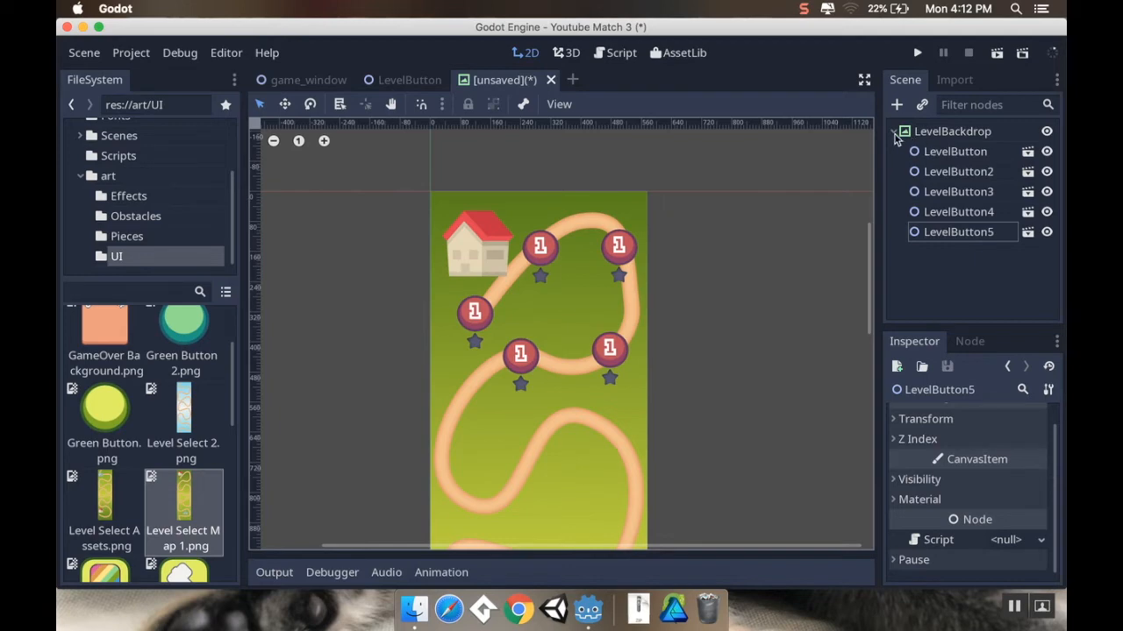
Save the map scene as LevelBackdrop.tscn and start a new scene inheriting from it.
left_click(84, 52)
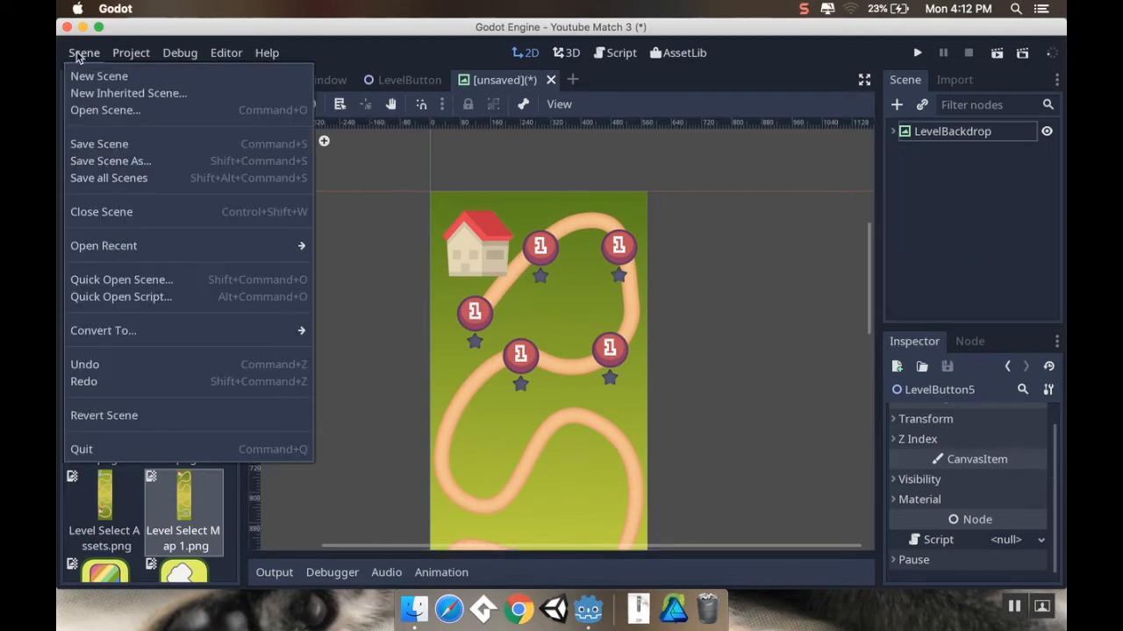
left_click(110, 161)
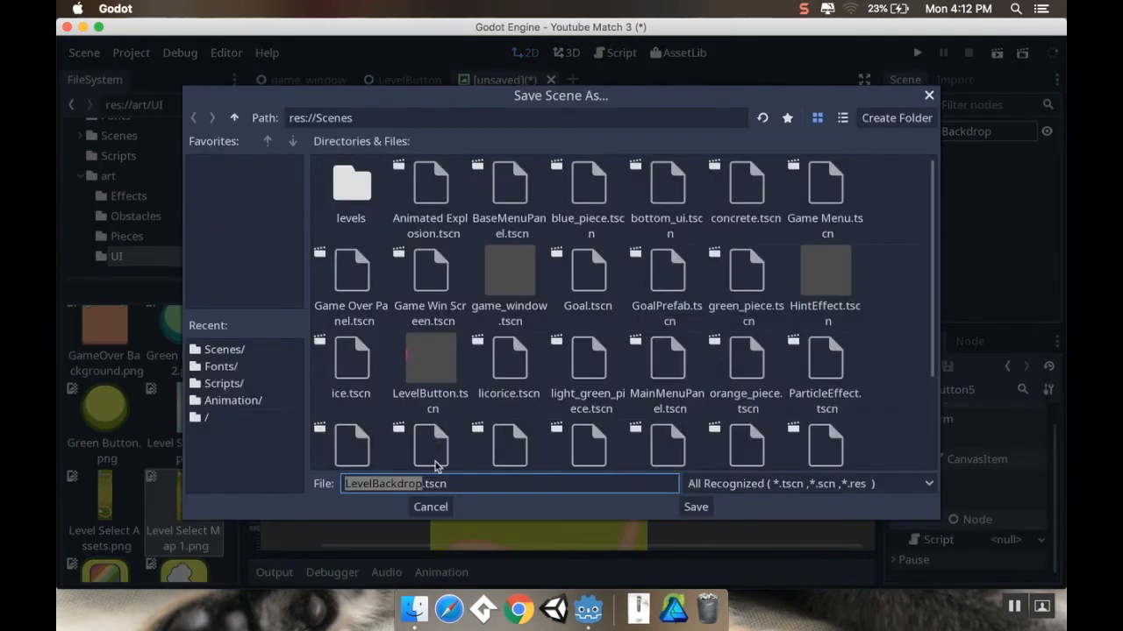
left_click(696, 507)
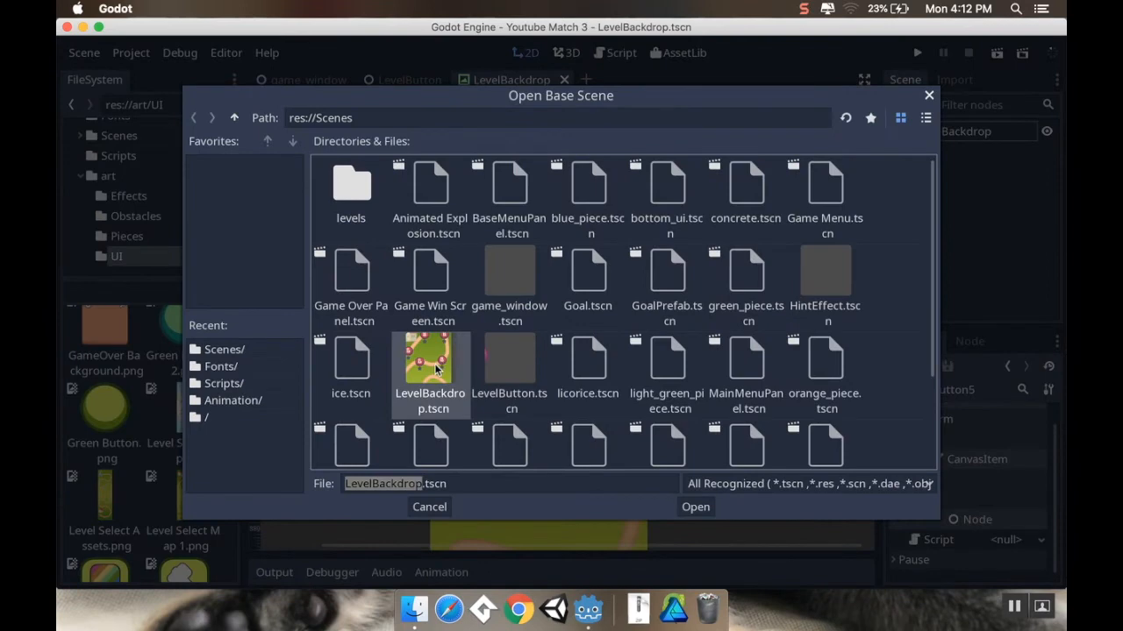
left_click(695, 507)
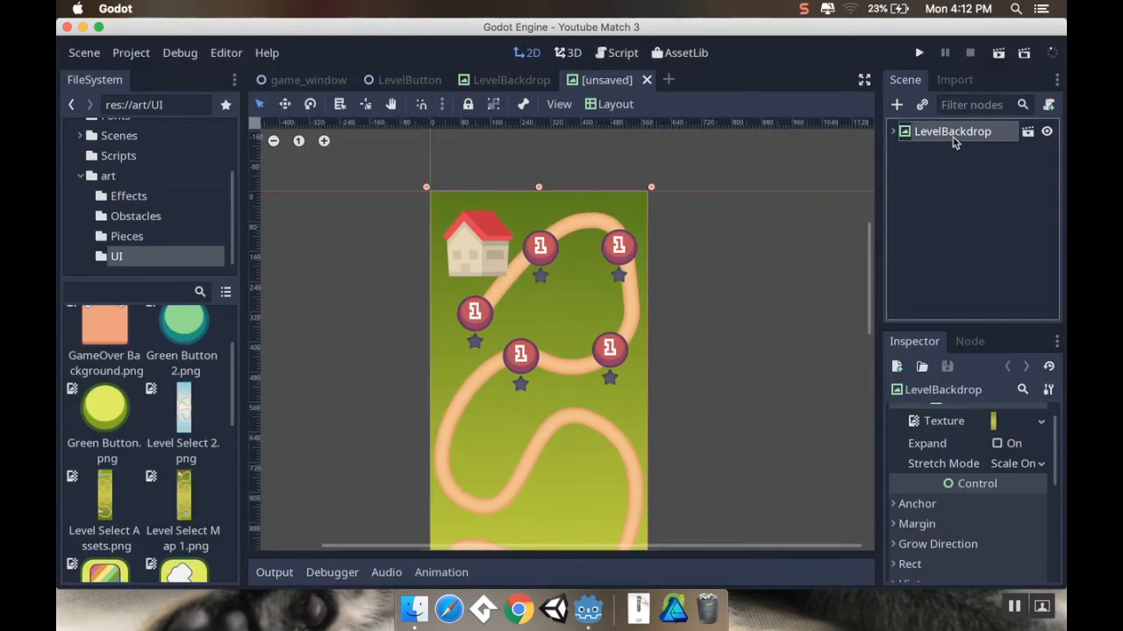
Rename the inherited root to Level2Backdrop and give it the Level Select 2.png texture.
double_click(953, 130)
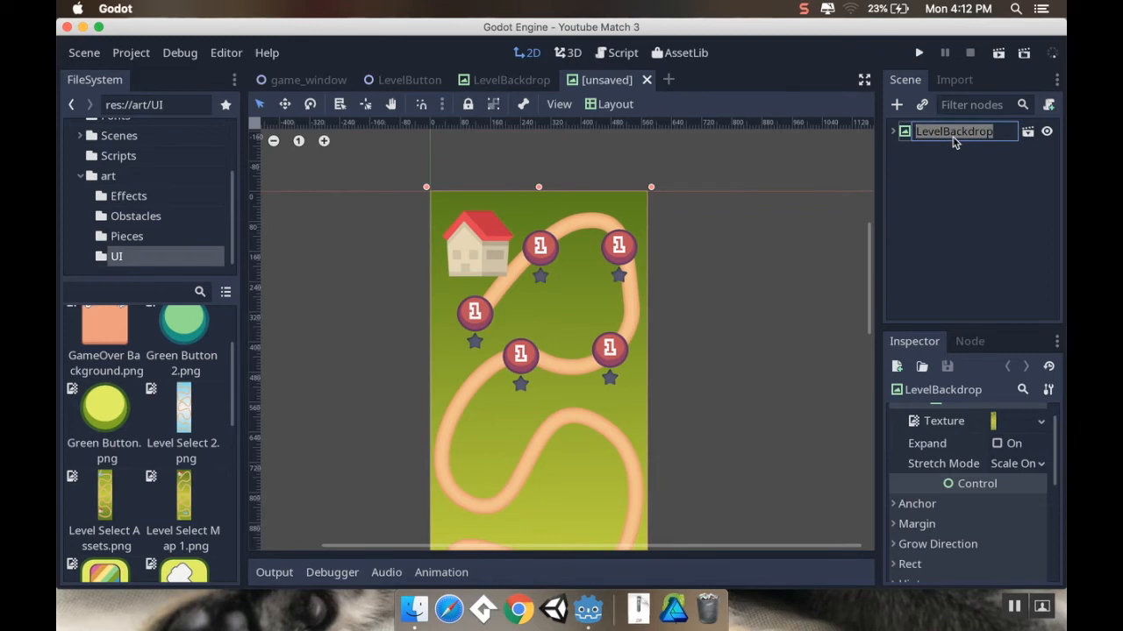
type("Level 3")
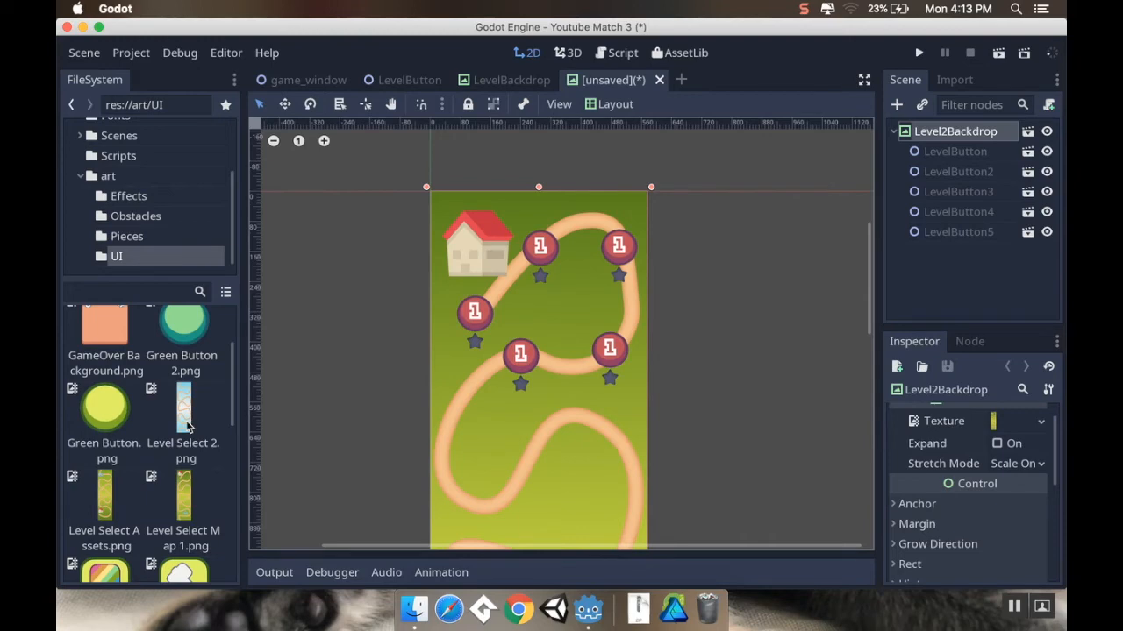
left_click(182, 407)
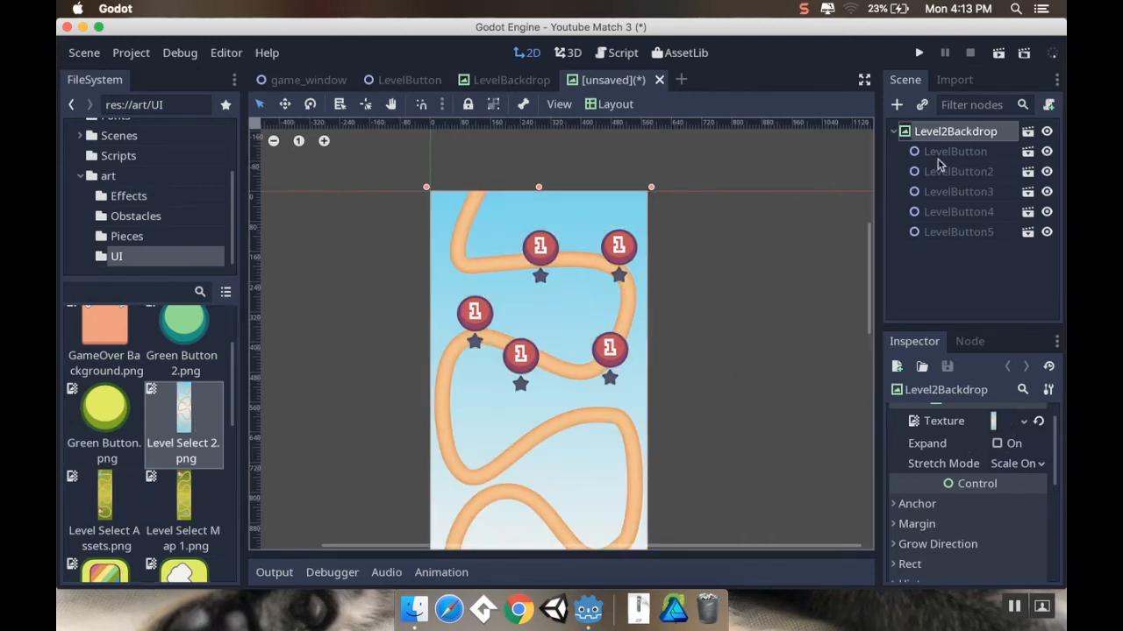
left_click(955, 151)
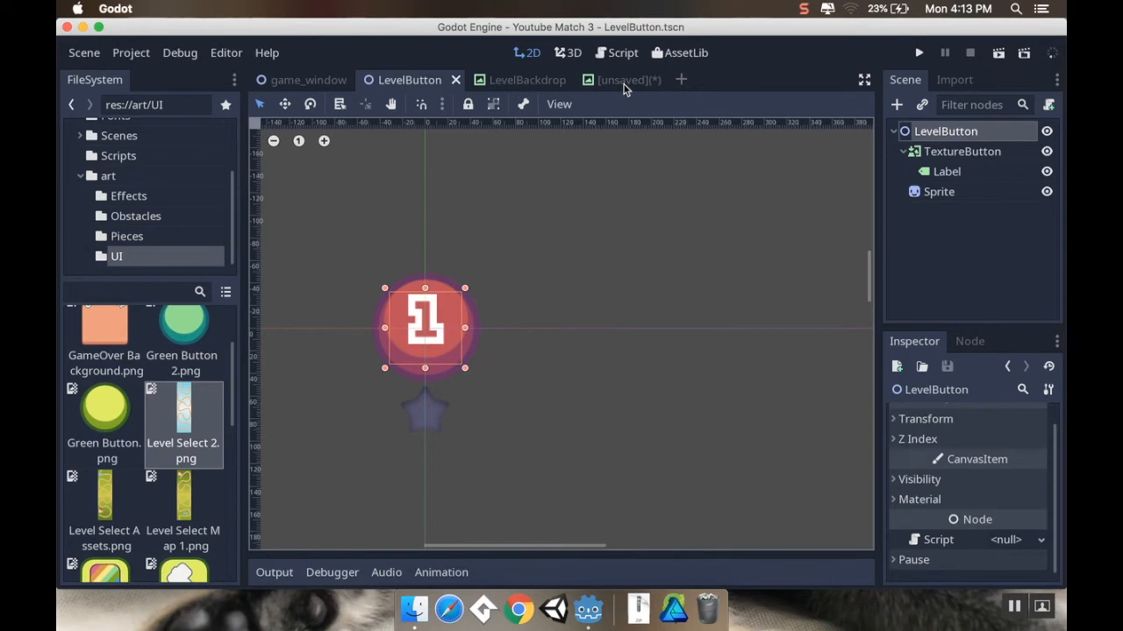
Move a level button onto the upper left of the blue map's new path.
left_click(612, 80)
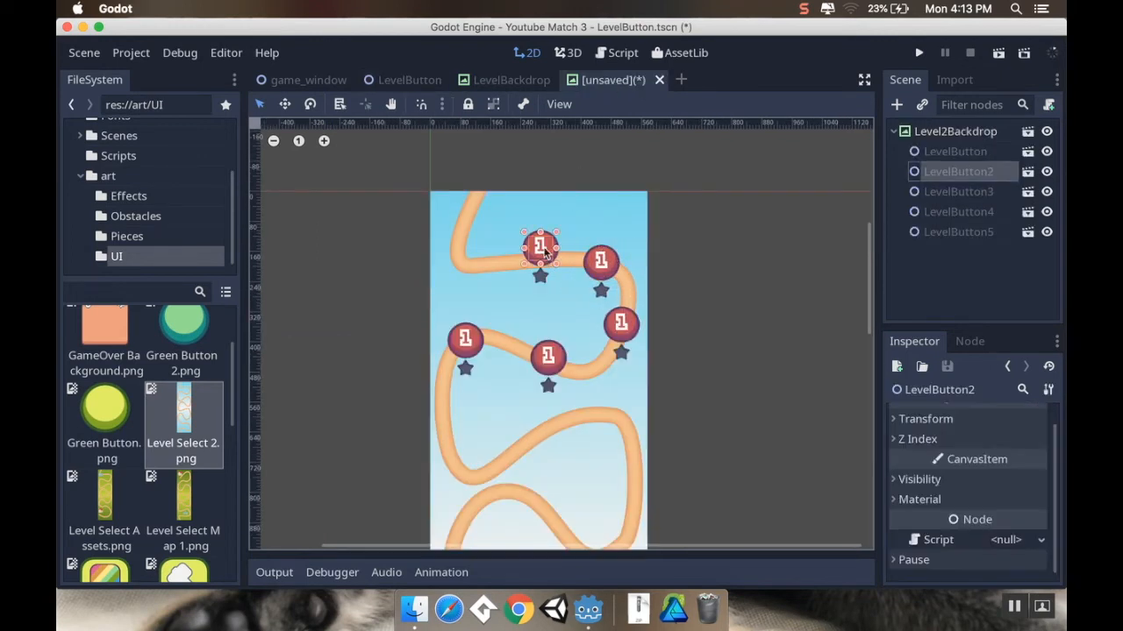
left_click_drag(539, 246, 498, 257)
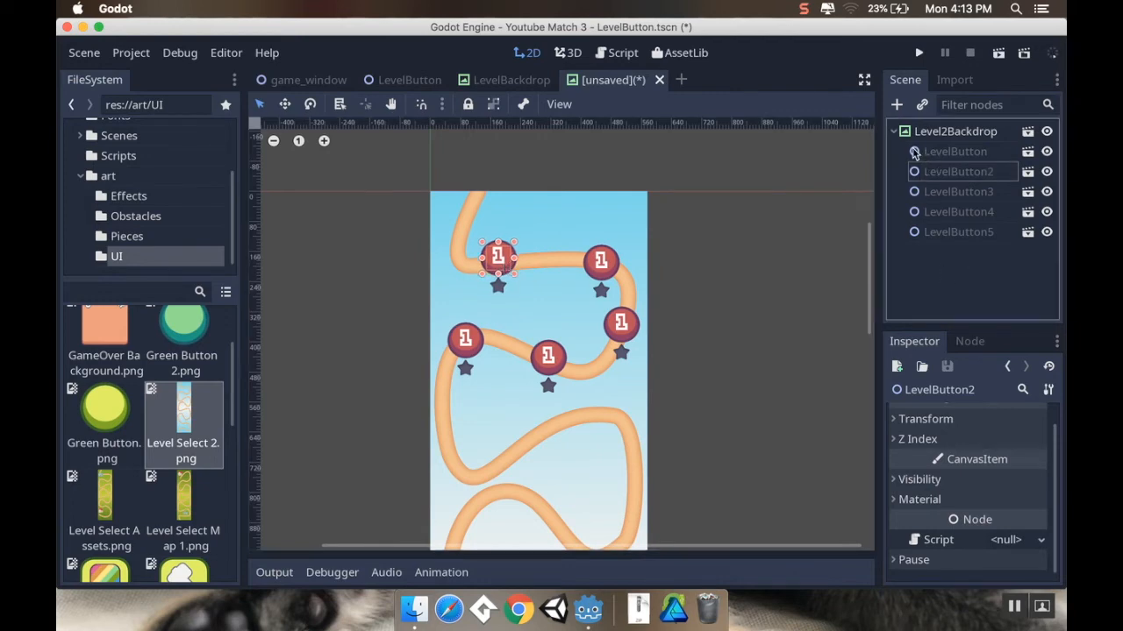
left_click(894, 131)
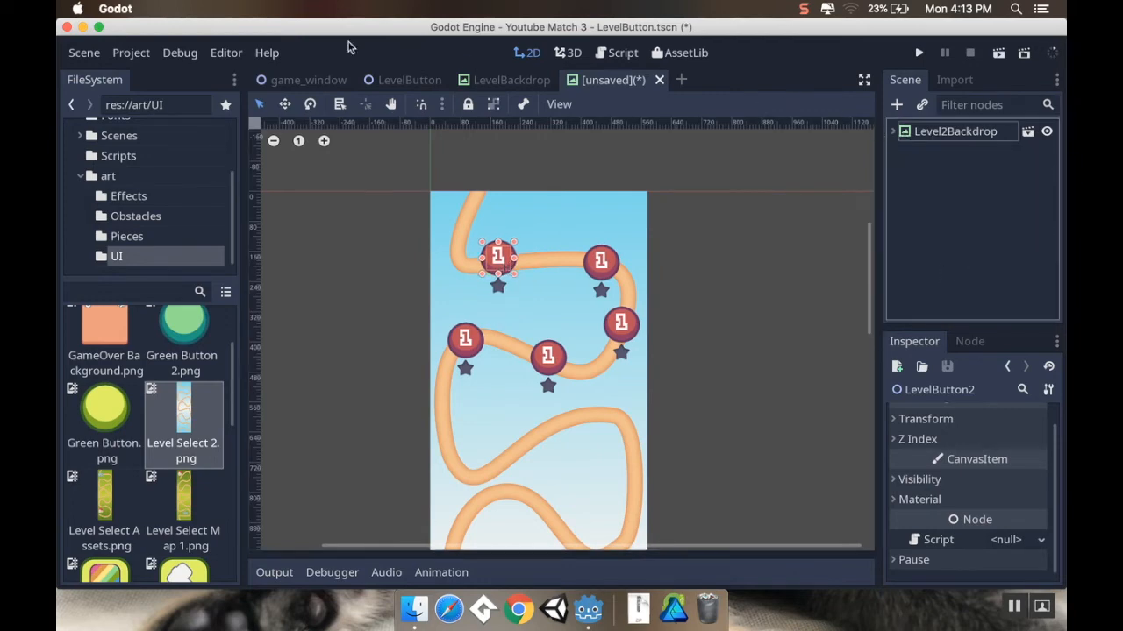
Save the blue-map scene as Level2Backdrop.tscn.
left_click(83, 53)
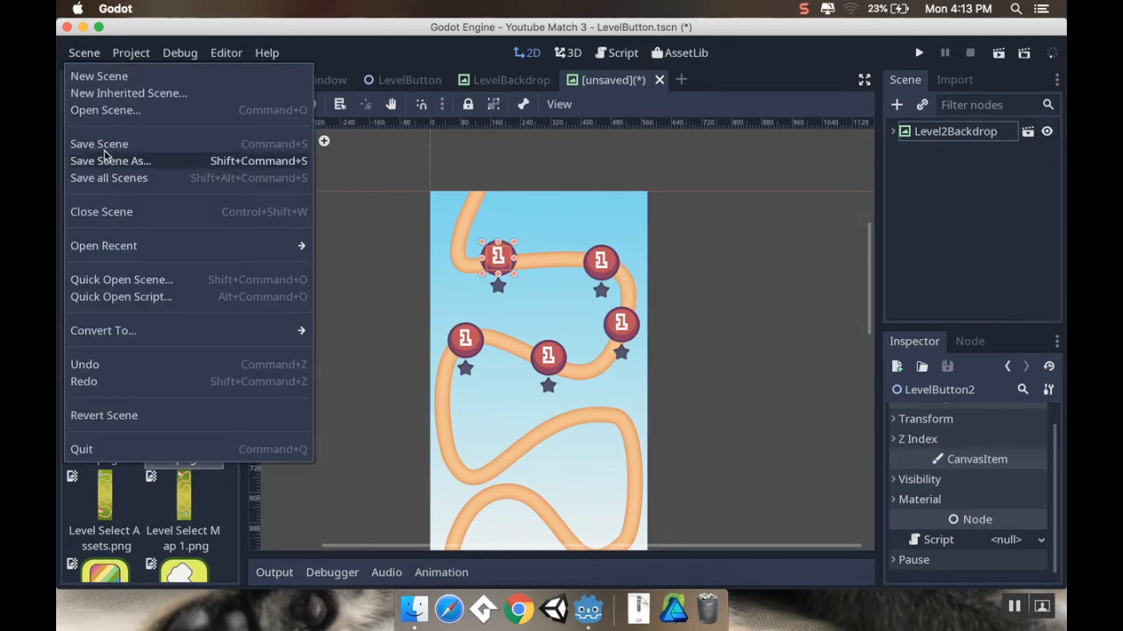
left_click(111, 161)
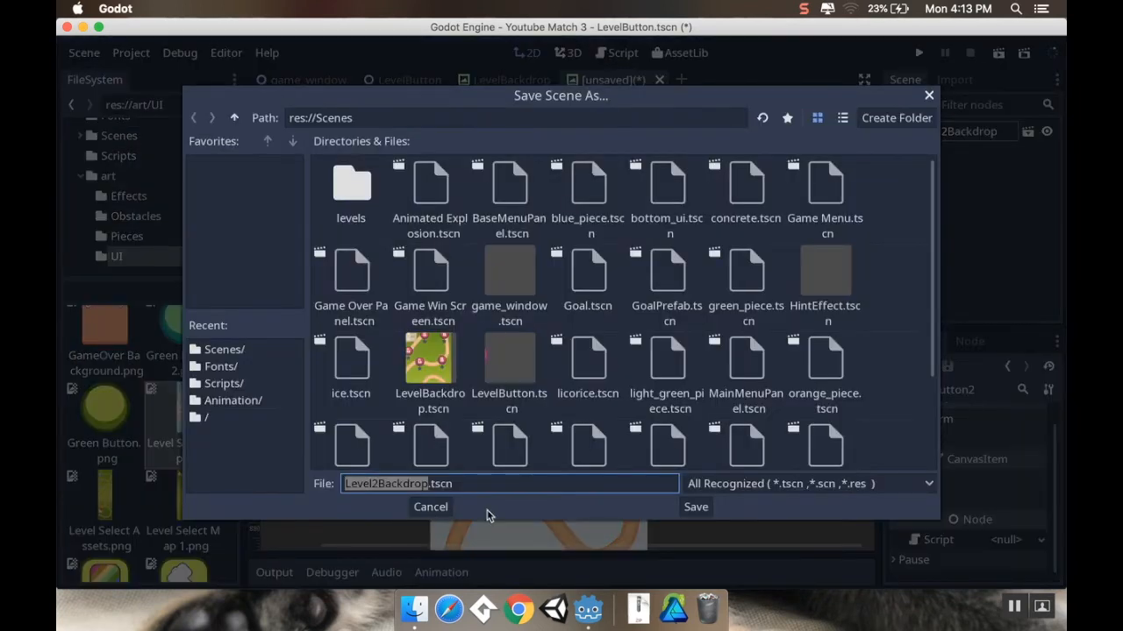
left_click(695, 507)
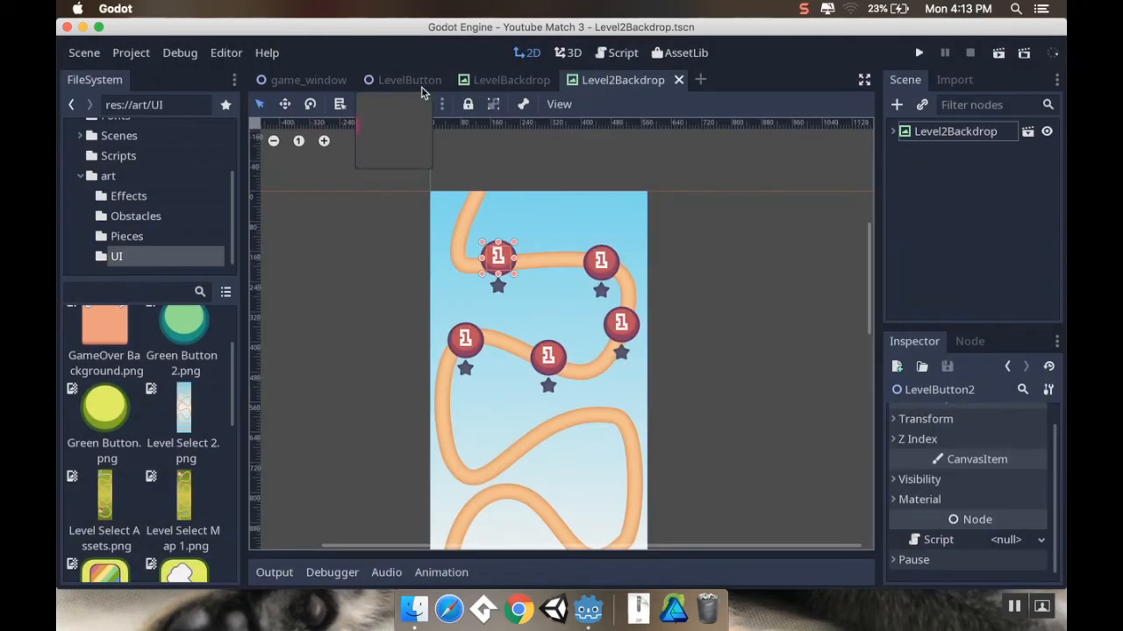
Review the LevelBackdrop and Level2Backdrop tabs, then close the backdrop scene tabs.
left_click(511, 79)
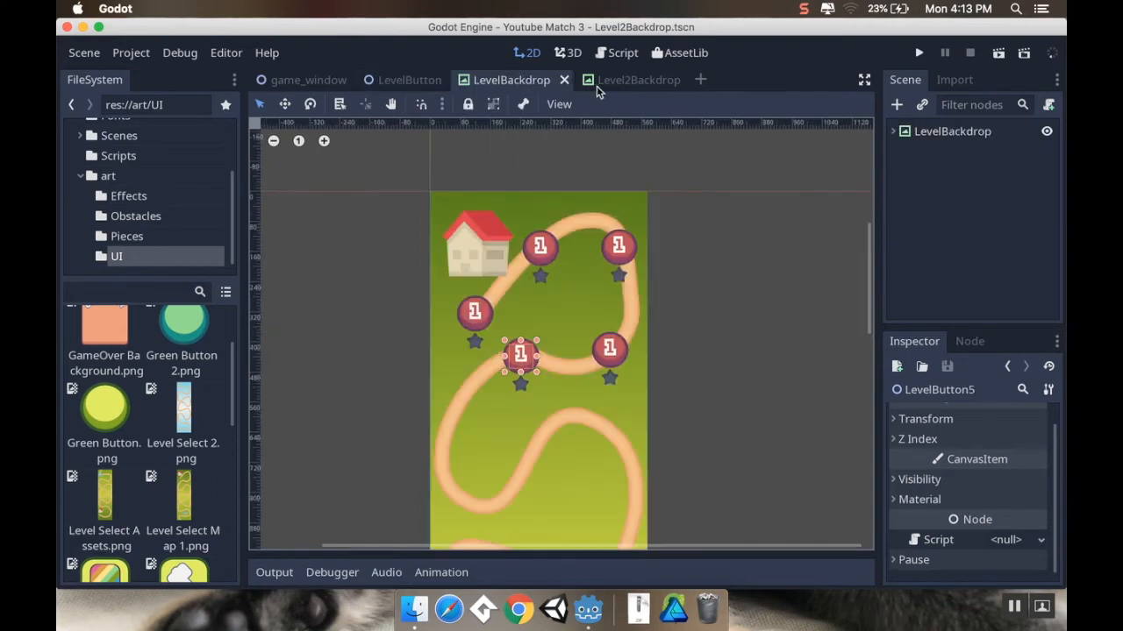
left_click(638, 80)
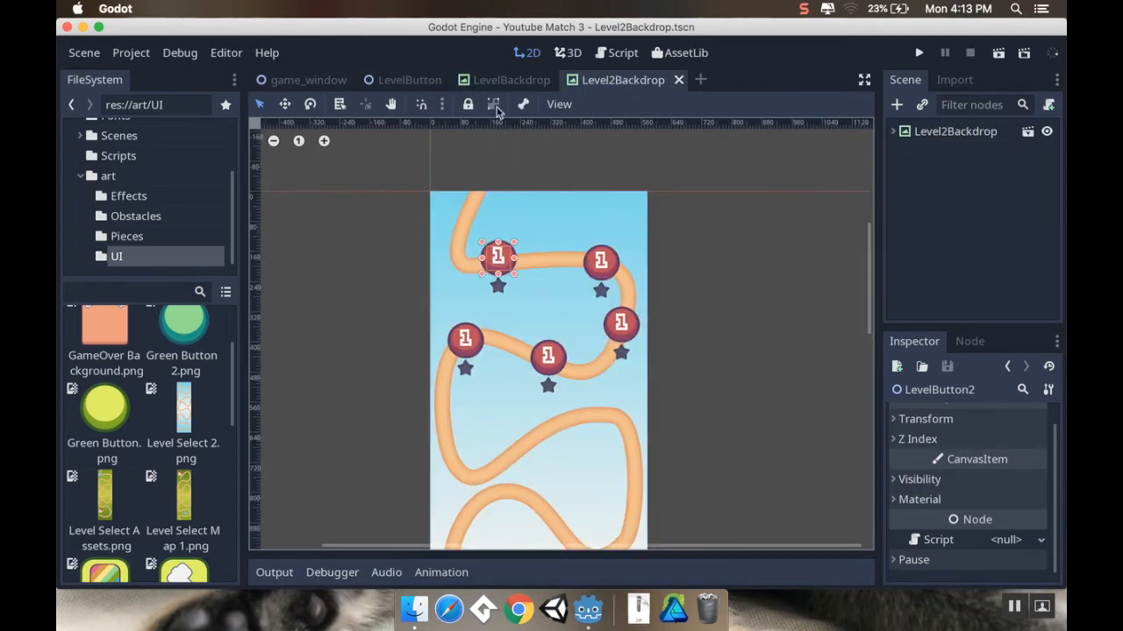
left_click(307, 79)
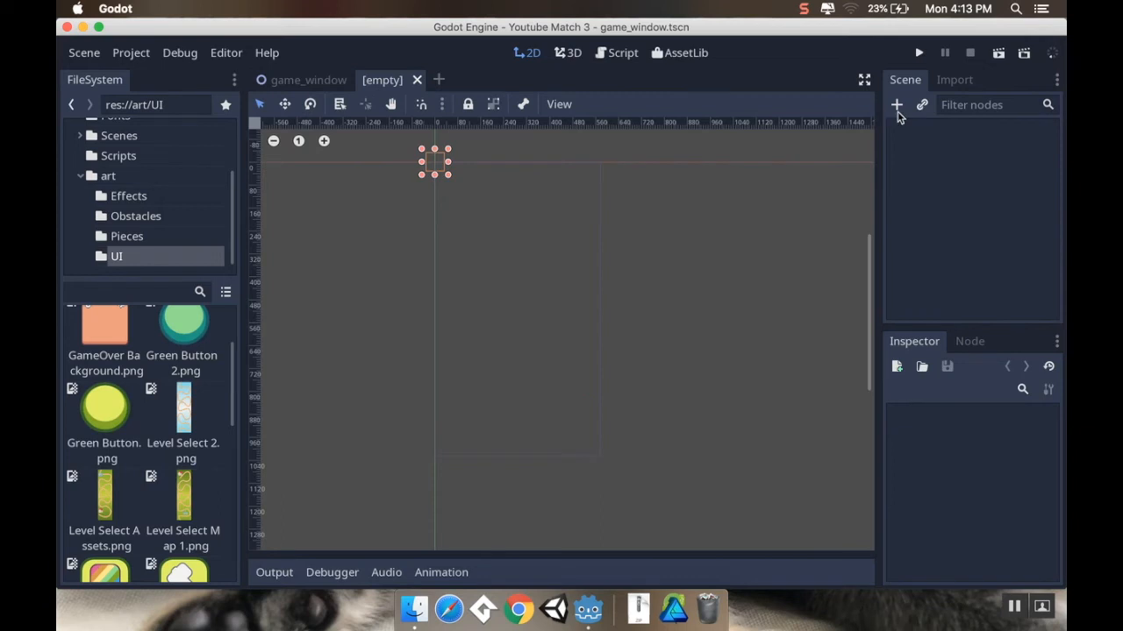
Create a CanvasLayer root node and add a ScrollContainer child beneath it.
left_click(895, 105)
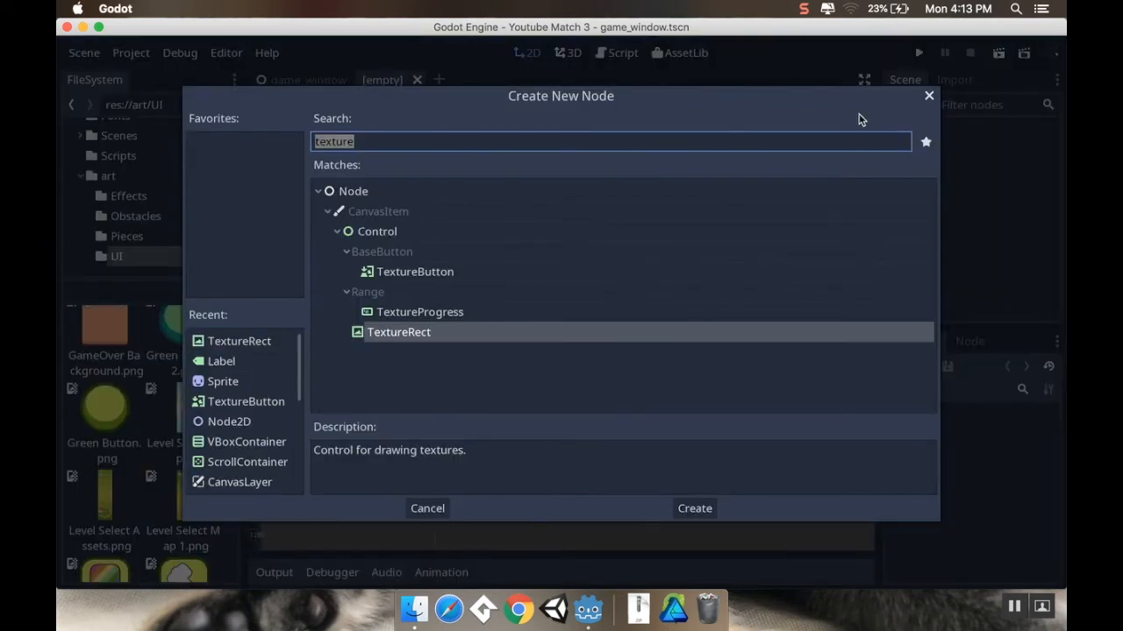
mouse_move(505, 178)
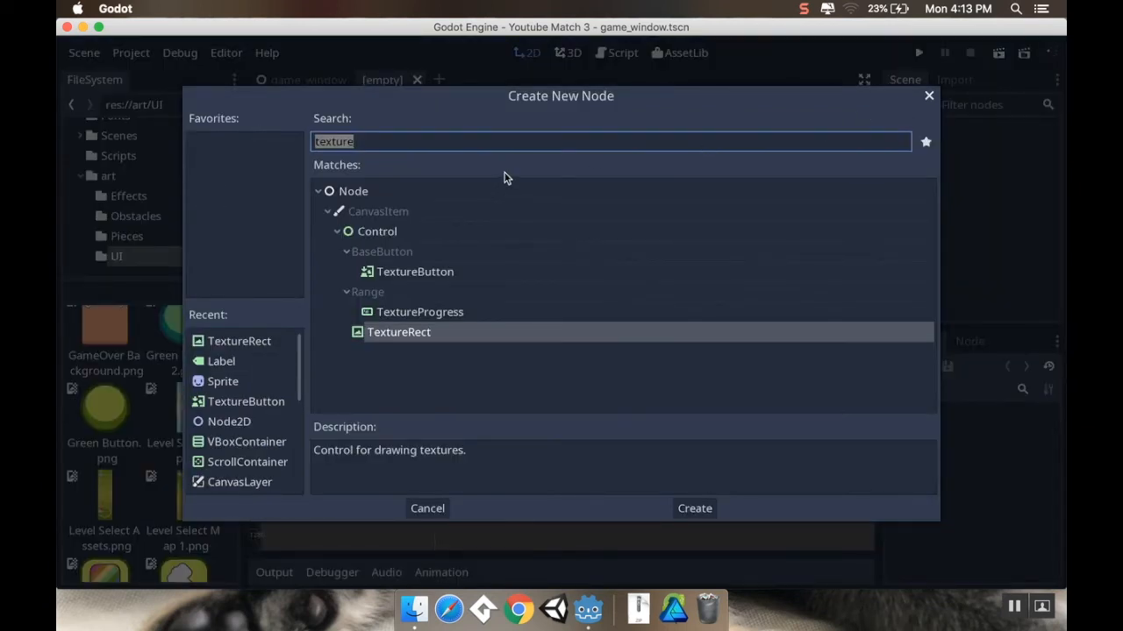
left_click(694, 507)
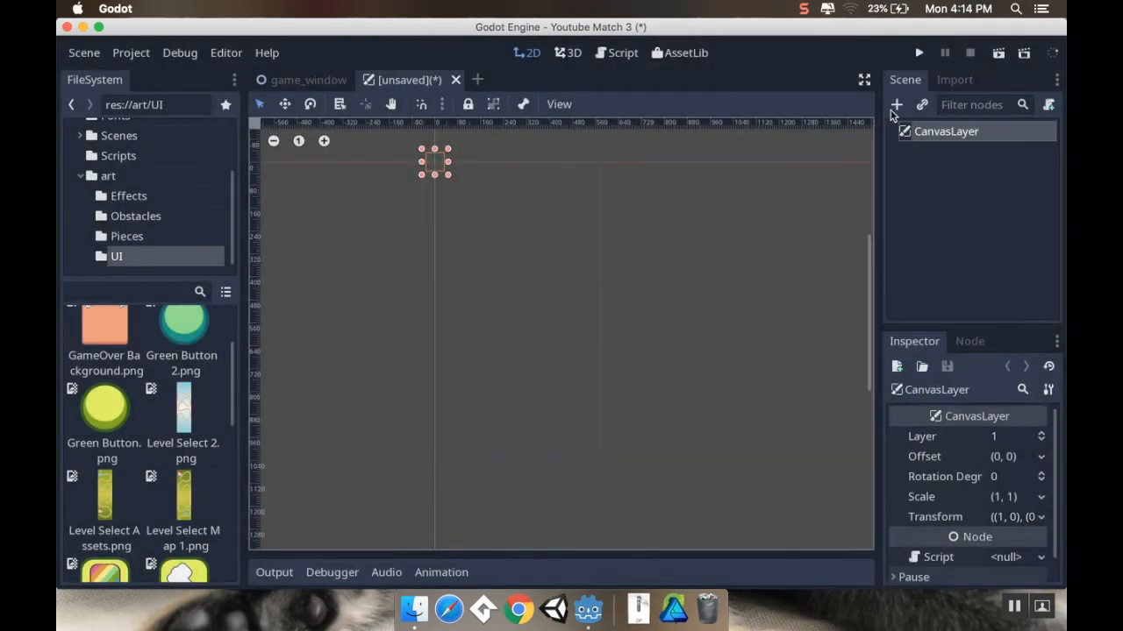
left_click(897, 104)
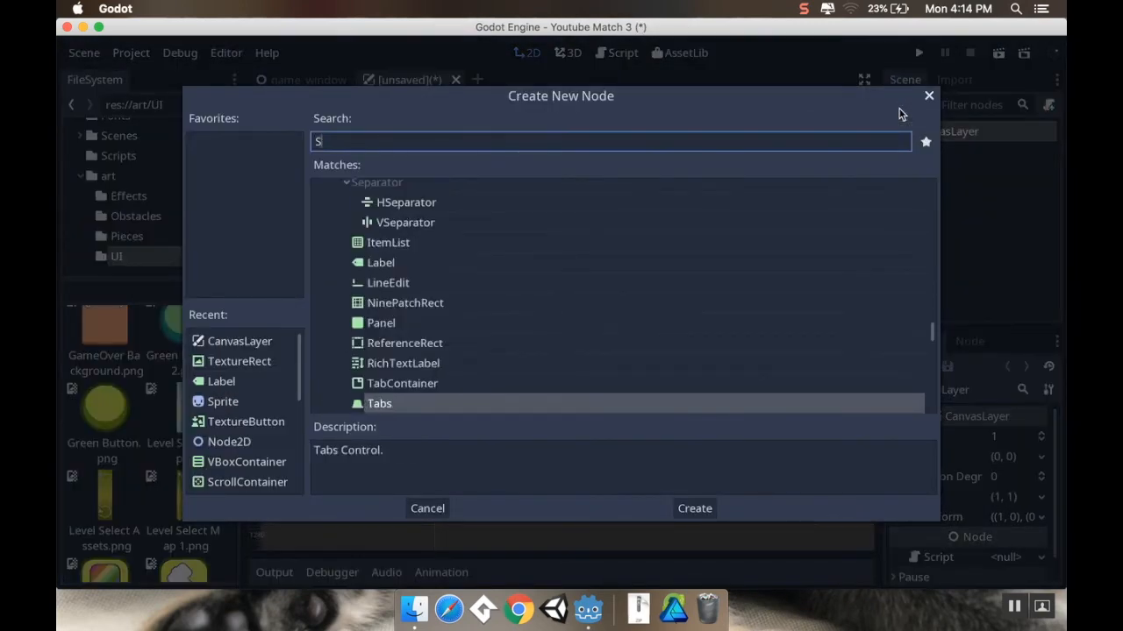
type("croll")
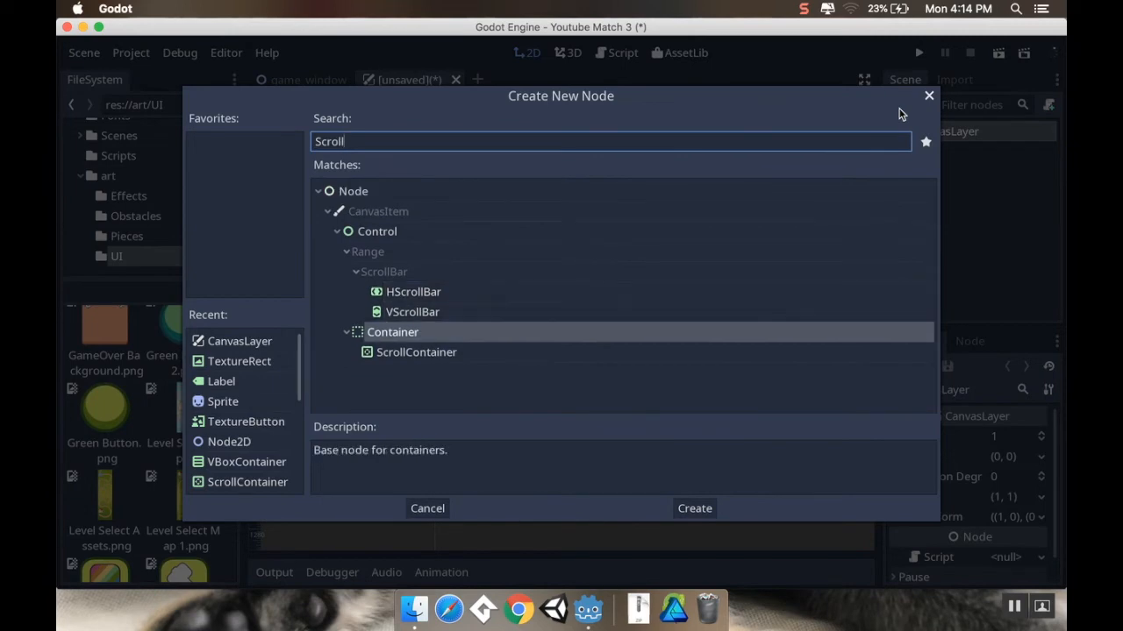
left_click(694, 508)
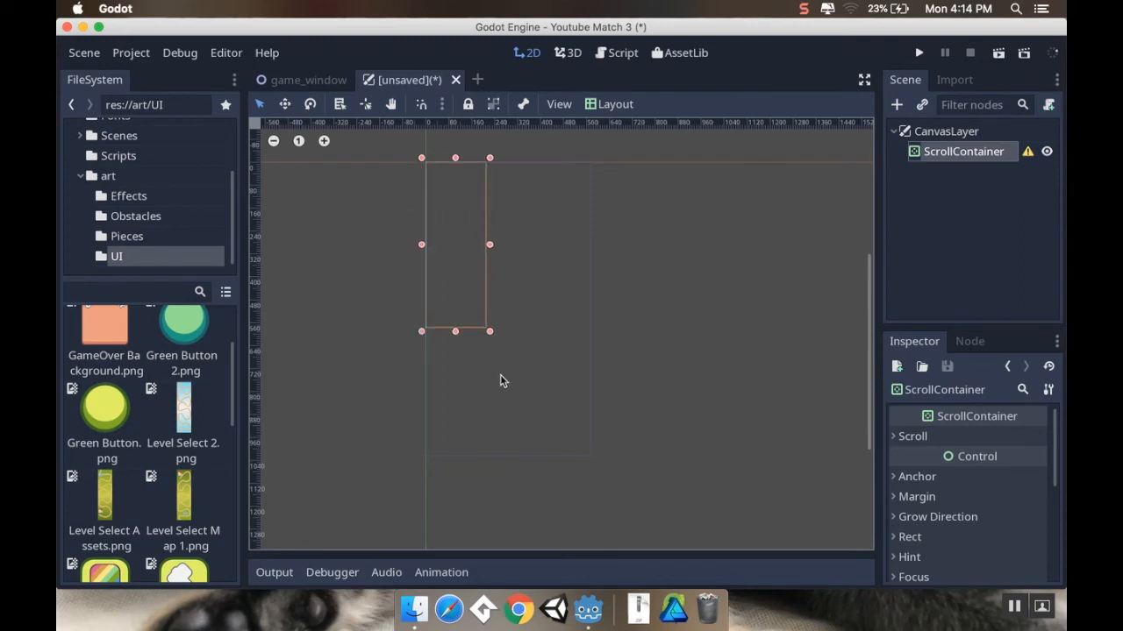
Enlarge the ScrollContainer, enable vertical scrolling and set its margins to 576 by 1024.
left_click_drag(489, 332, 599, 455)
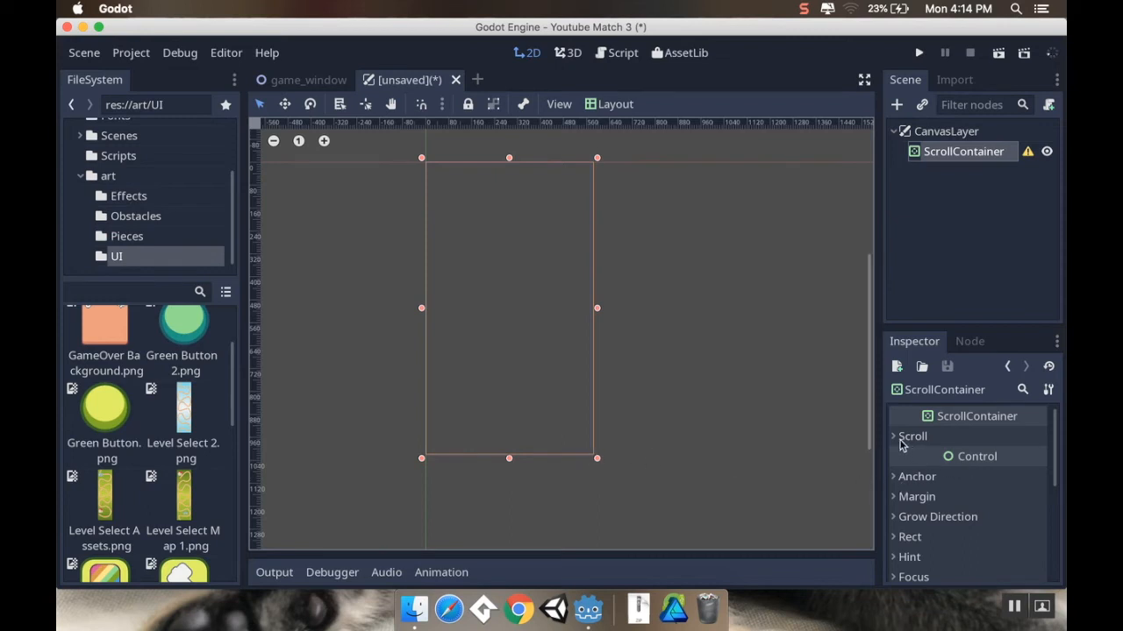
left_click(912, 436)
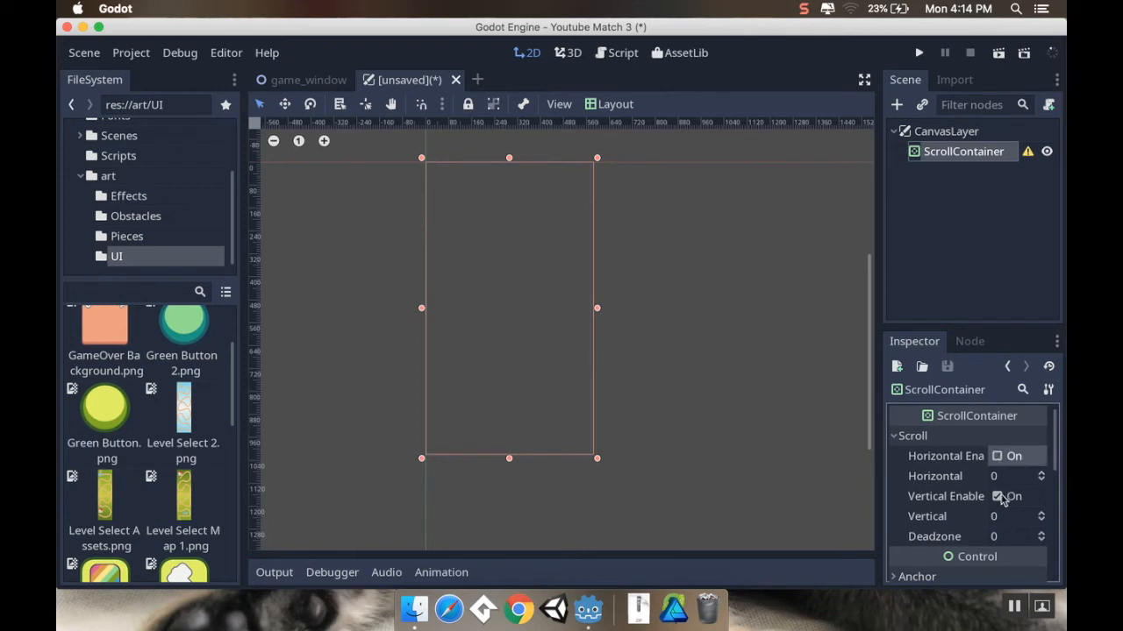
scroll("down", 3)
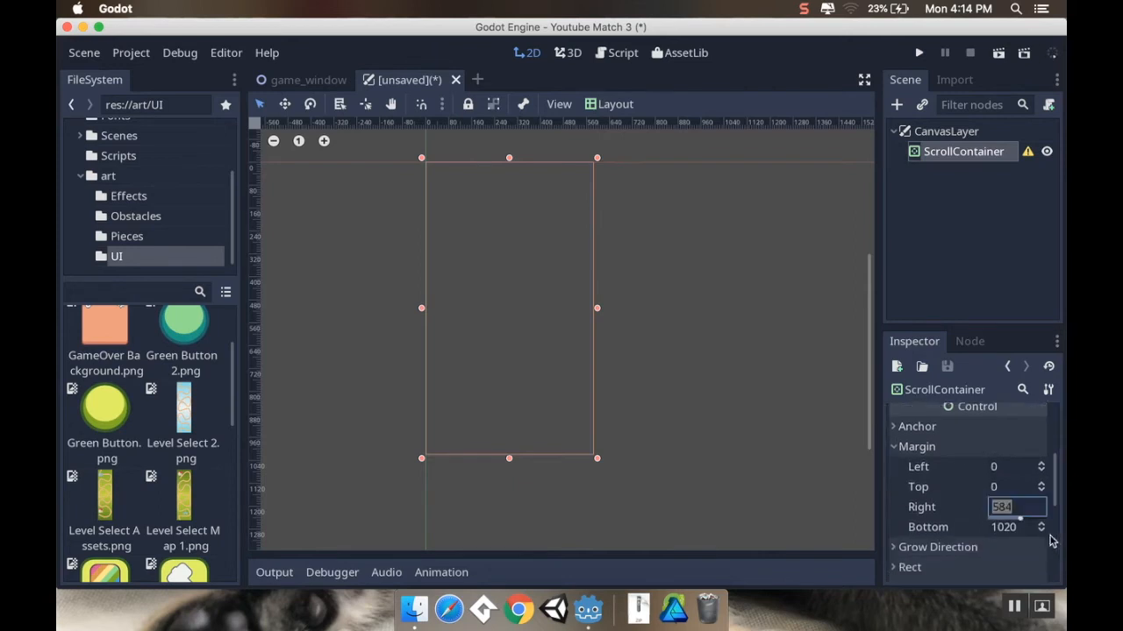
type("5")
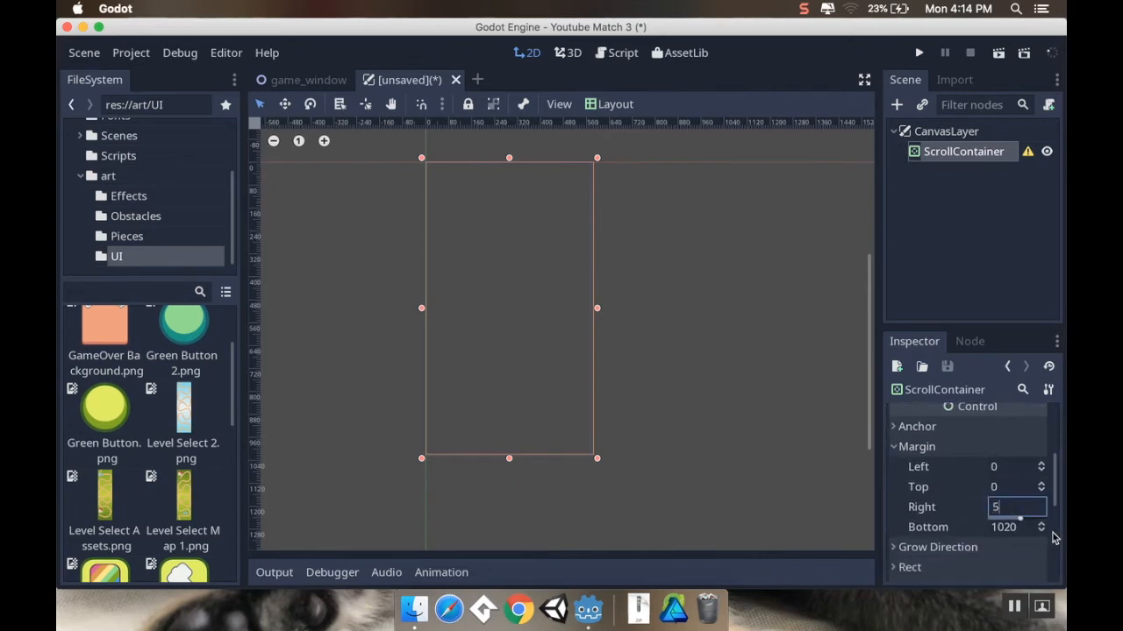
type("576")
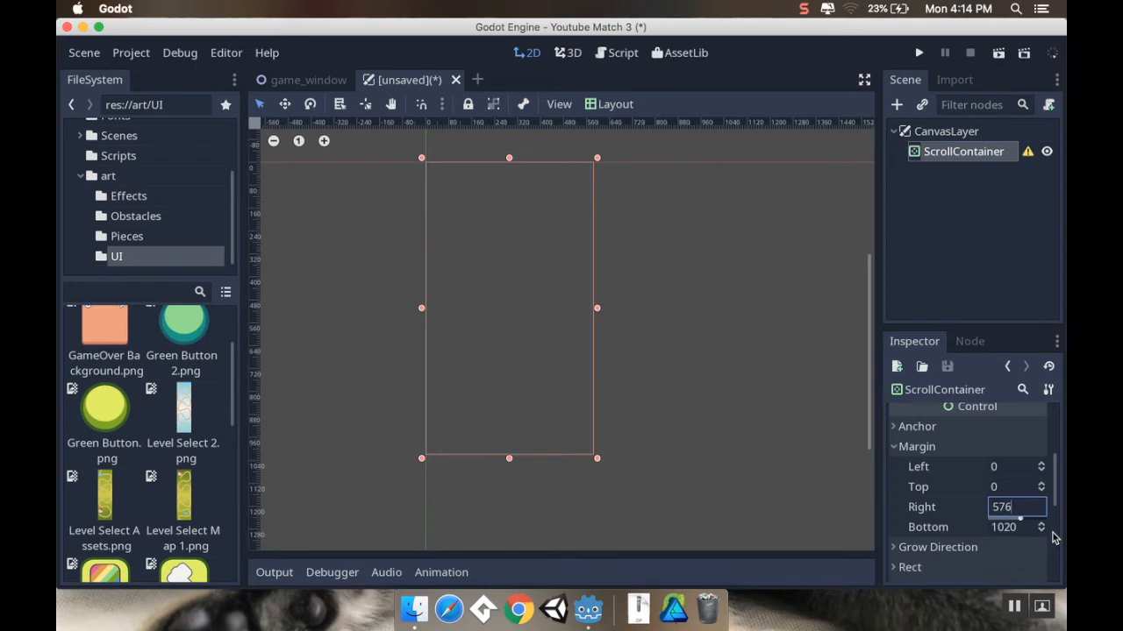
type("1024")
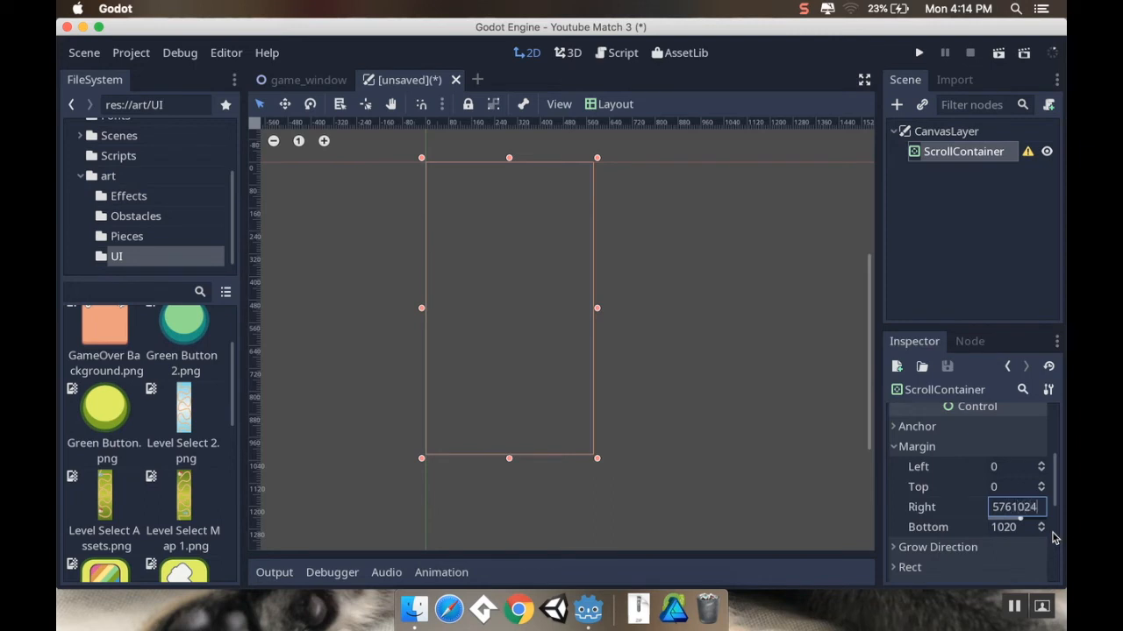
type("4096")
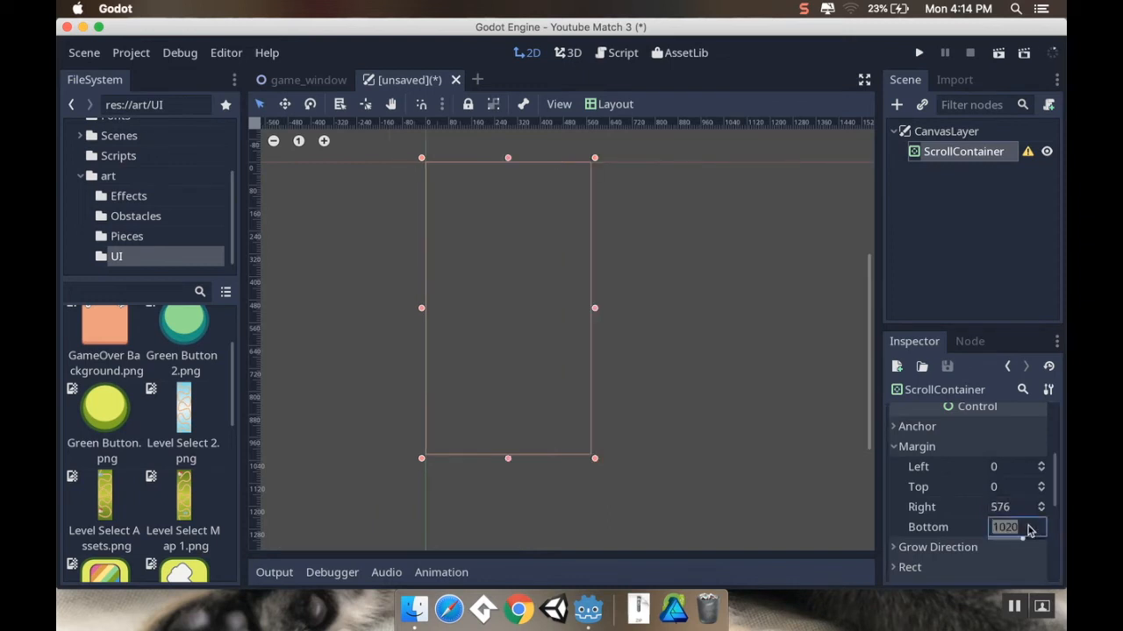
type("1024")
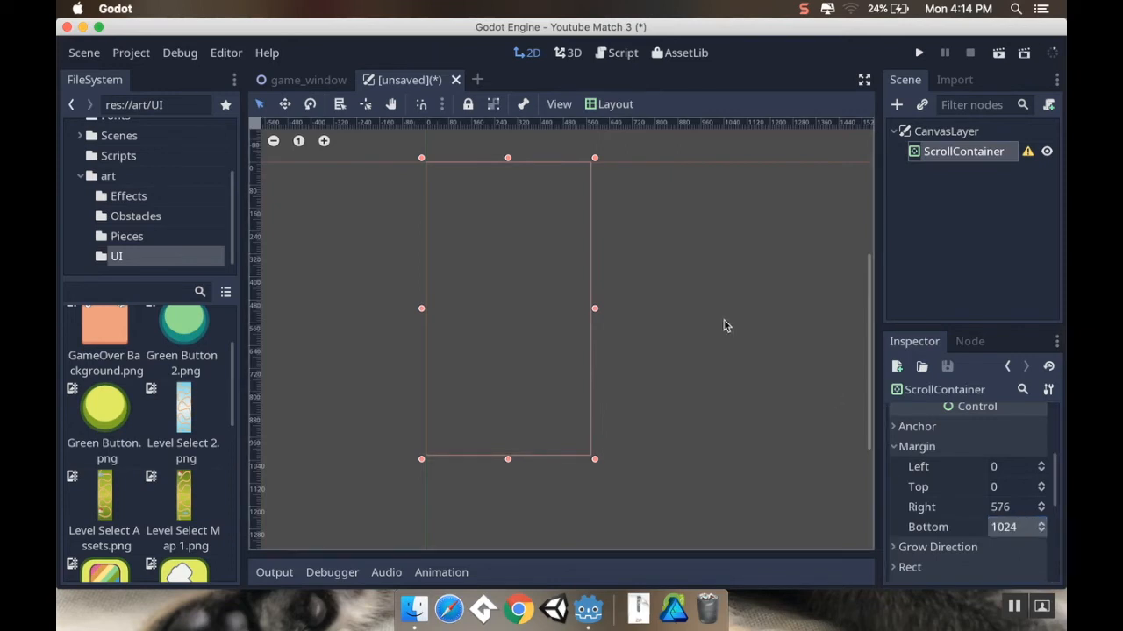
mouse_move(1033, 160)
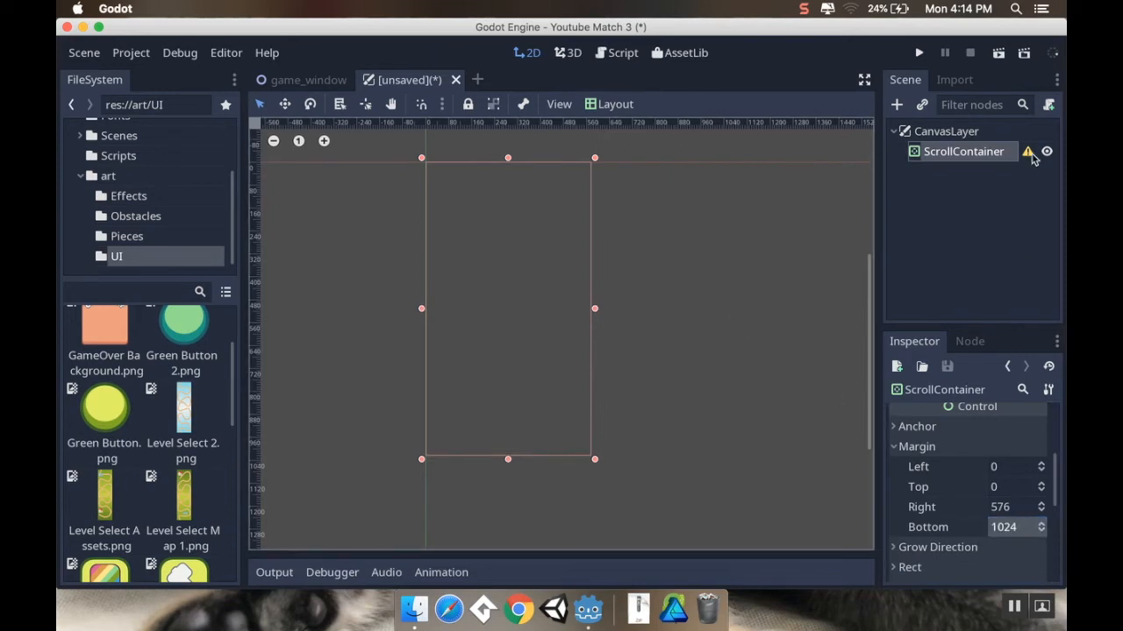
mouse_move(1028, 151)
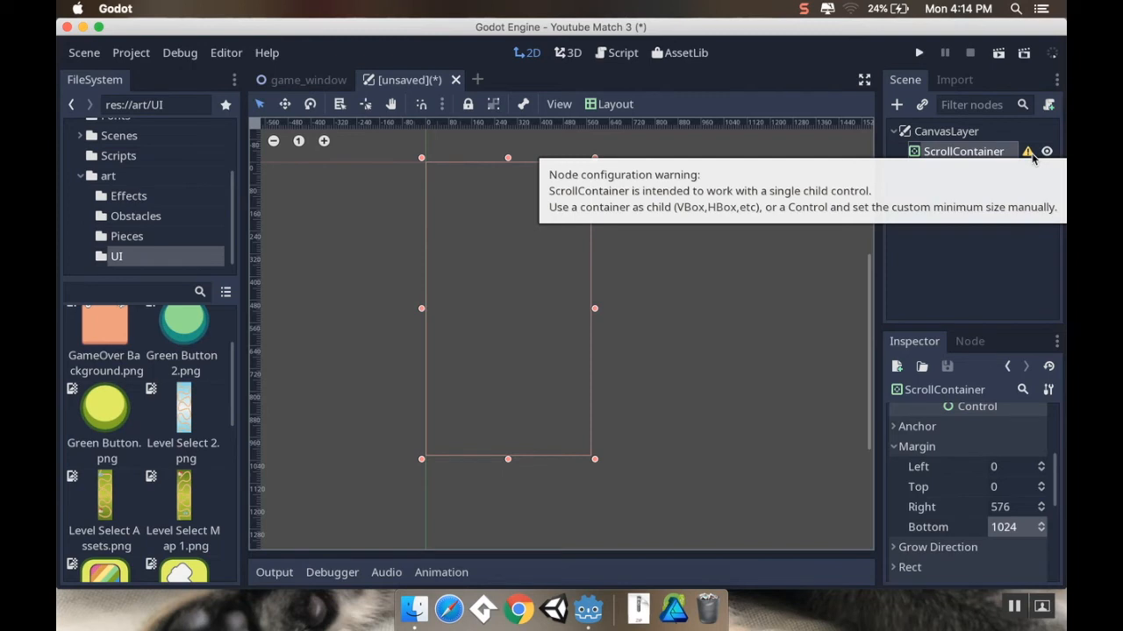
mouse_move(939, 156)
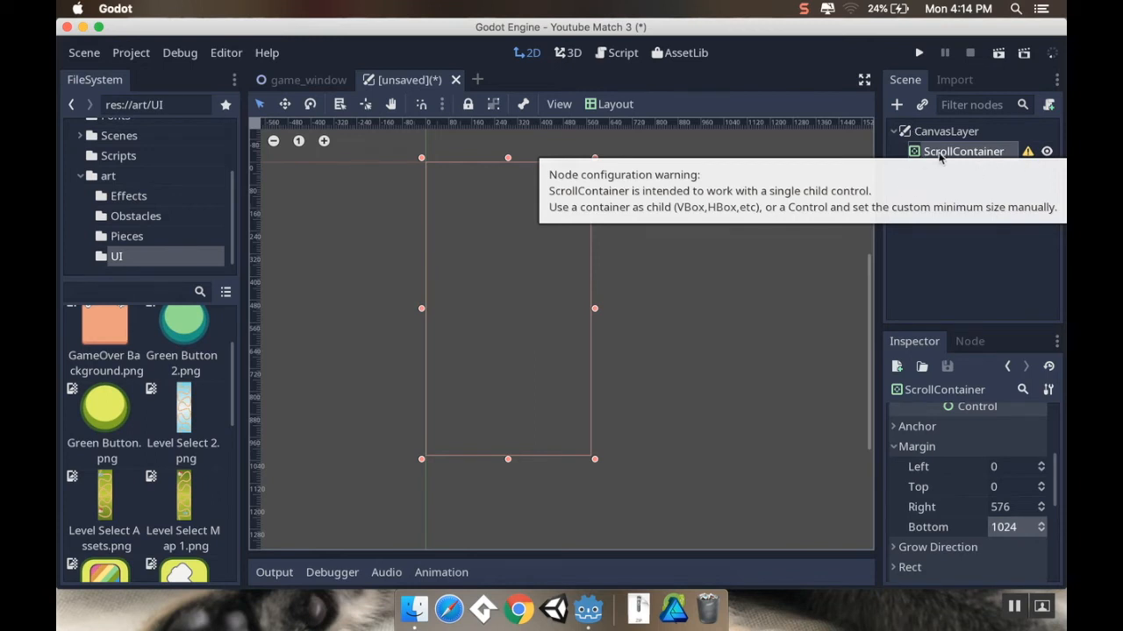
mouse_move(947, 197)
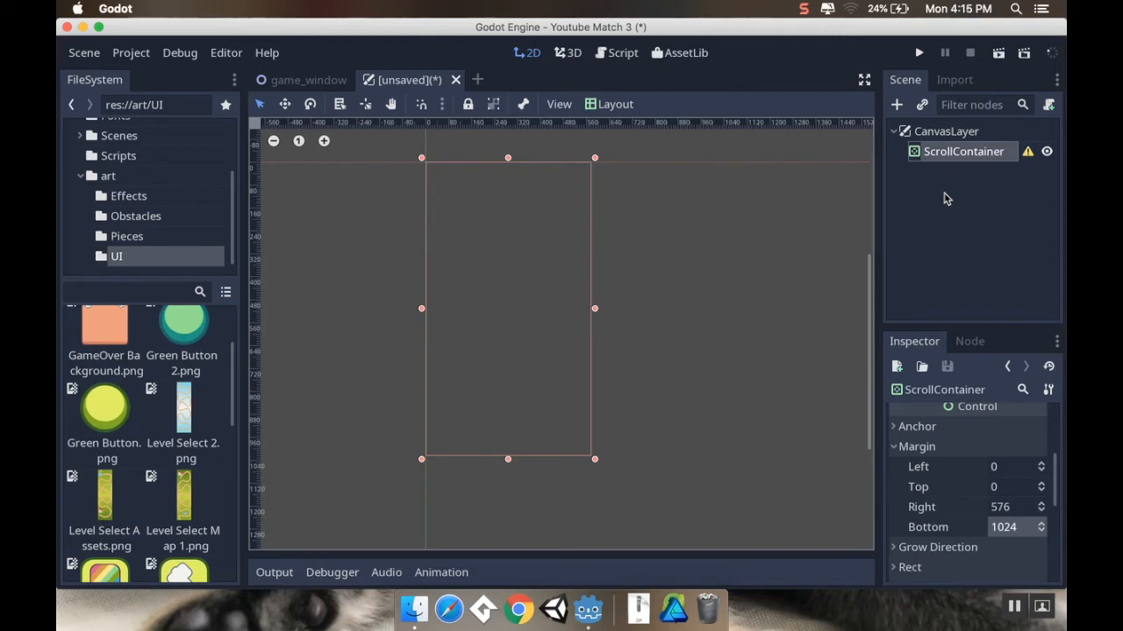
mouse_move(977, 161)
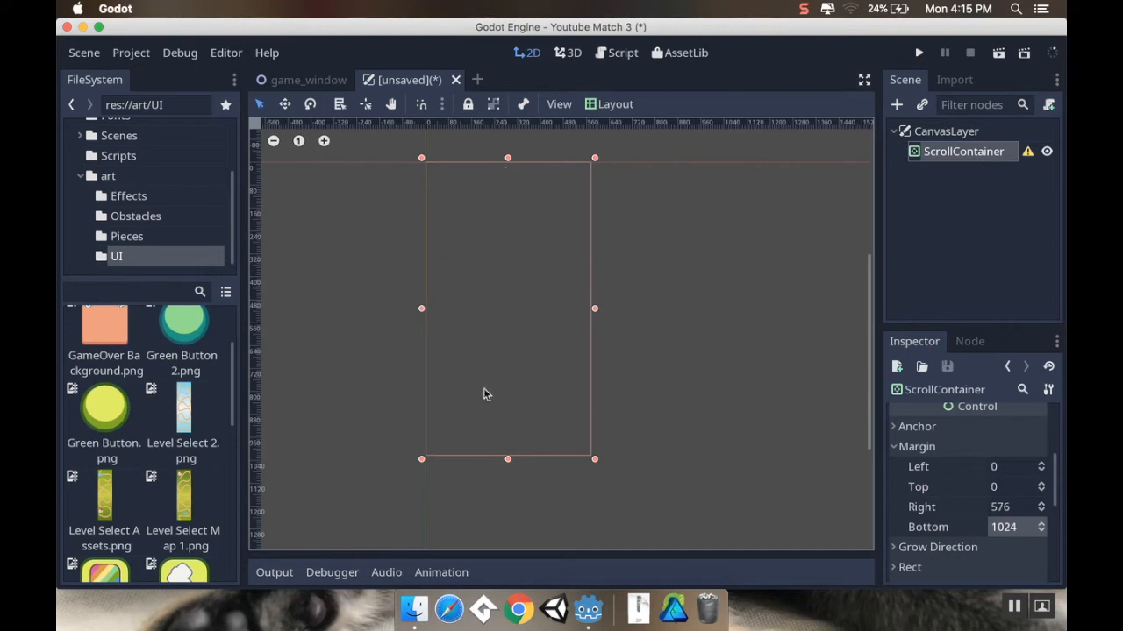
mouse_move(533, 575)
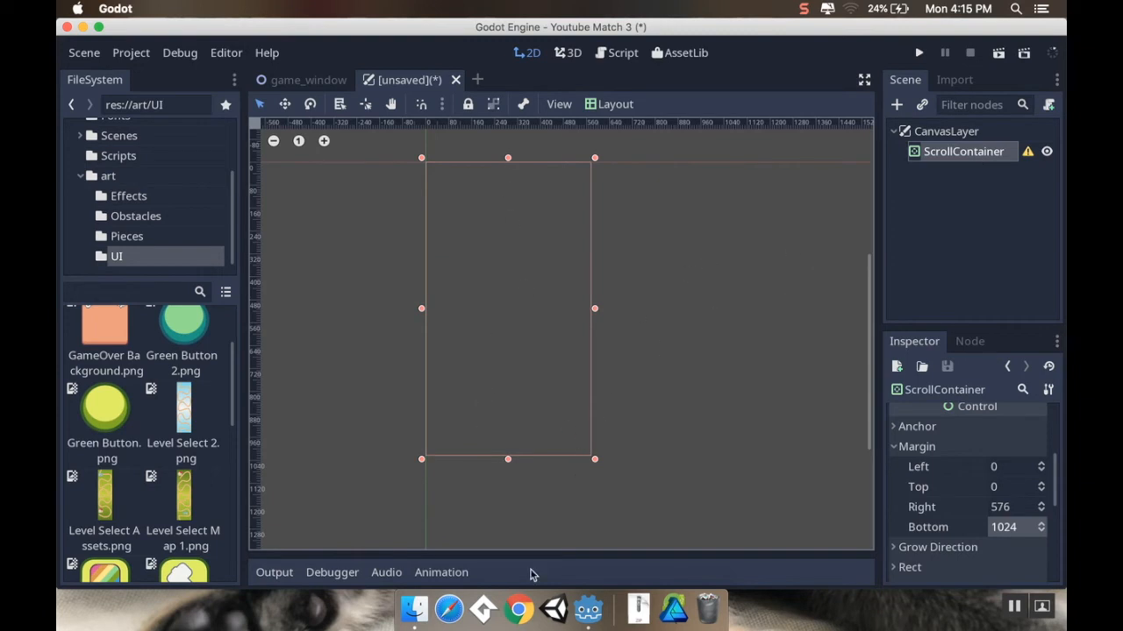
Add a VBoxContainer as a child of the ScrollContainer.
right_click(962, 151)
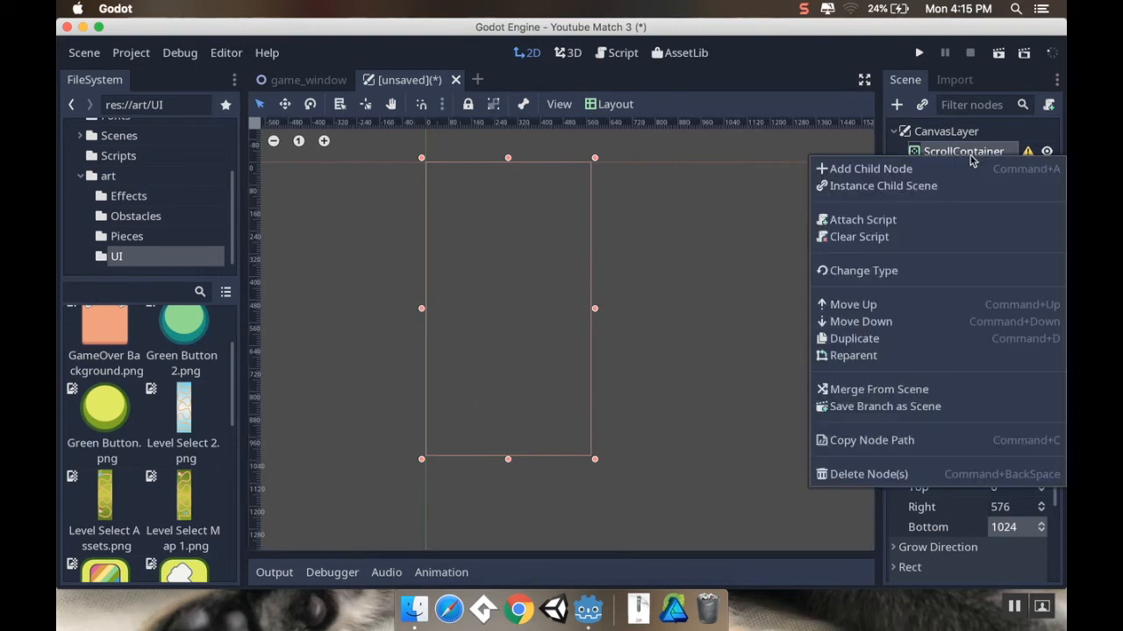
left_click(871, 168)
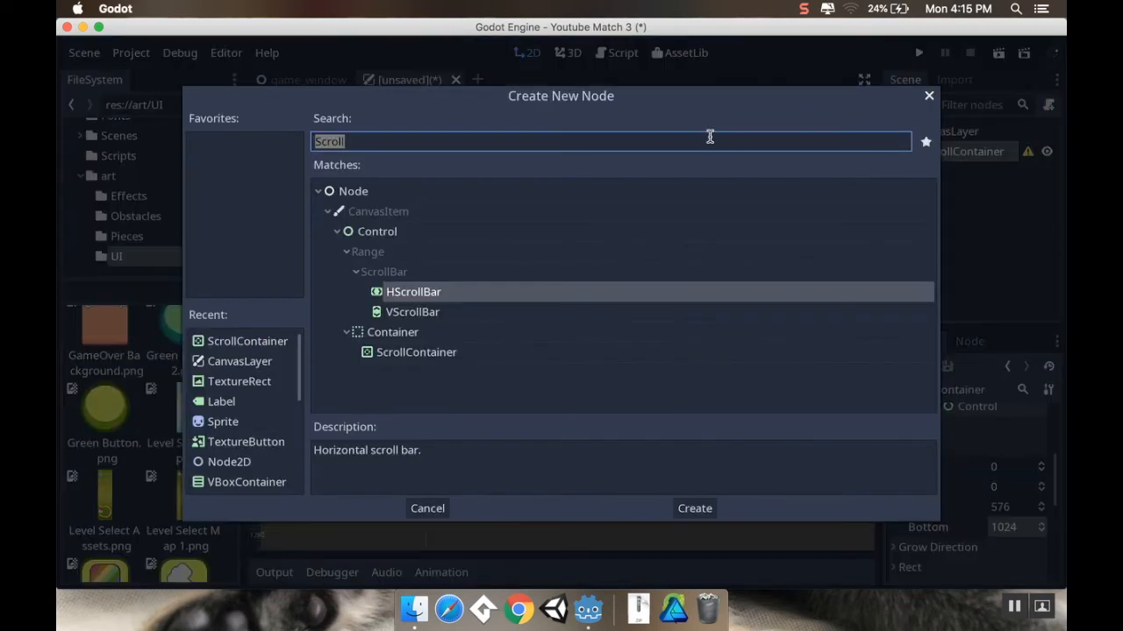
type("v")
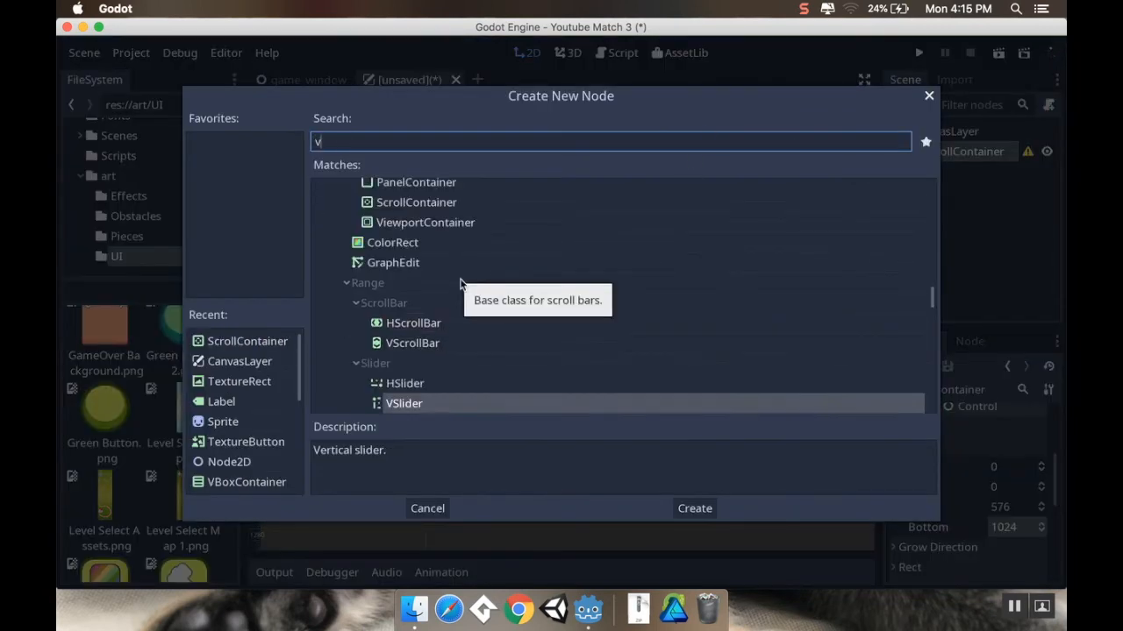
type("bo")
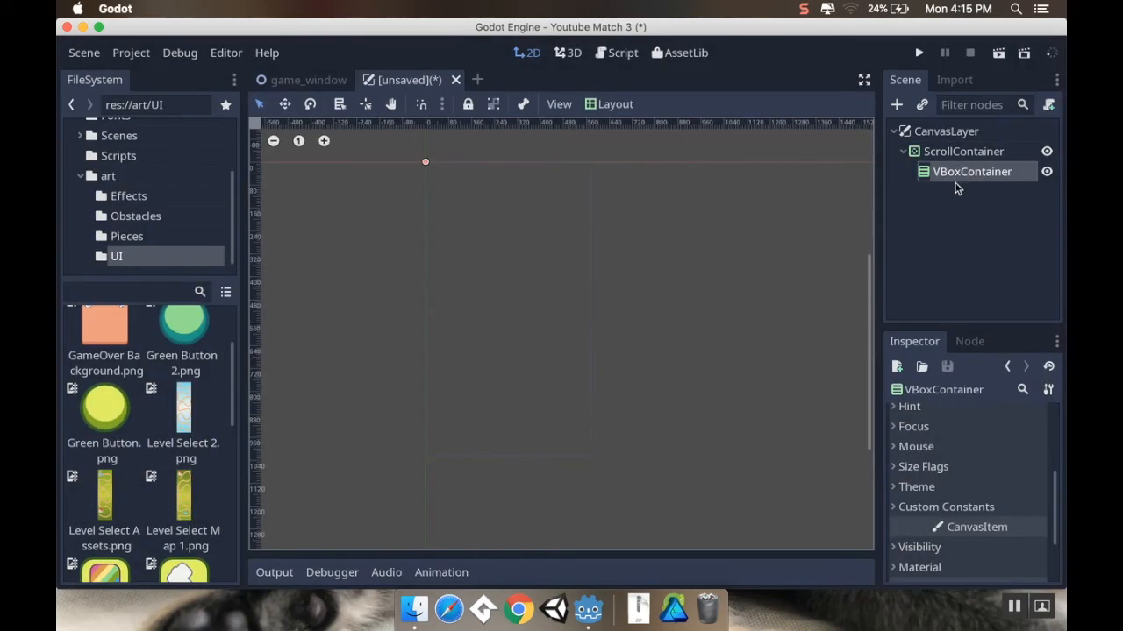
mouse_move(957, 175)
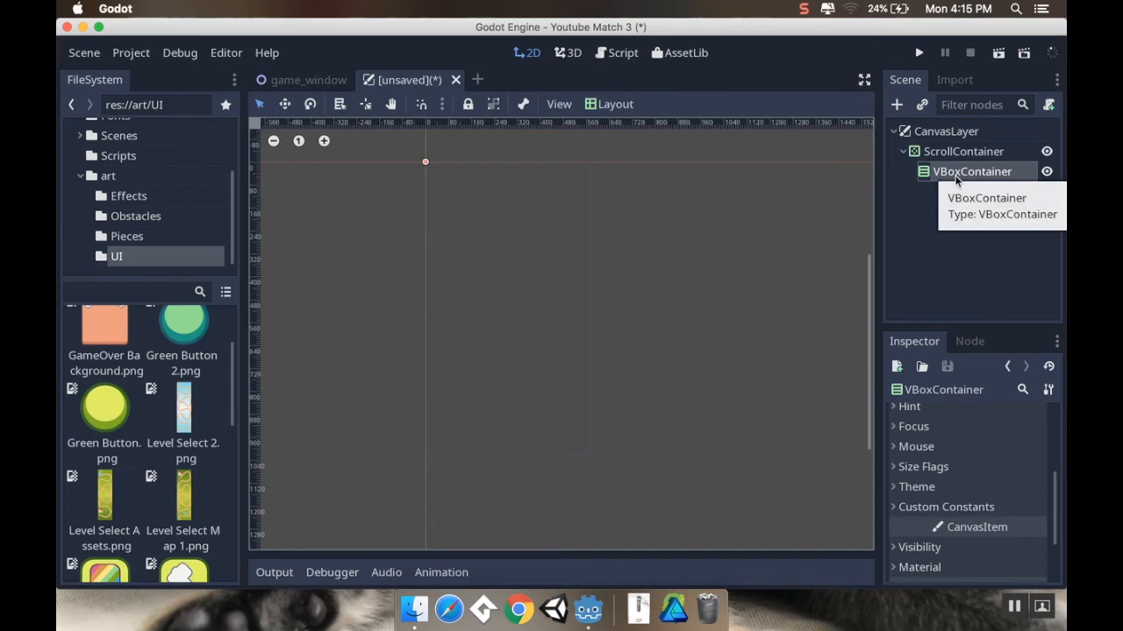
Instance LevelBackdrop and Level2Backdrop under the VBoxContainer with Separation override 0.
right_click(971, 171)
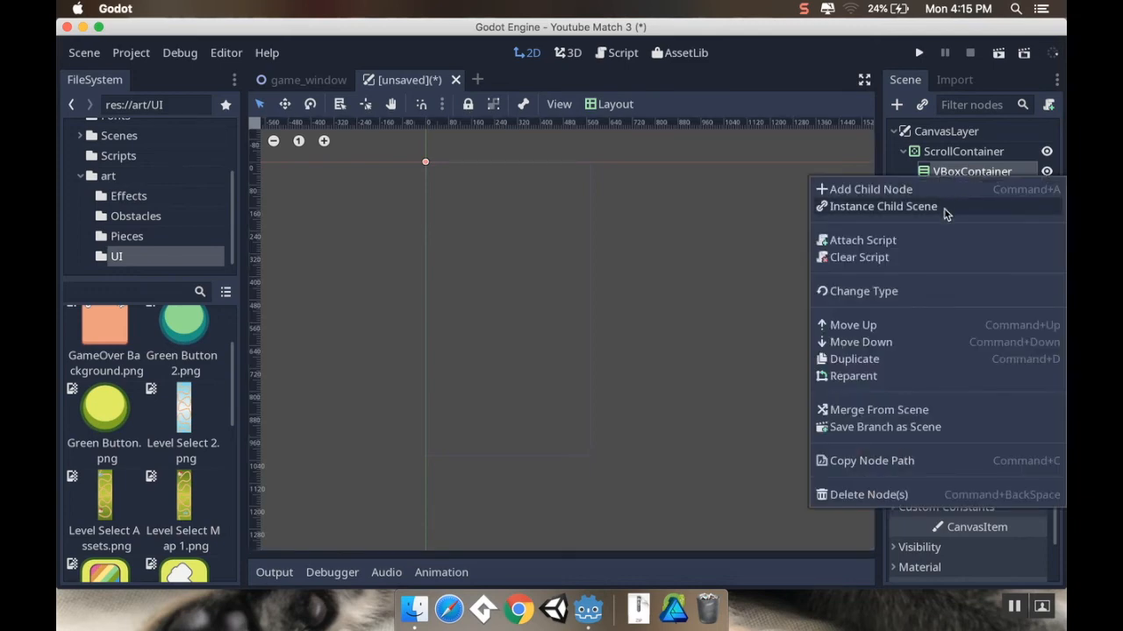
left_click(882, 206)
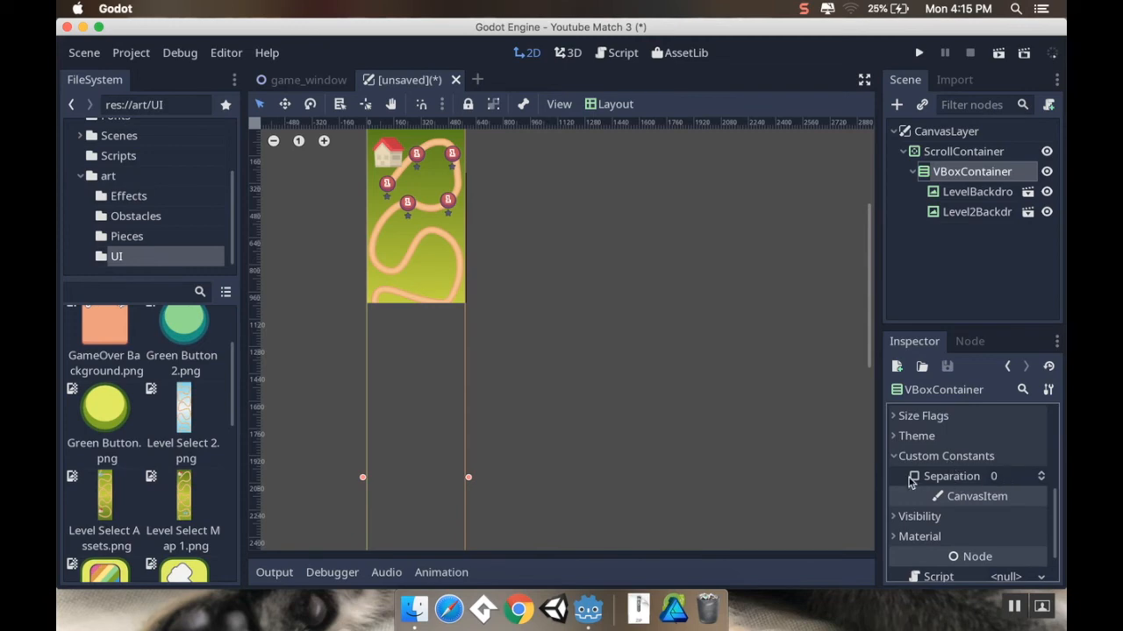
left_click(914, 476)
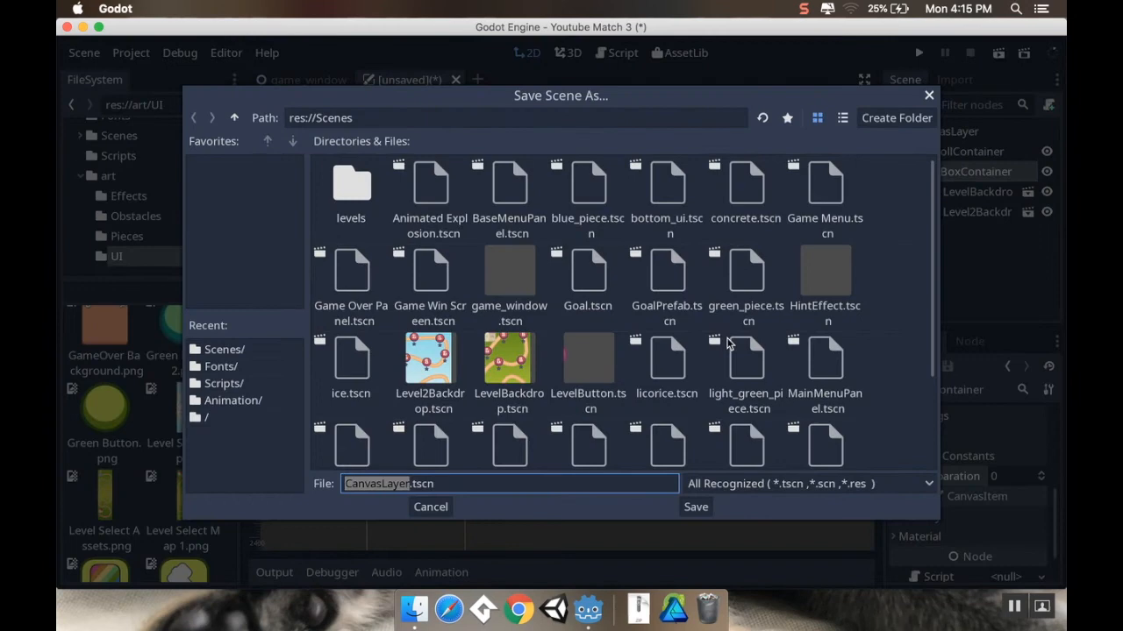
mouse_move(509, 360)
type("LevelSelectSc")
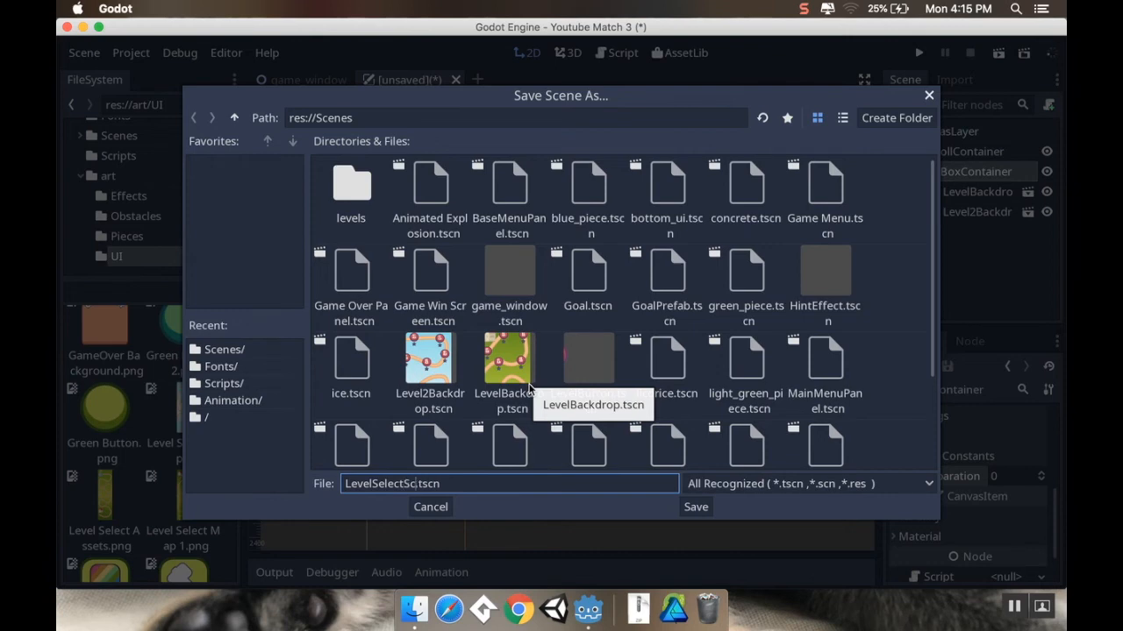
Confirm saving the scene as LevelSelectScene.tscn in res://Scenes.
left_click(695, 507)
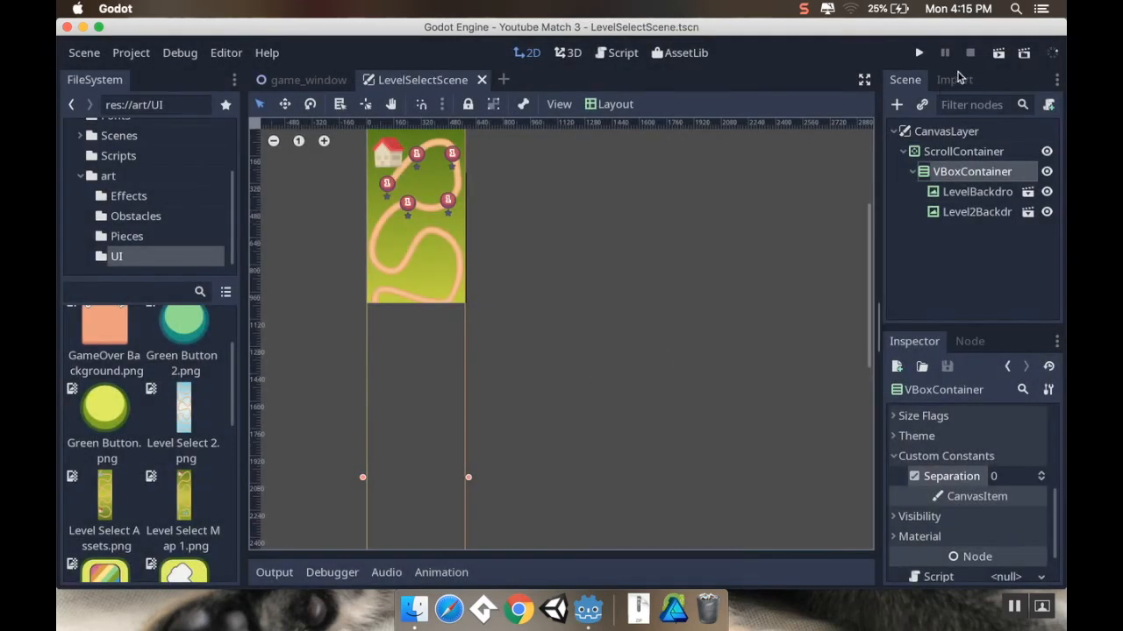
Run LevelSelectScene and scroll down from the green map into the blue map.
left_click(918, 53)
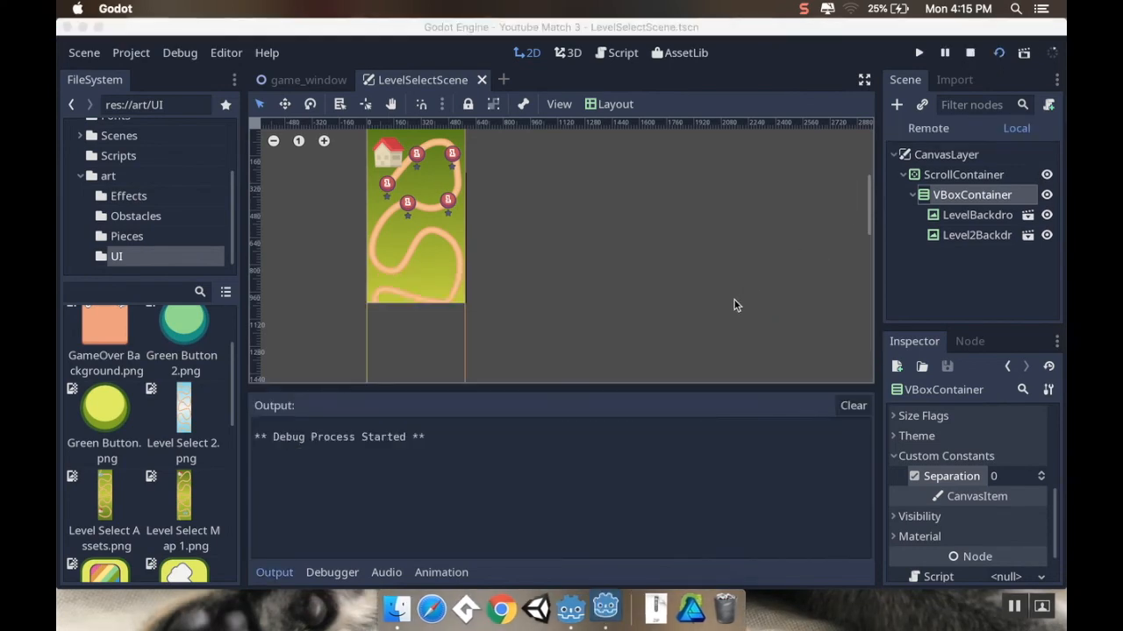
left_click(918, 52)
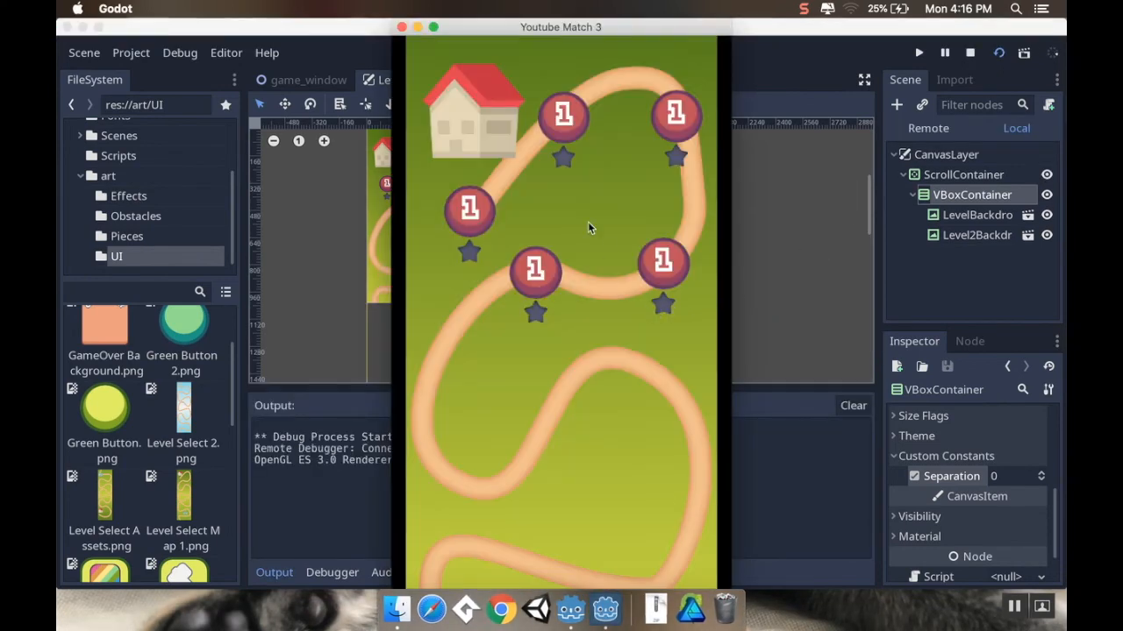
scroll("down", 3)
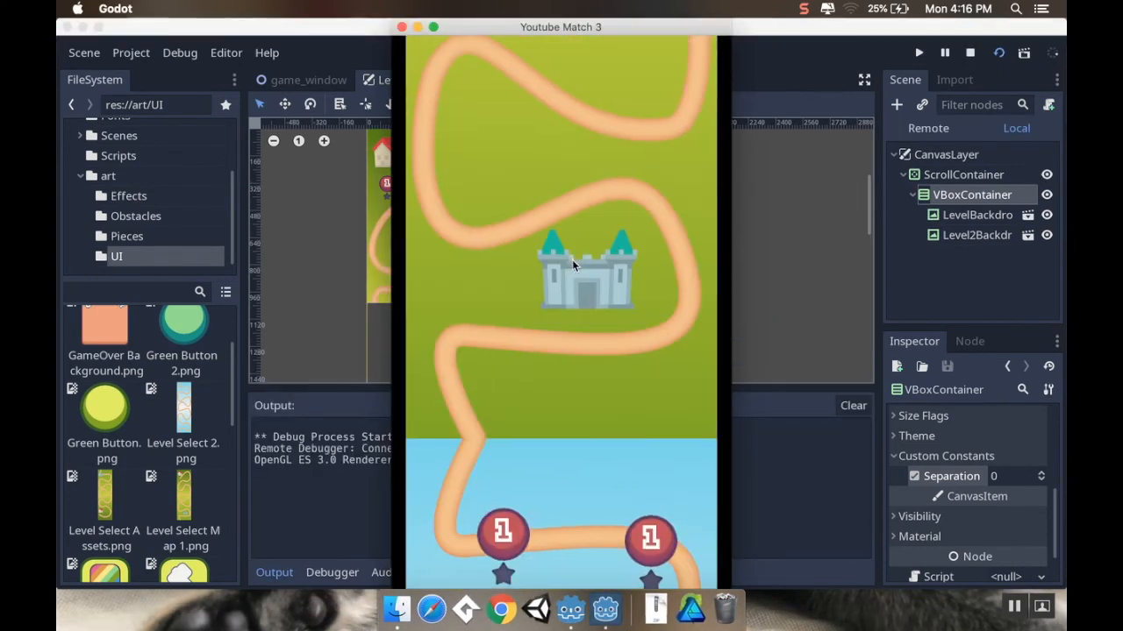
scroll("down", 3)
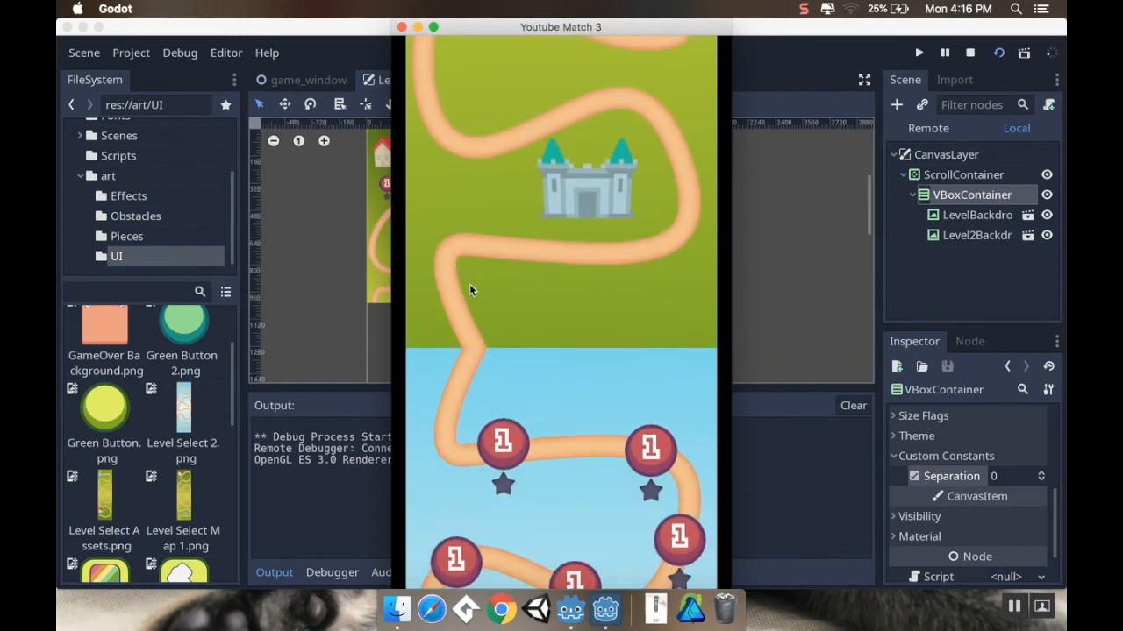
mouse_move(431, 342)
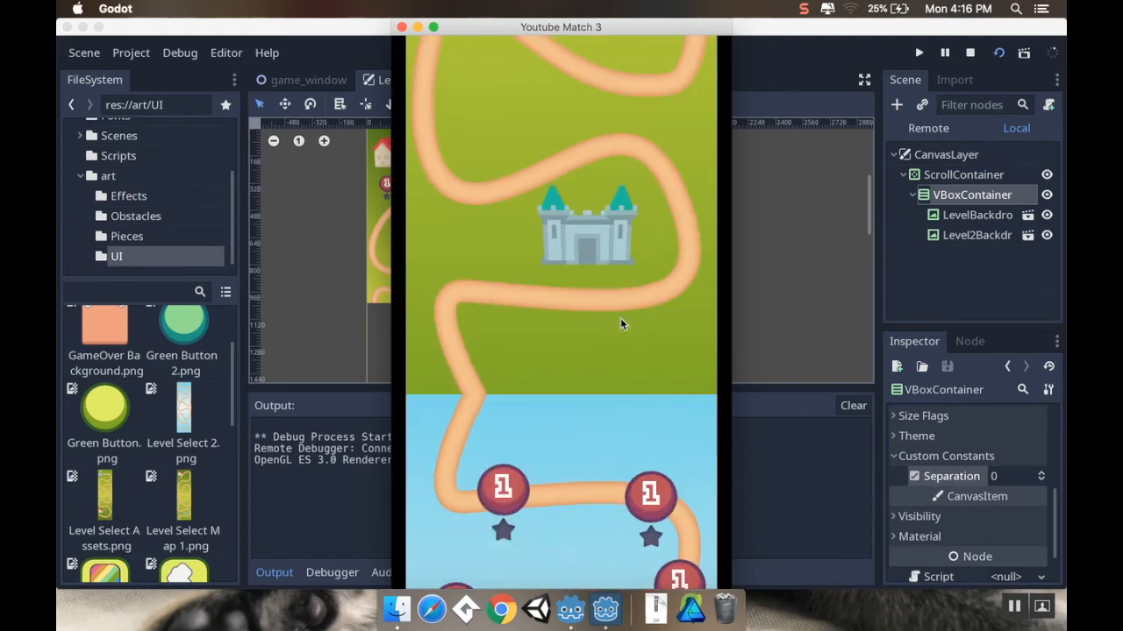
scroll("down", 3)
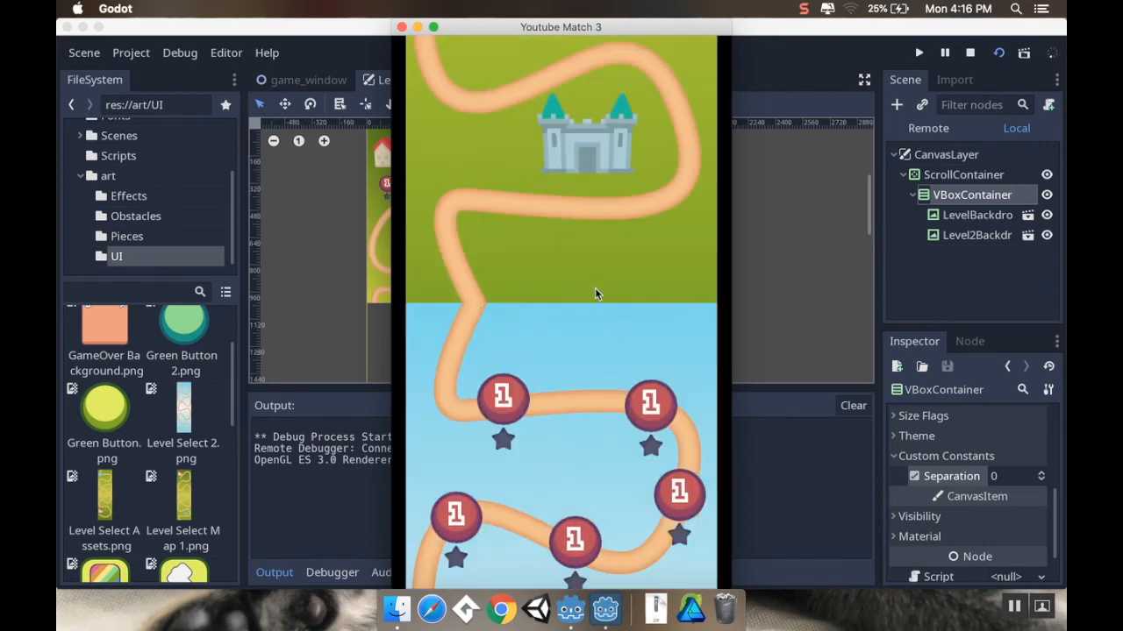
scroll("down", 3)
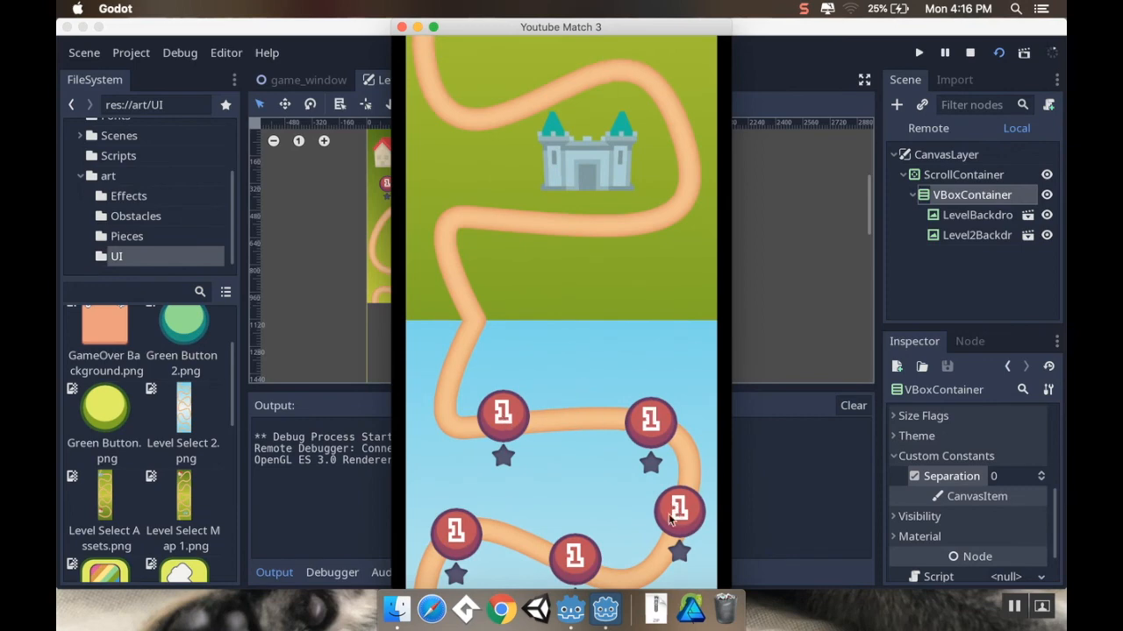
mouse_move(501, 428)
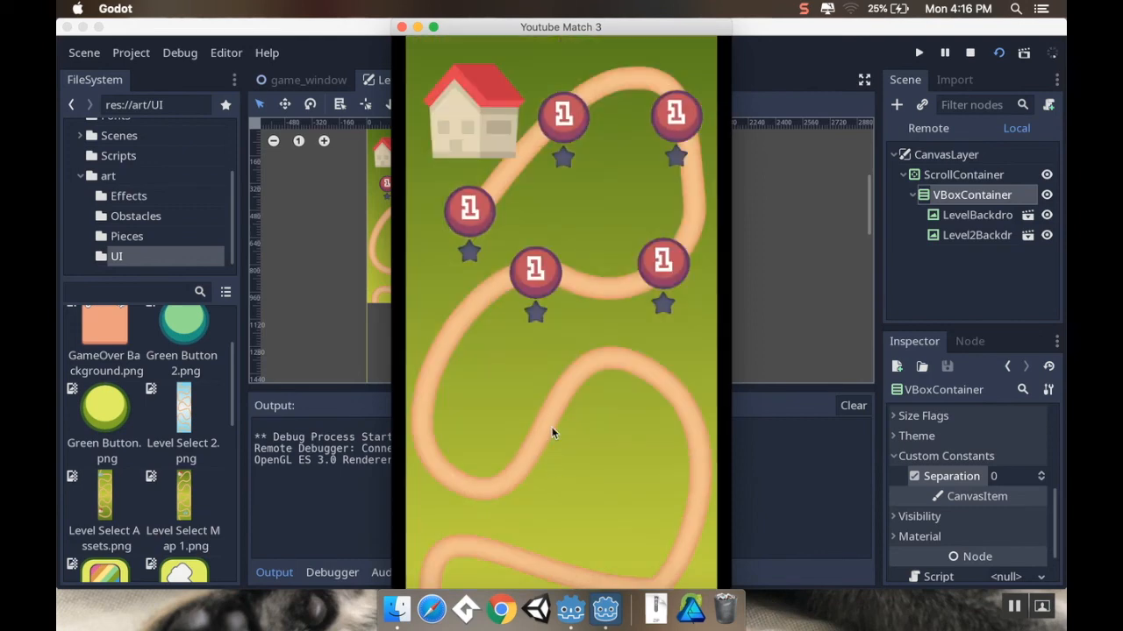
mouse_move(696, 209)
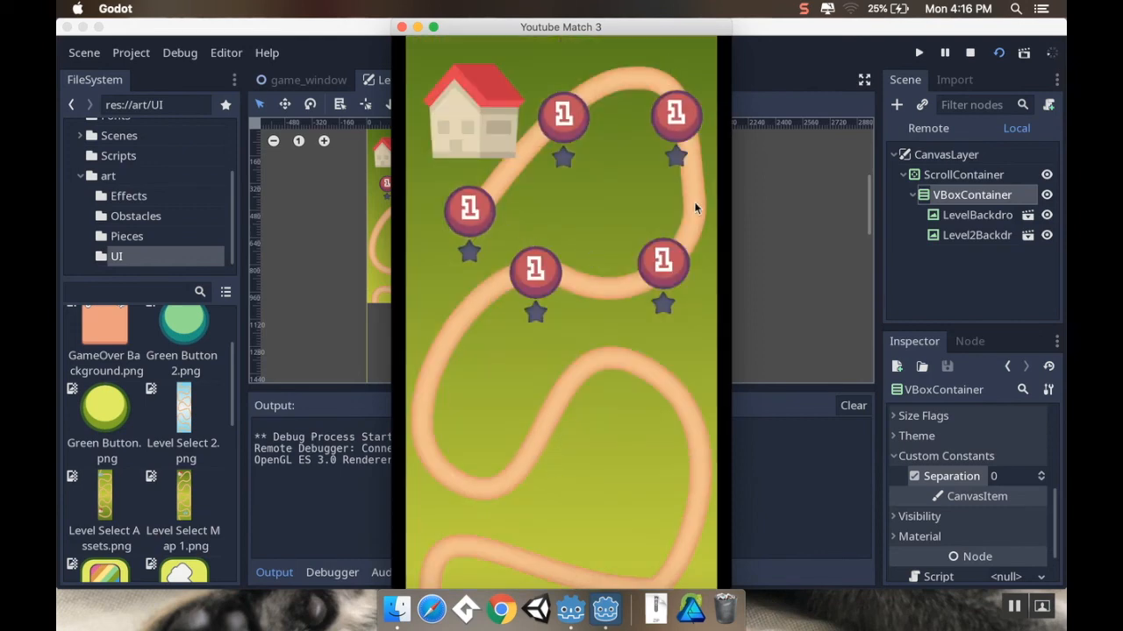
mouse_move(432, 60)
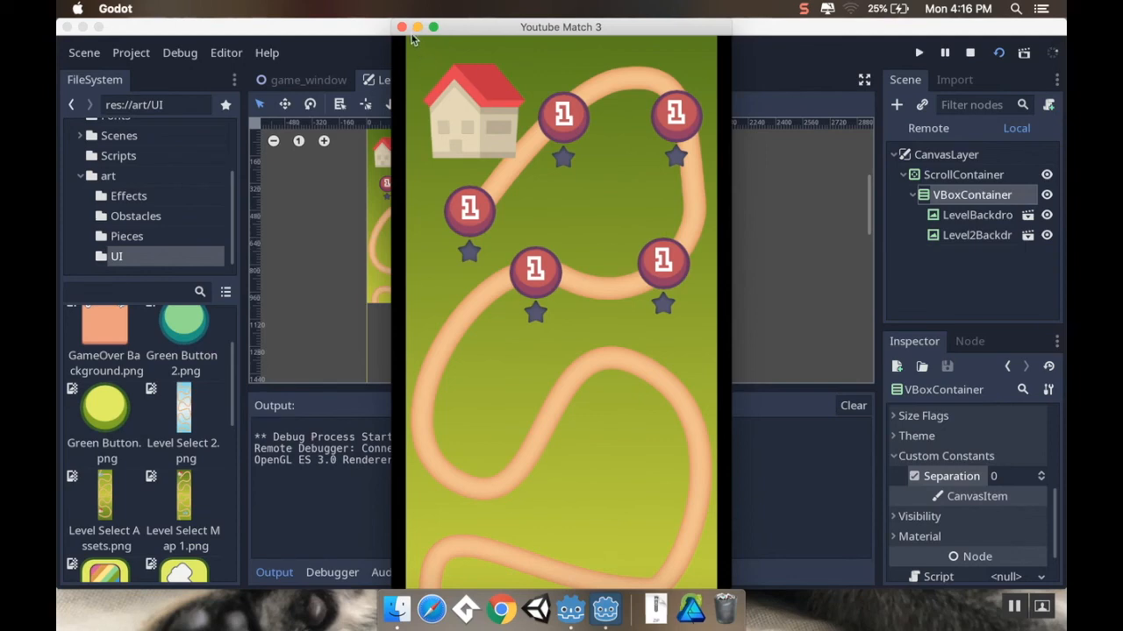
mouse_move(427, 56)
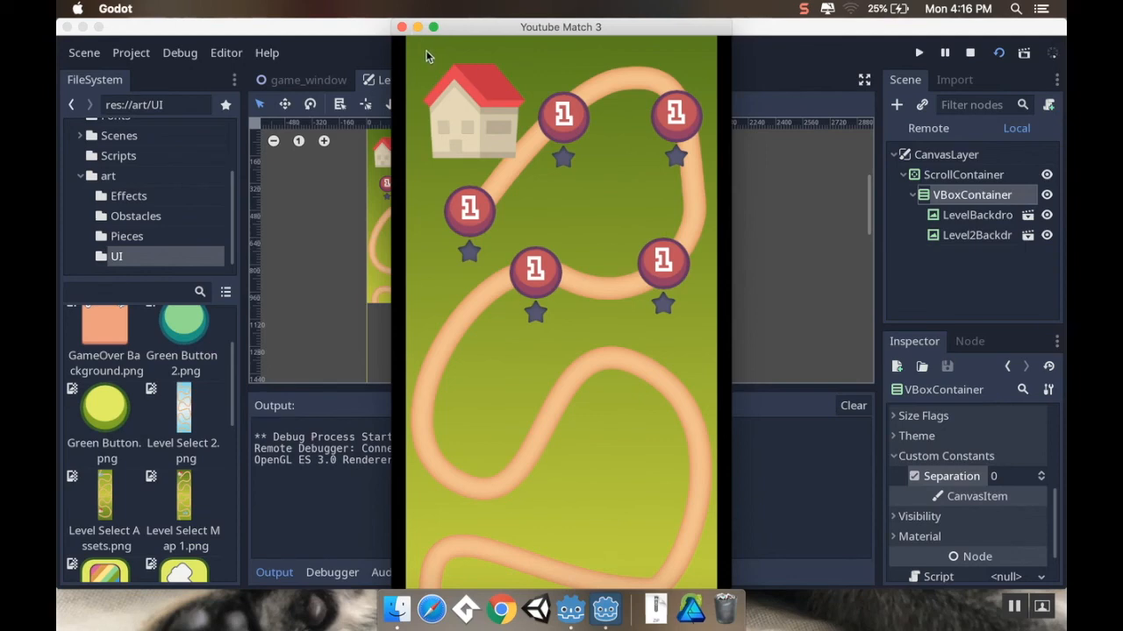
mouse_move(455, 56)
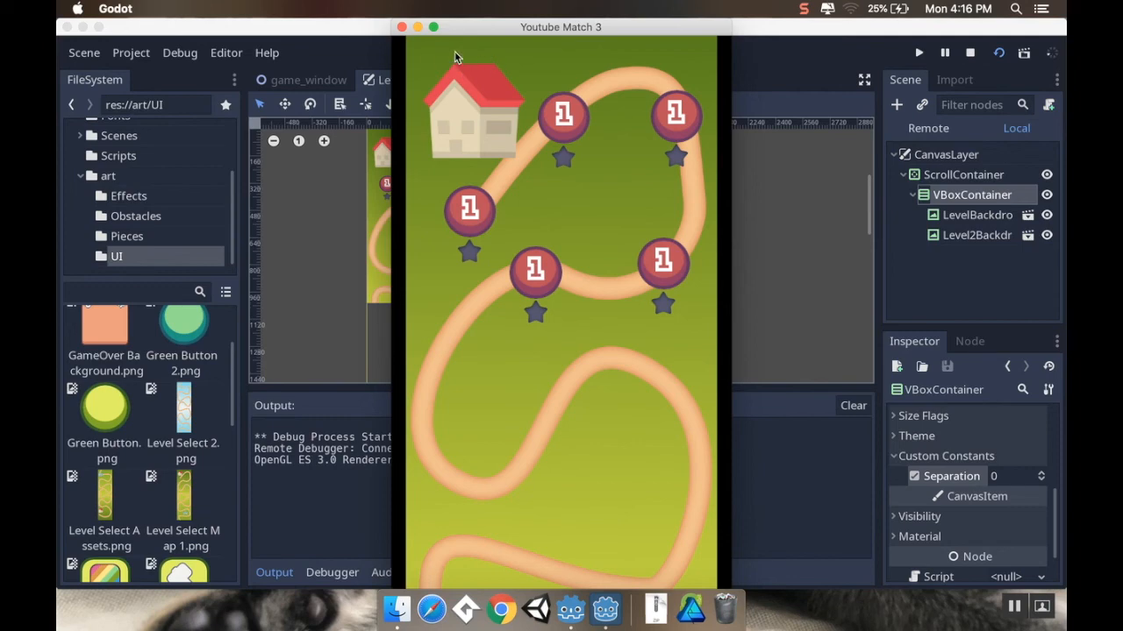
Close the LevelSelectScene game window to stop the test run and return to the editor.
left_click(970, 53)
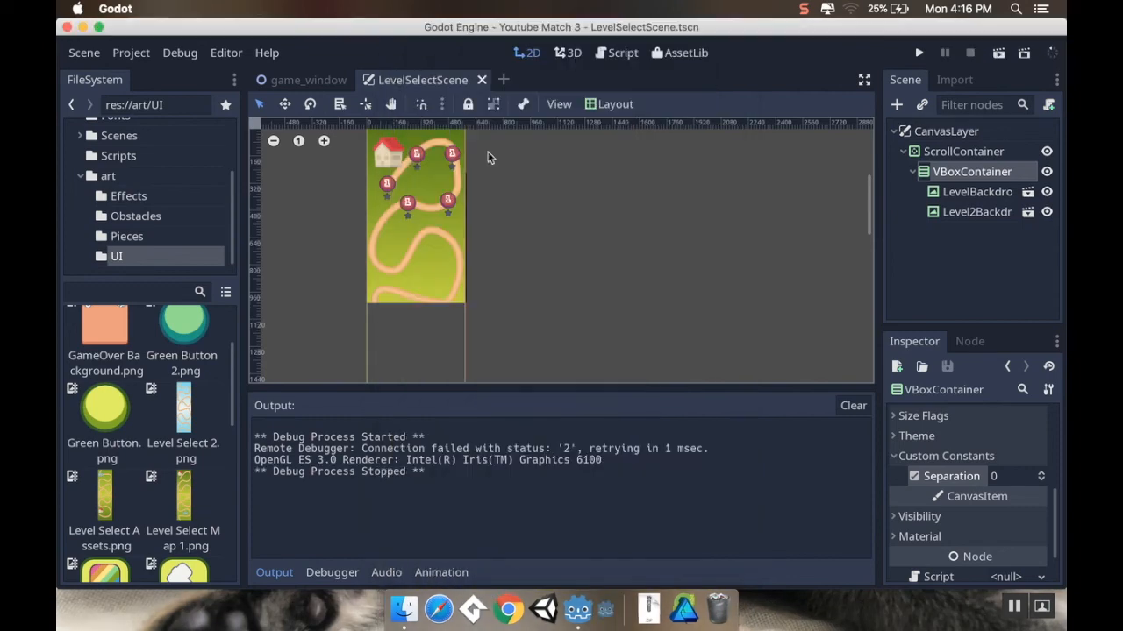
mouse_move(151, 202)
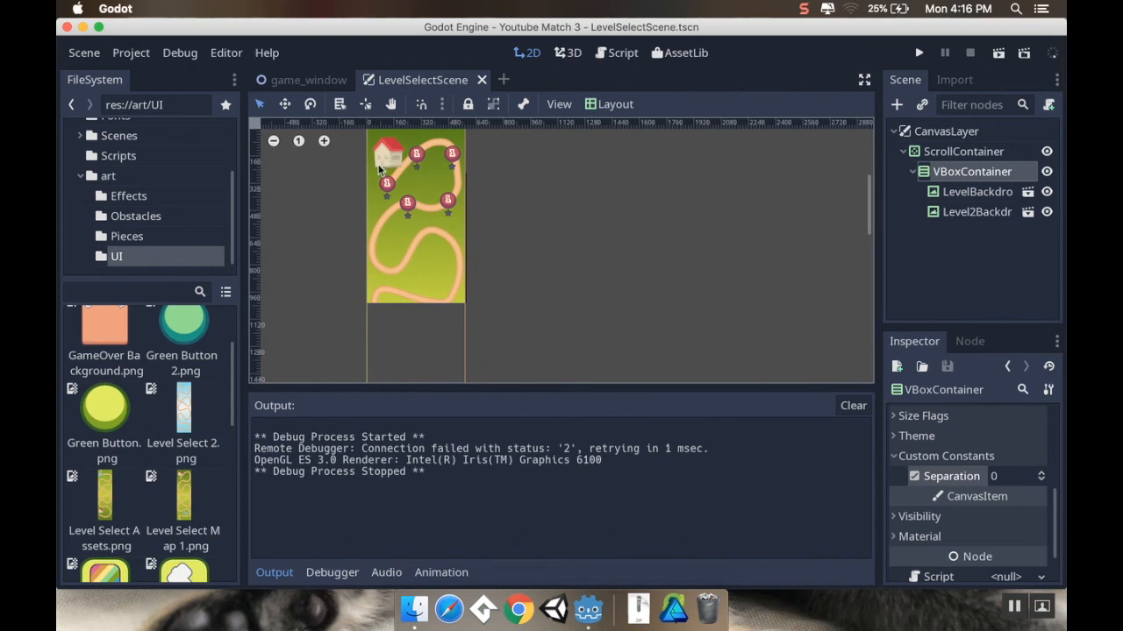
mouse_move(388, 199)
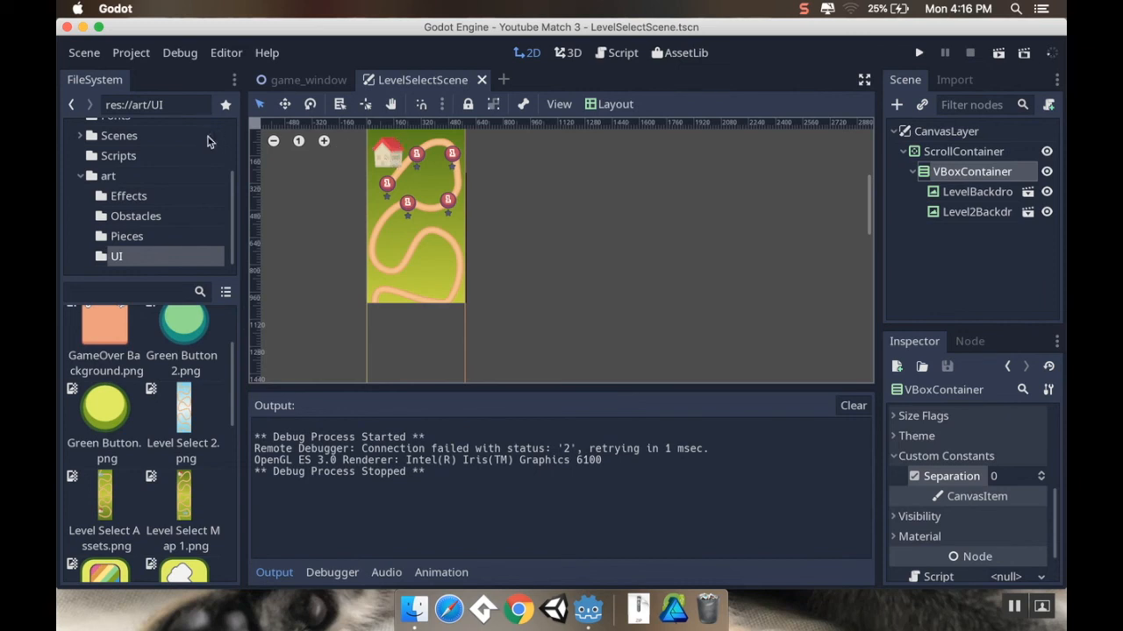
mouse_move(386, 204)
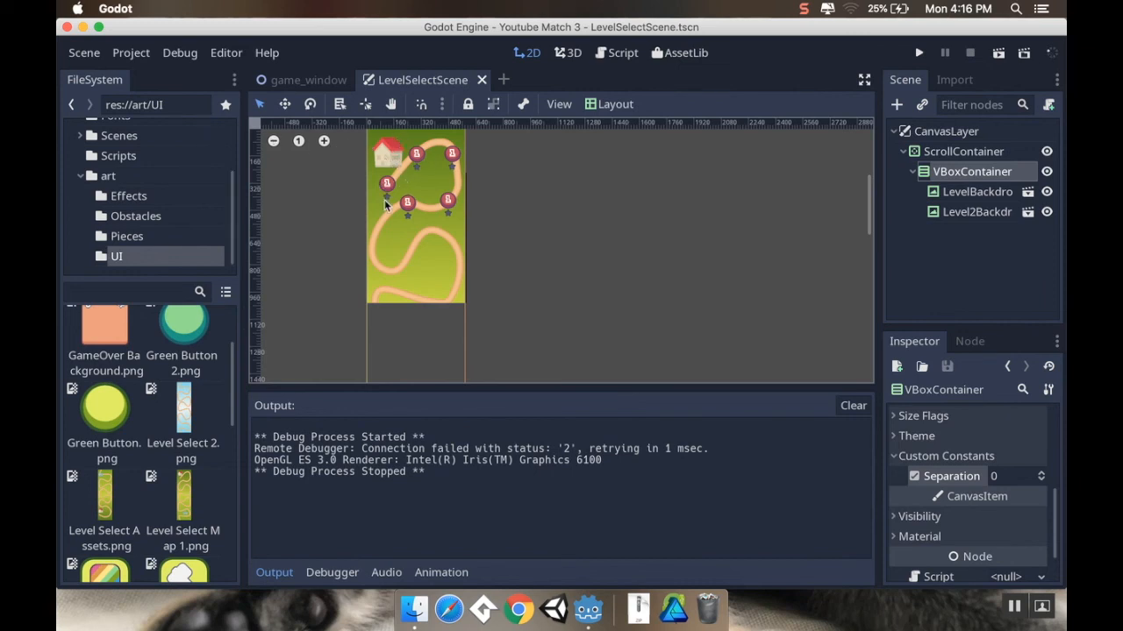
mouse_move(536, 225)
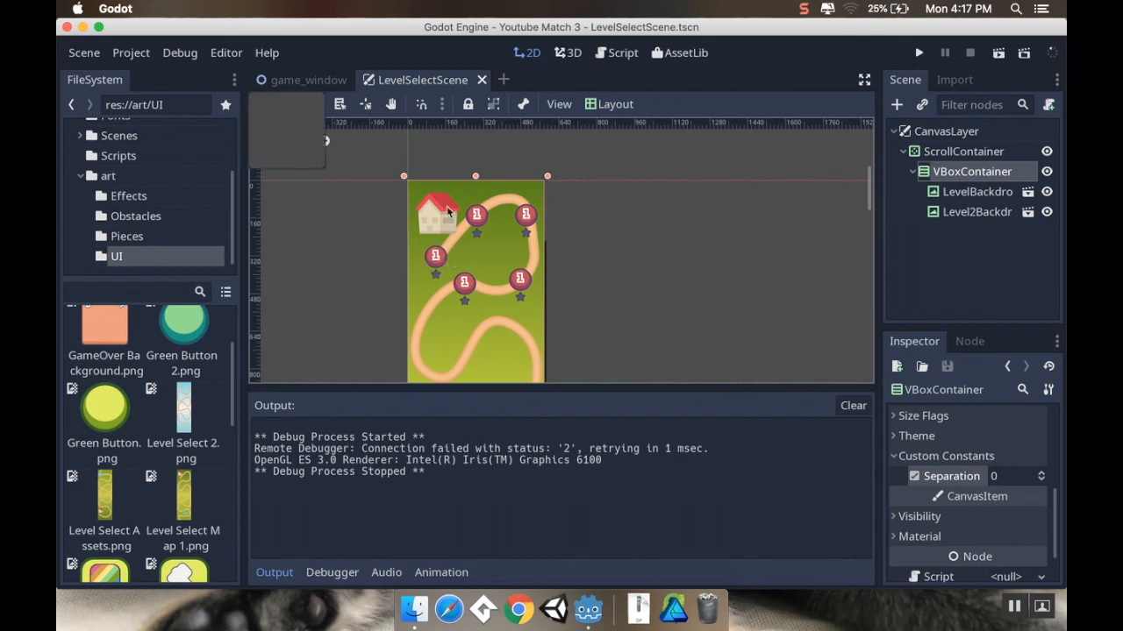
mouse_move(592, 290)
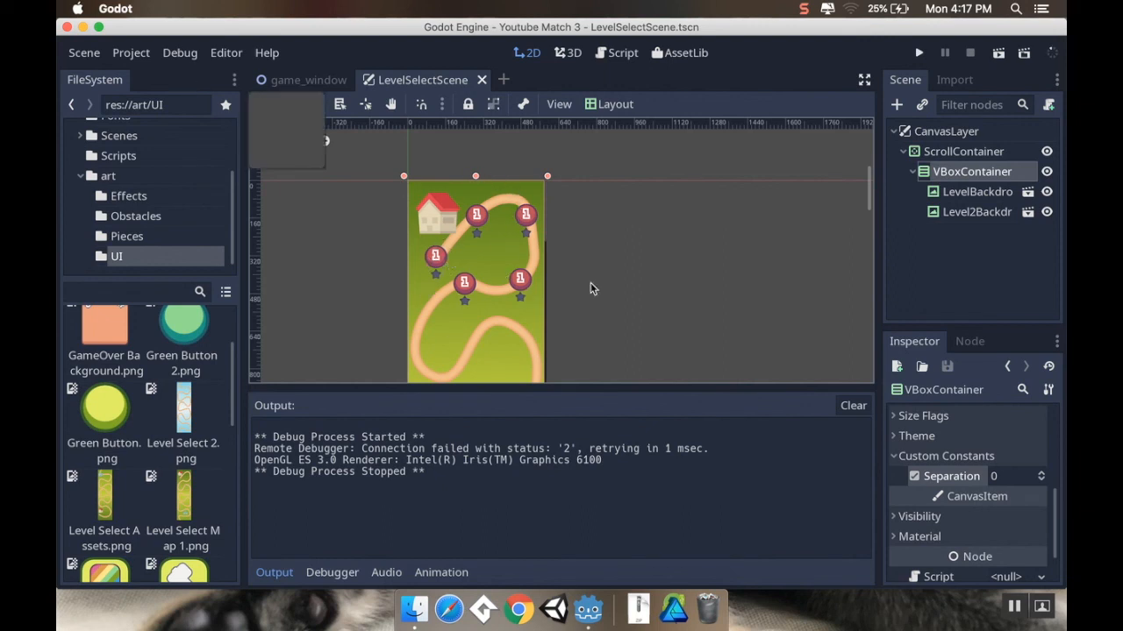
mouse_move(612, 267)
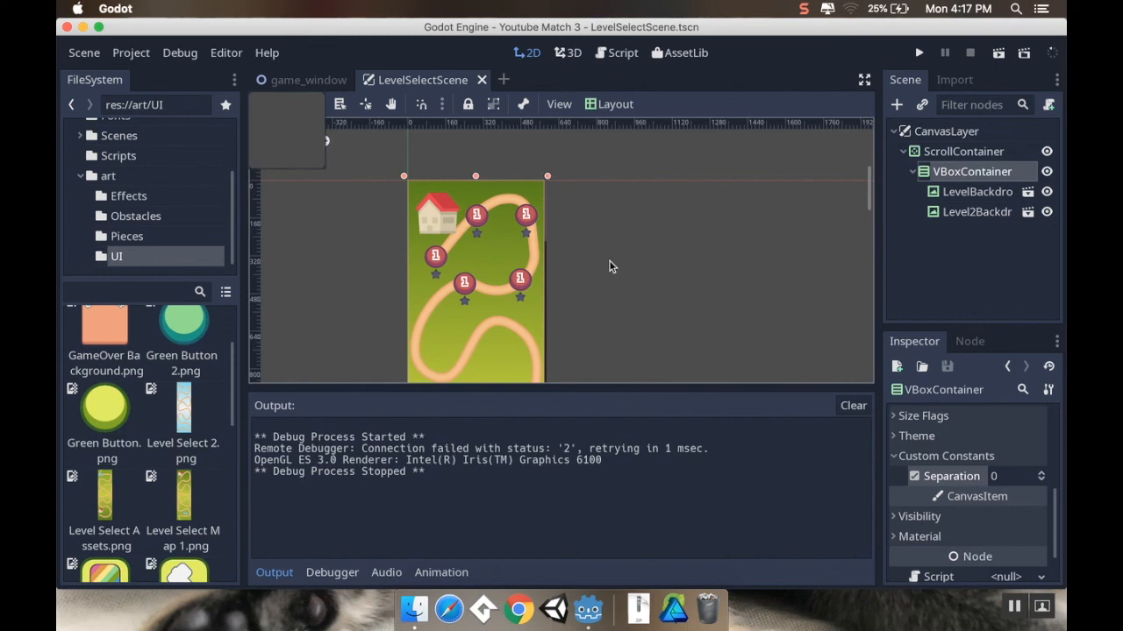
mouse_move(613, 264)
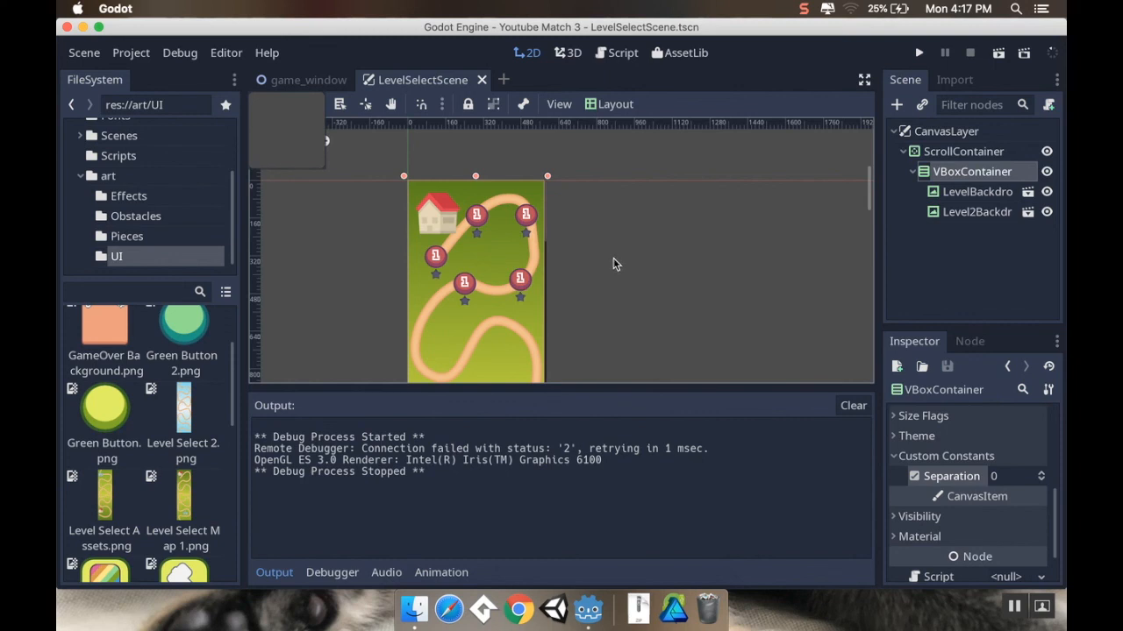